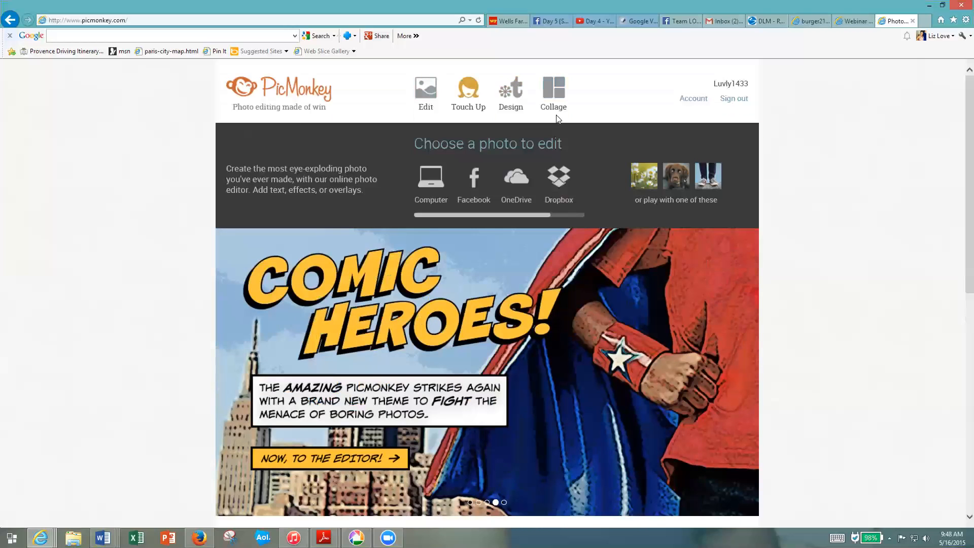
Browse the home-page Edit, Design and Collage icons, ending on 'Choose photos to collage'.
left_click(553, 93)
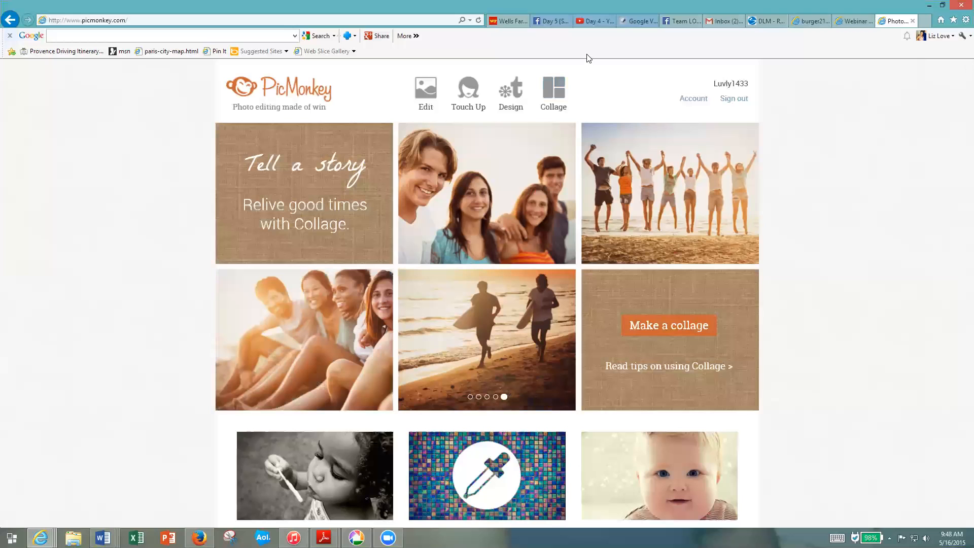
left_click(425, 91)
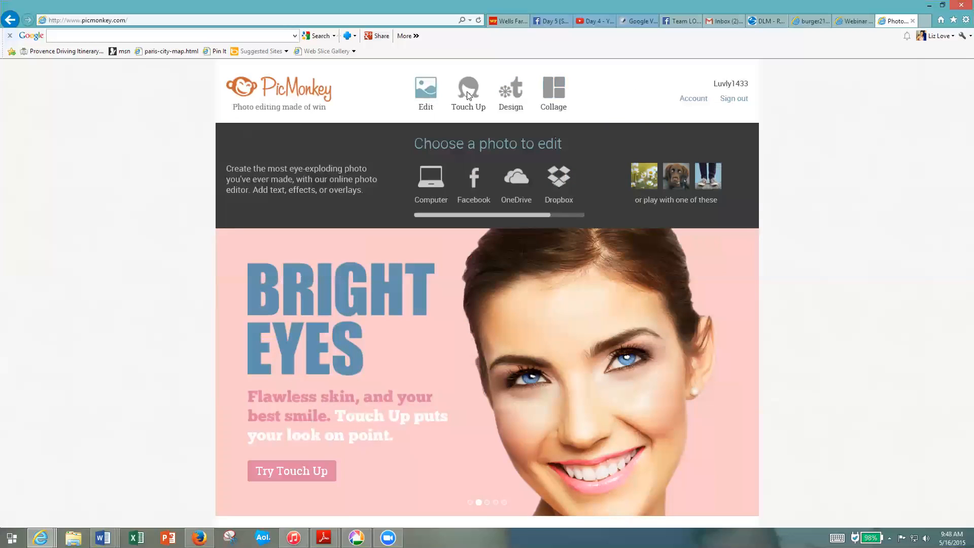
left_click(511, 93)
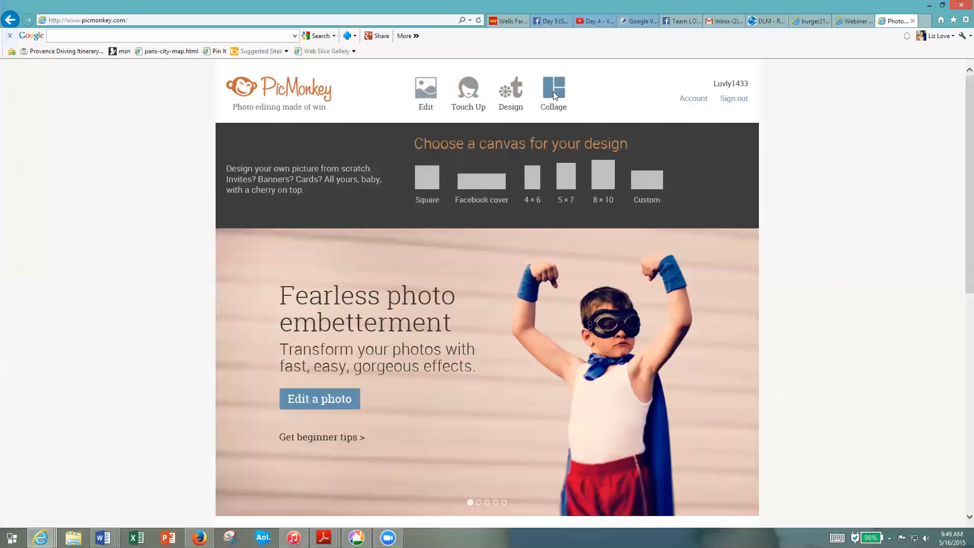
left_click(553, 90)
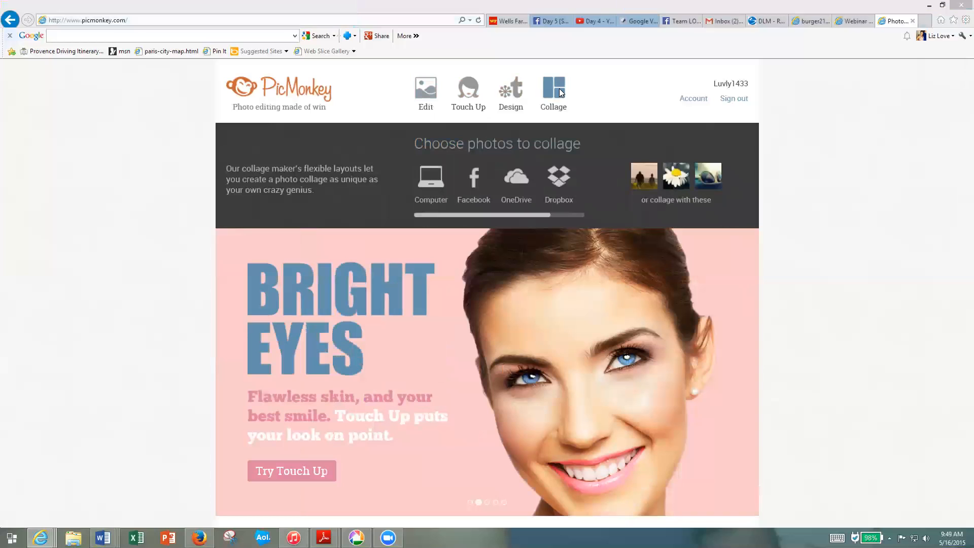
Load the Food and Exercise quote JPG from the May Group folder into a new collage.
left_click(431, 181)
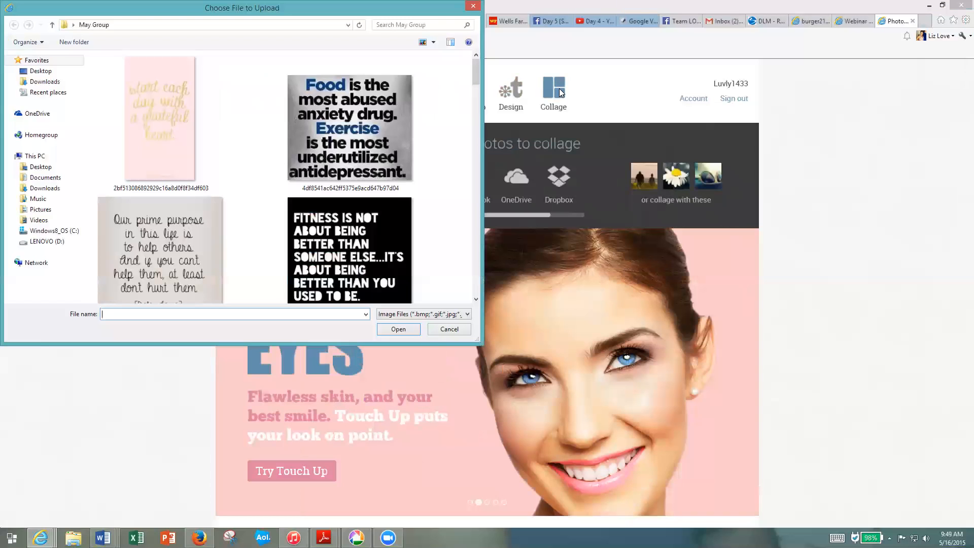
left_click(350, 128)
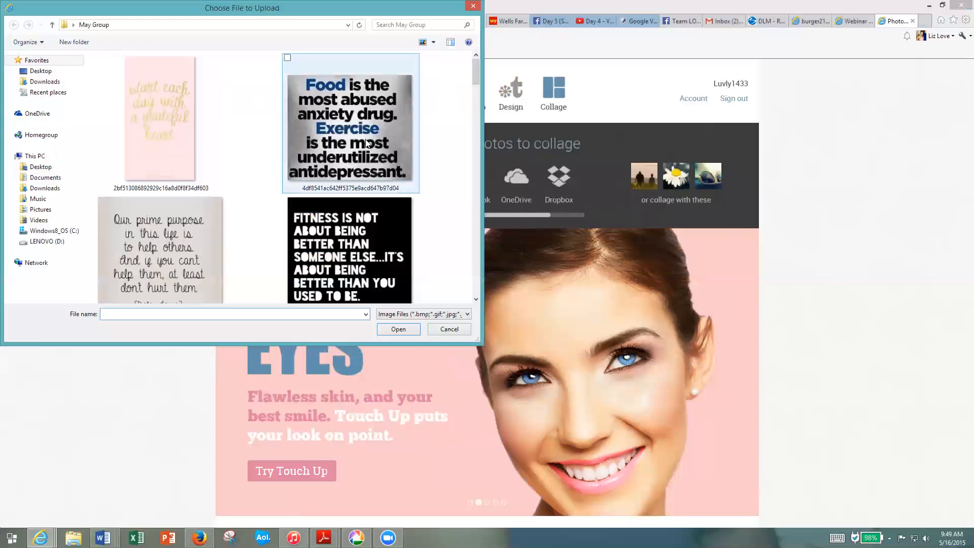
mouse_move(366, 144)
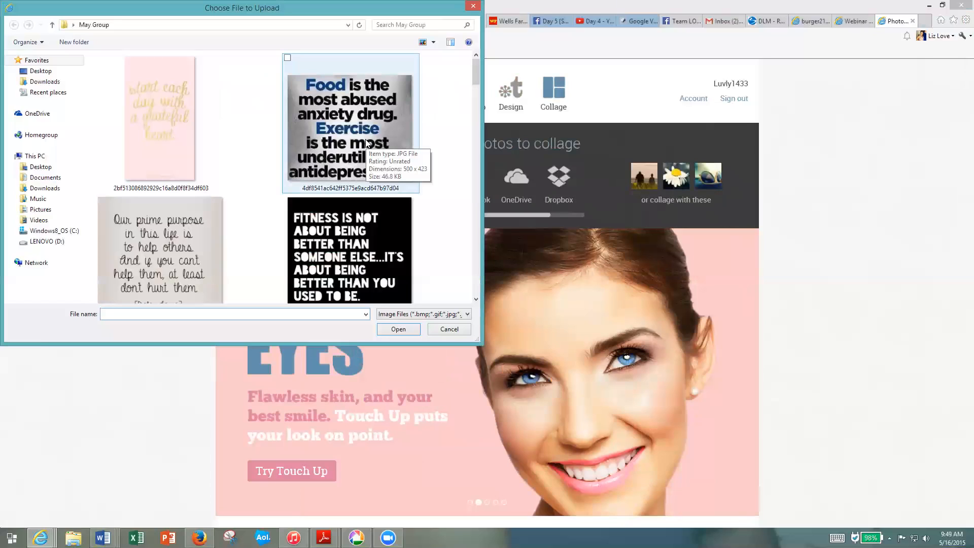
left_click(235, 314)
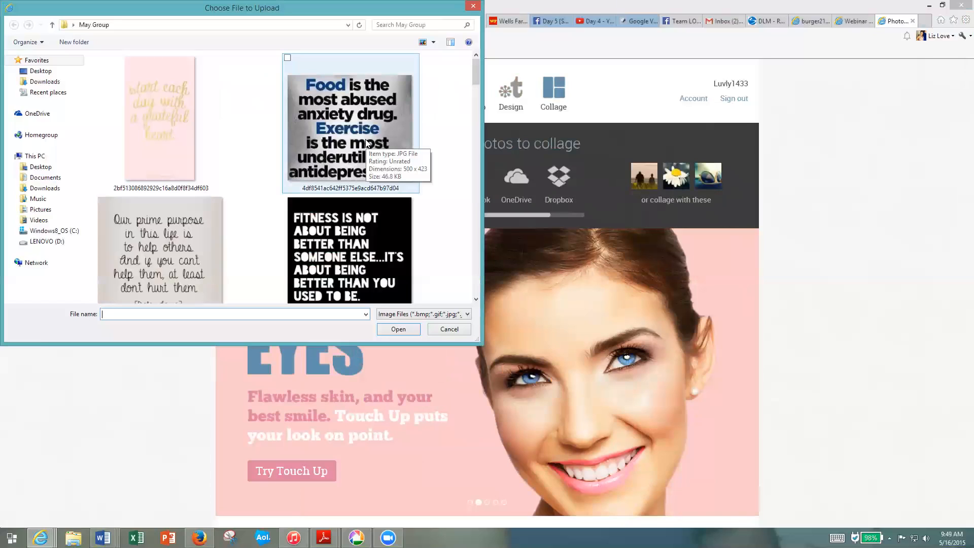
left_click(448, 329)
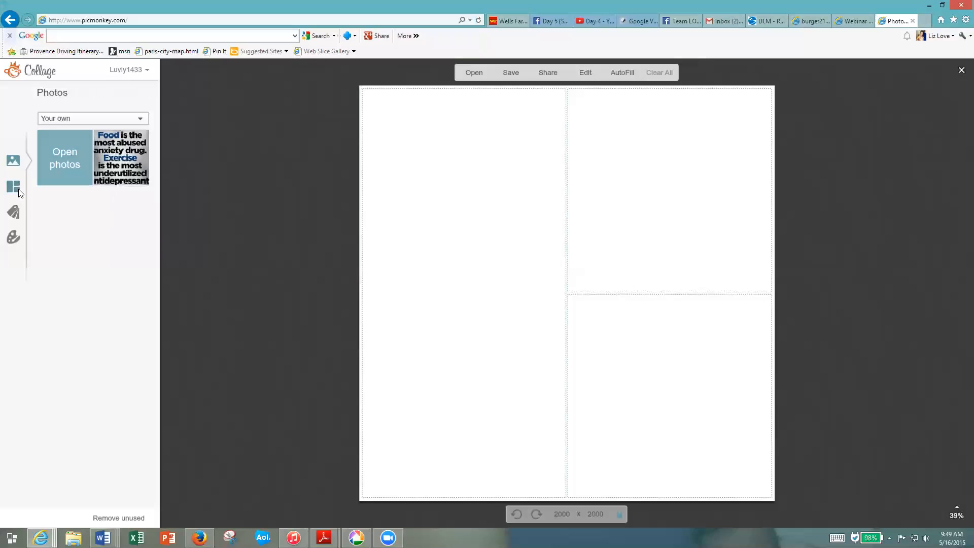
mouse_move(13, 187)
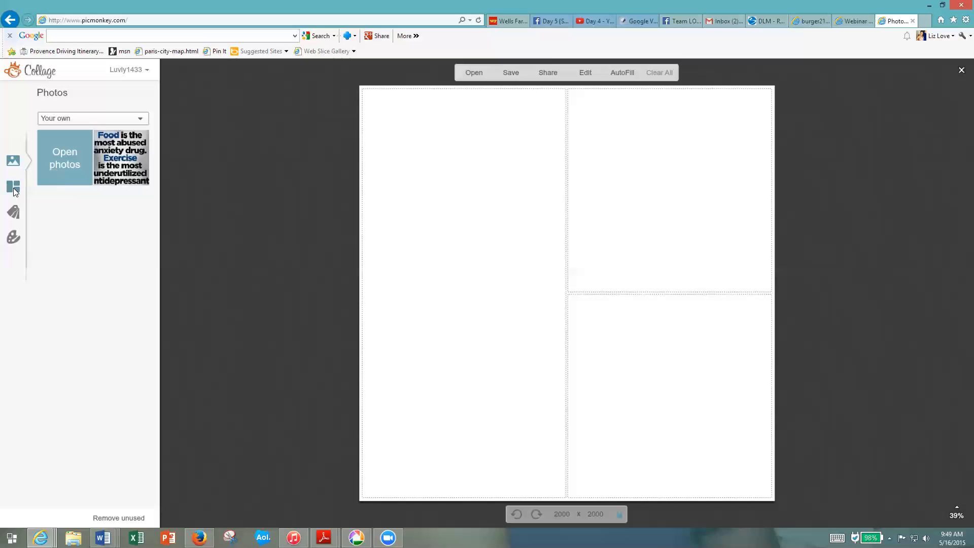
Apply the first FB Cover layout and delete the extra cells, leaving one wide cell.
left_click(13, 187)
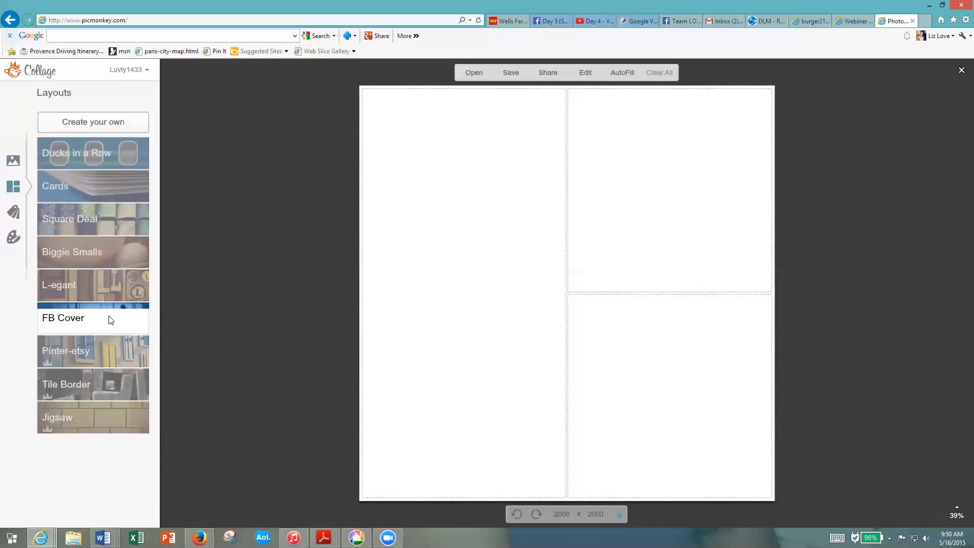
left_click(63, 317)
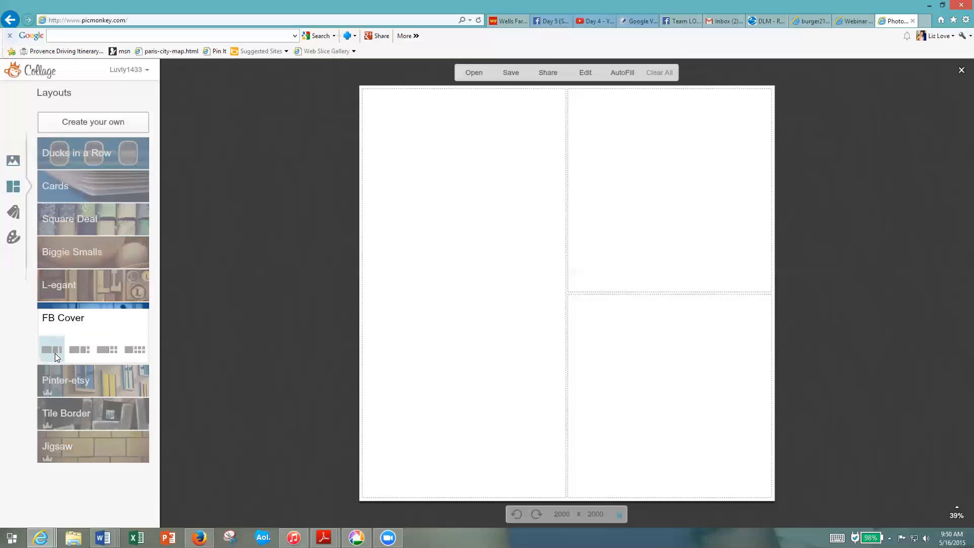
left_click(52, 350)
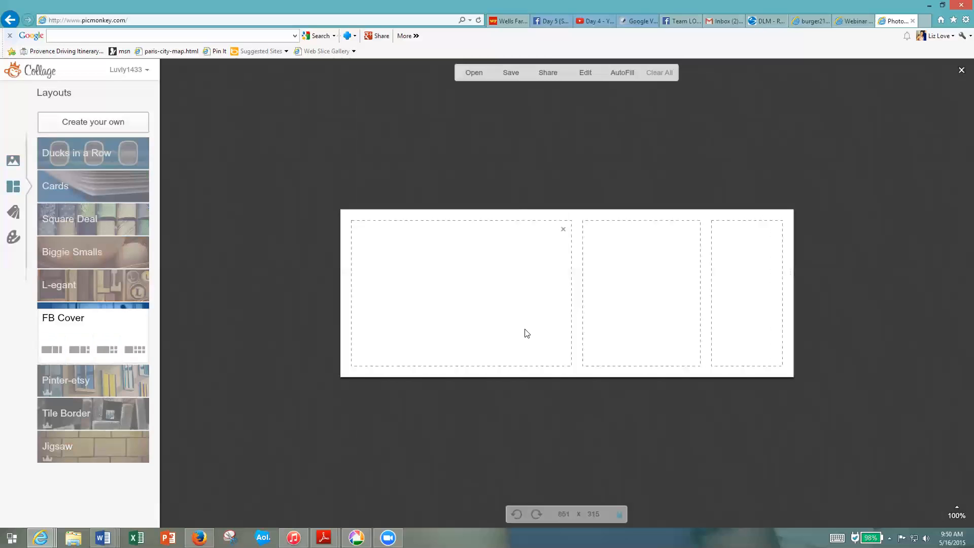
mouse_move(536, 280)
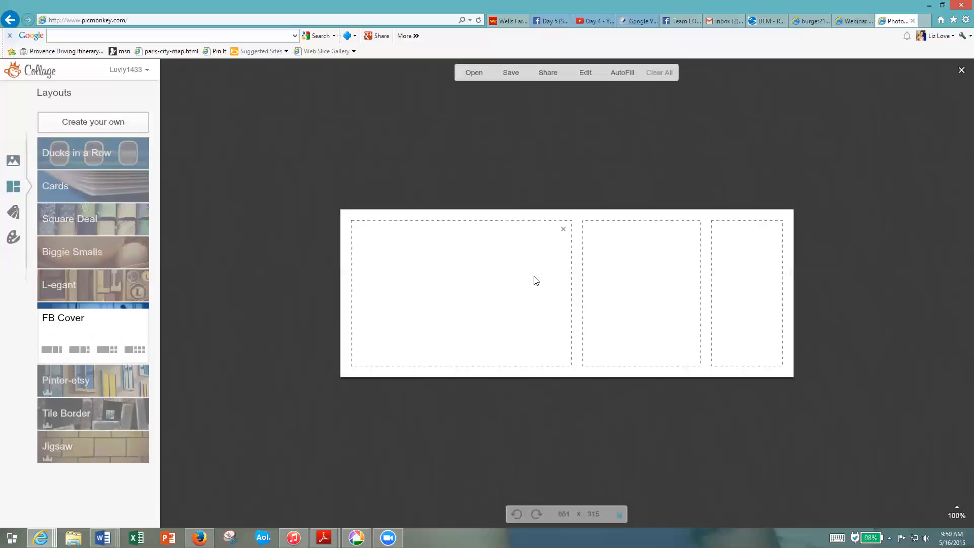
mouse_move(567, 245)
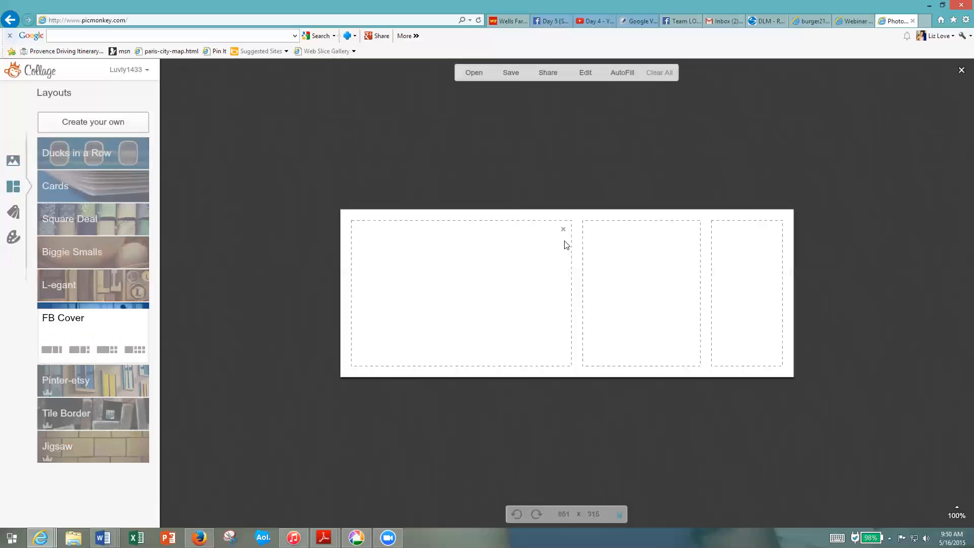
left_click(564, 230)
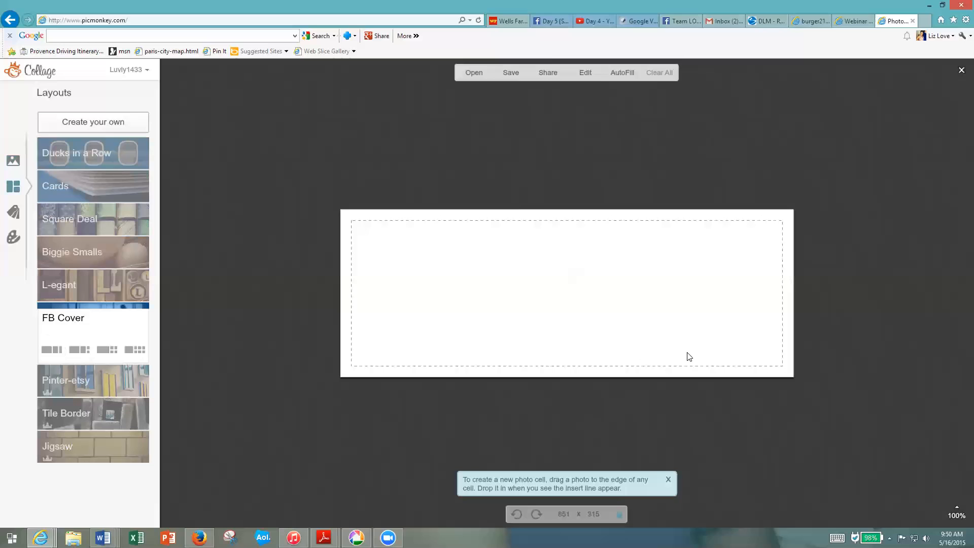
mouse_move(49, 274)
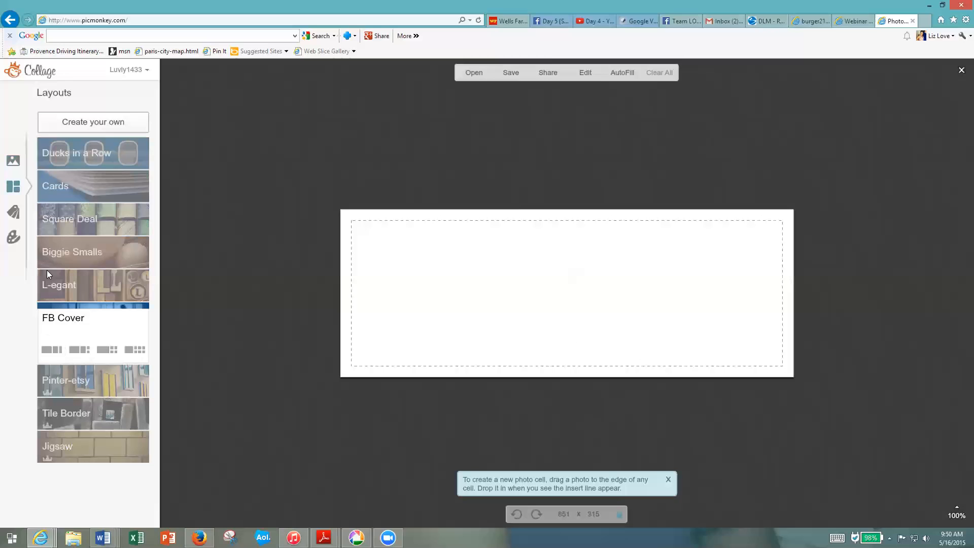
mouse_move(13, 215)
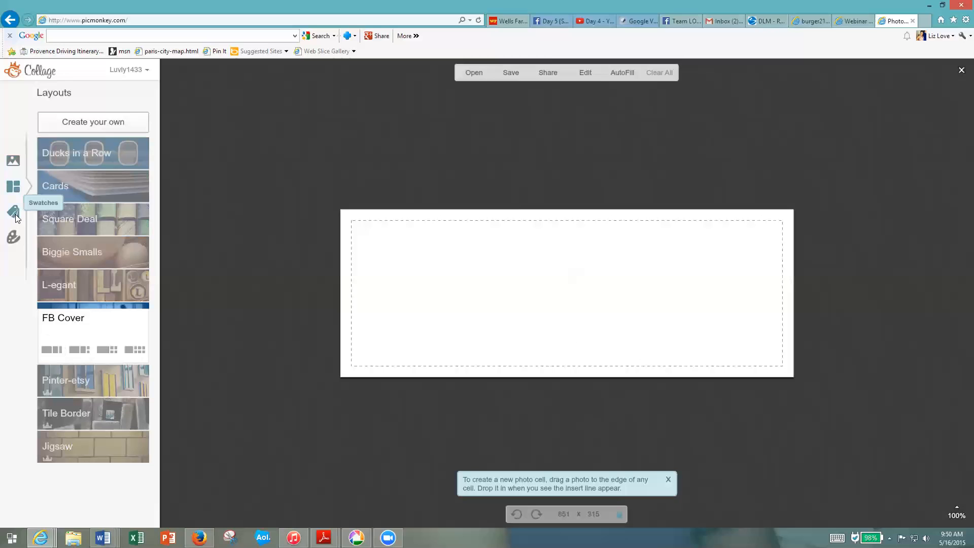
Fill the cover cell with the grey chevron swatch from the Winterland collection.
left_click(13, 213)
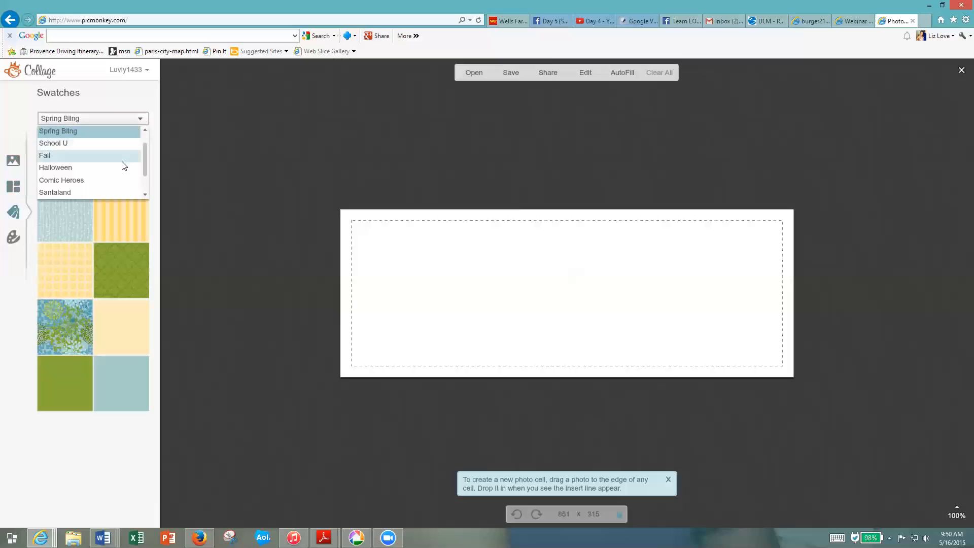
scroll("down", 3)
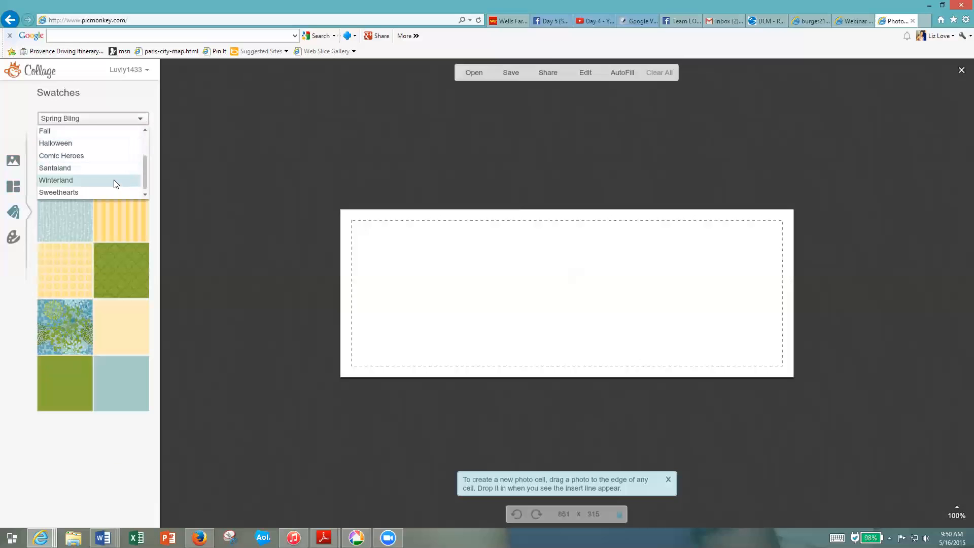
left_click(56, 181)
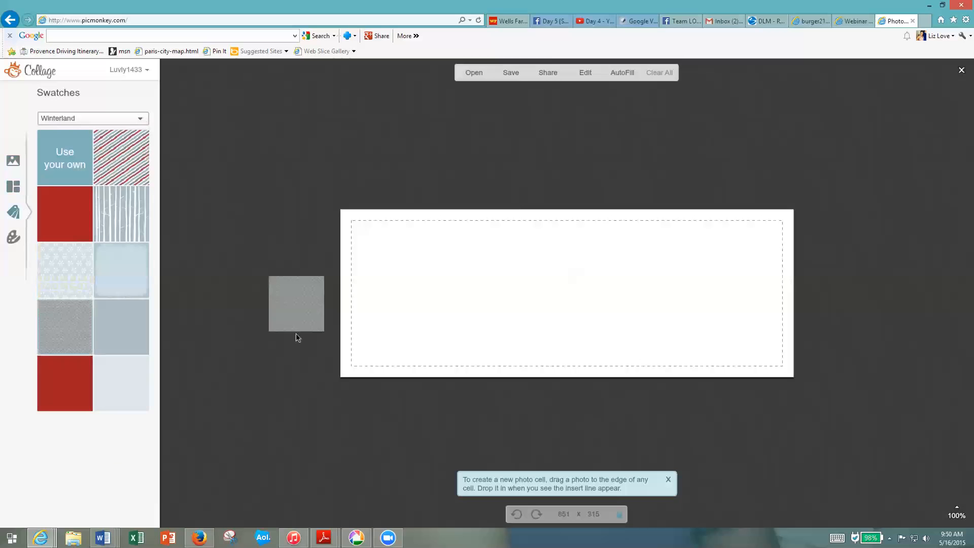
left_click(65, 325)
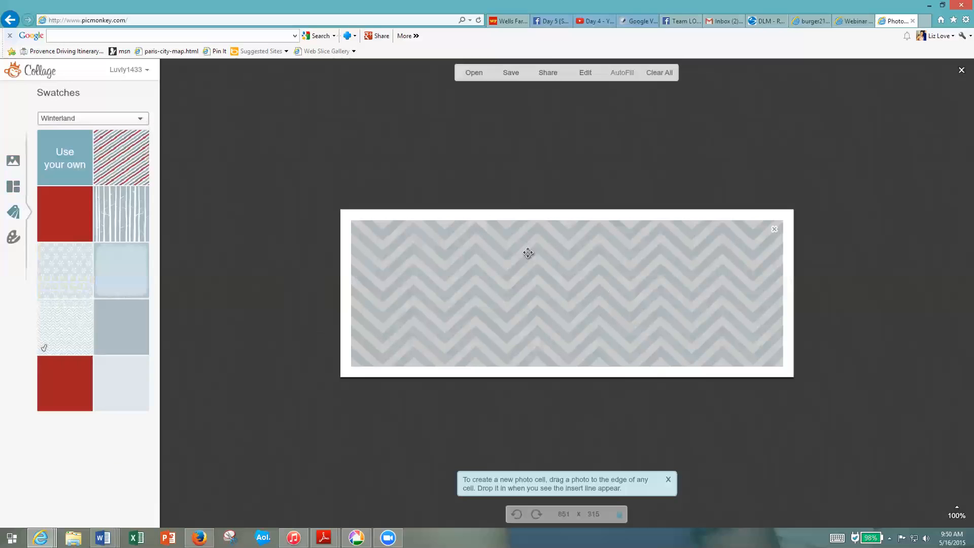
mouse_move(516, 253)
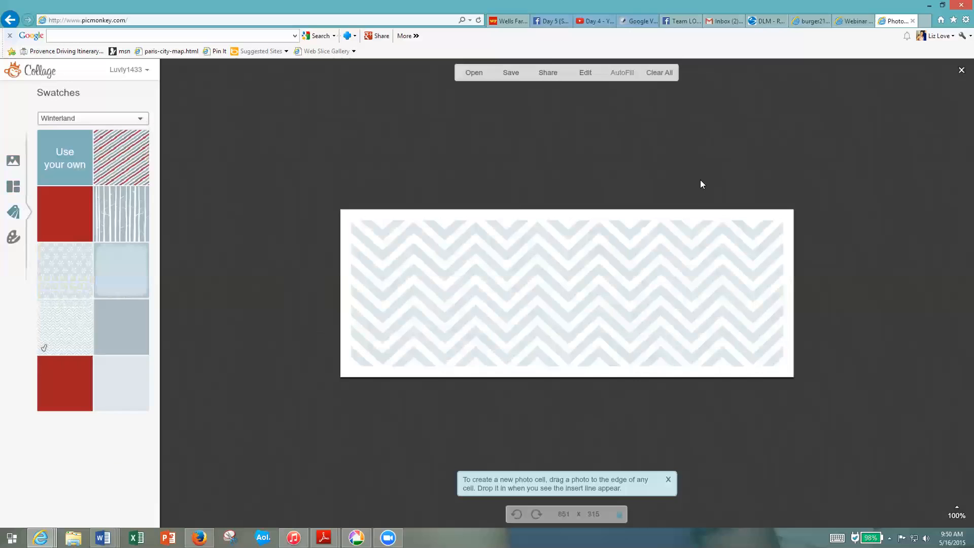
mouse_move(599, 84)
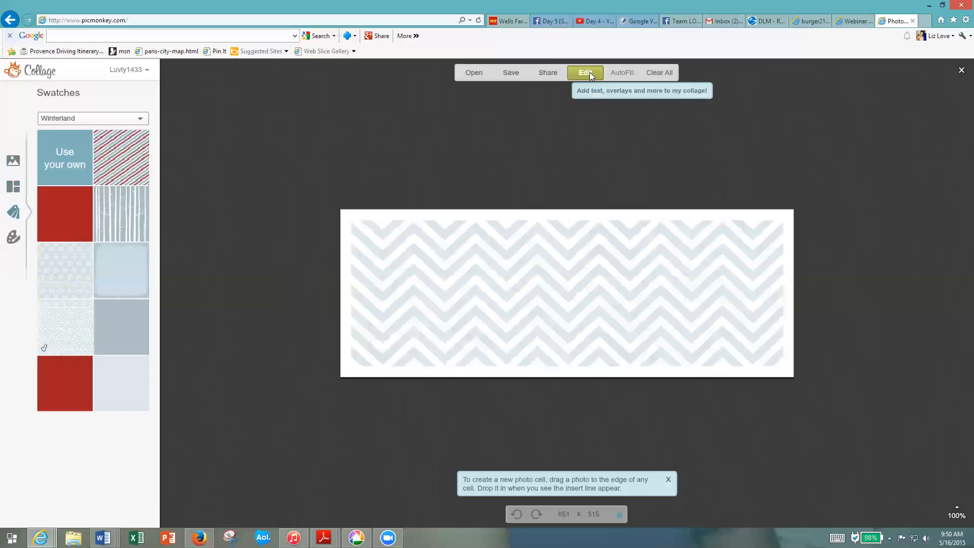
Send the chevron collage to the Editor, confirming Open in Editor.
left_click(584, 73)
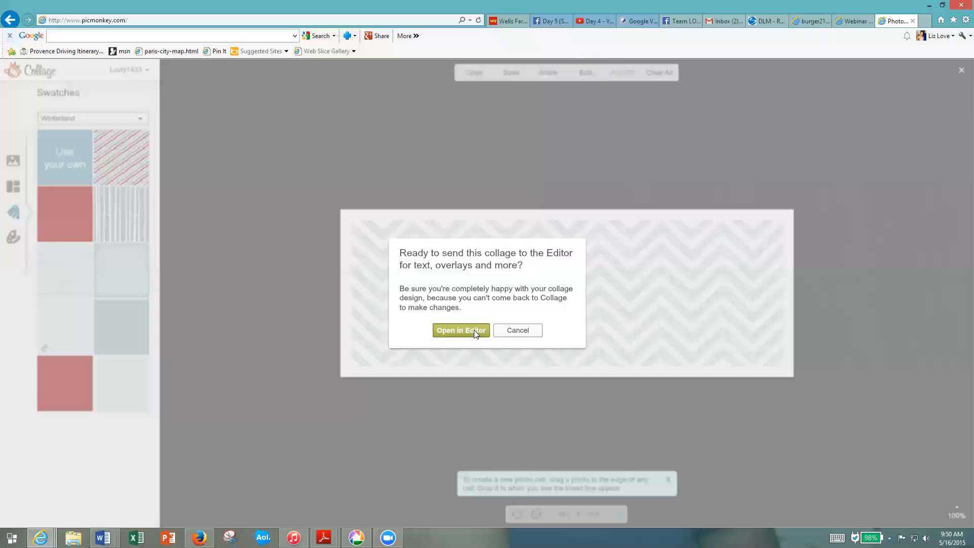
left_click(461, 330)
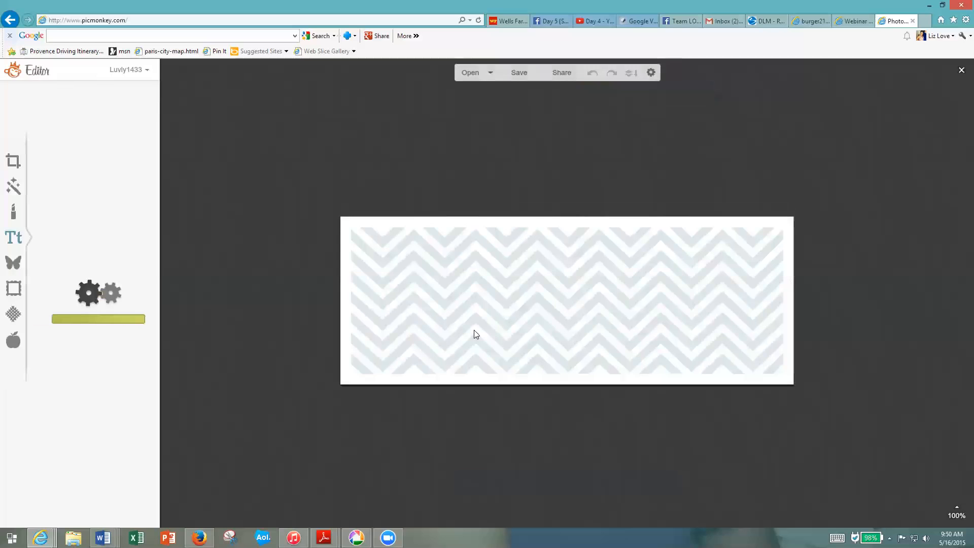
mouse_move(284, 376)
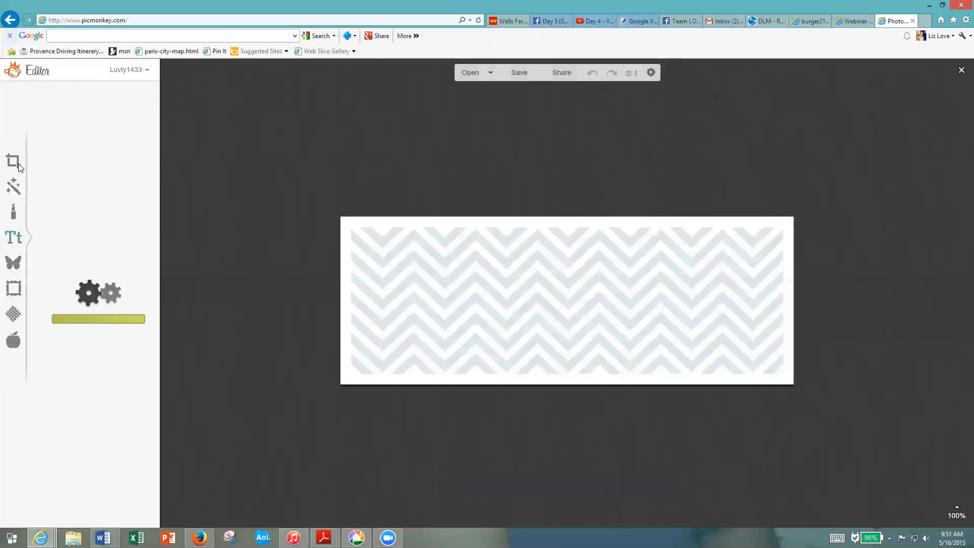
mouse_move(15, 161)
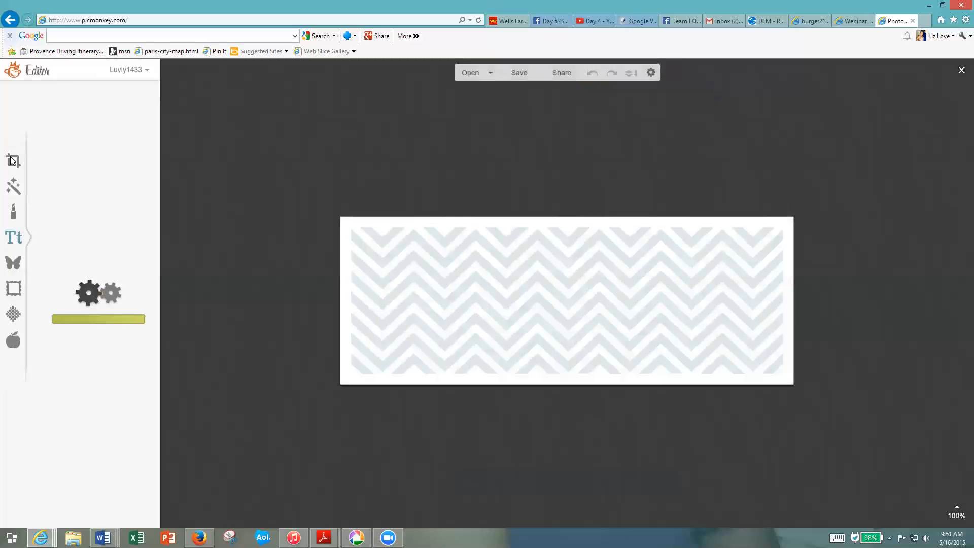
mouse_move(18, 207)
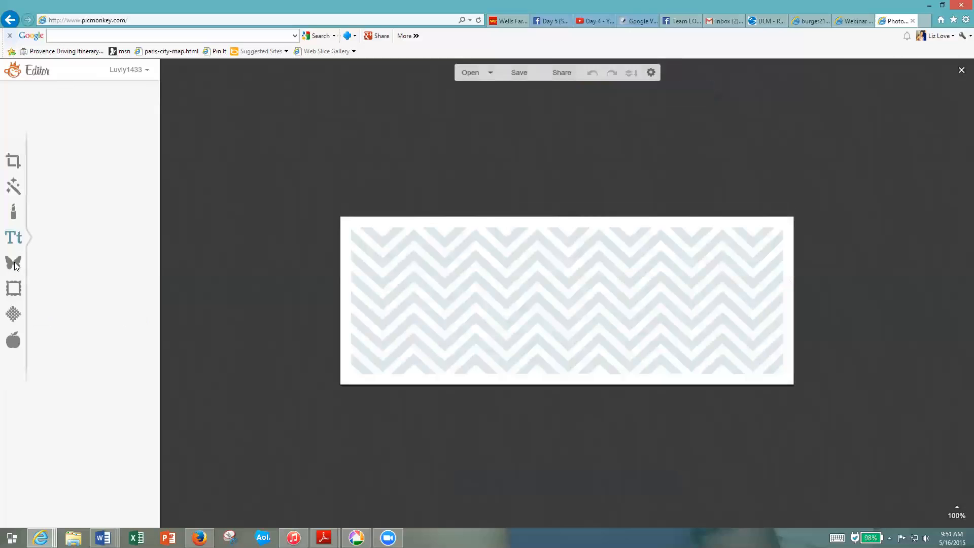
Add a text box reading 'TEAM' and 'LOVE to be FIT' and select all of it.
left_click(13, 237)
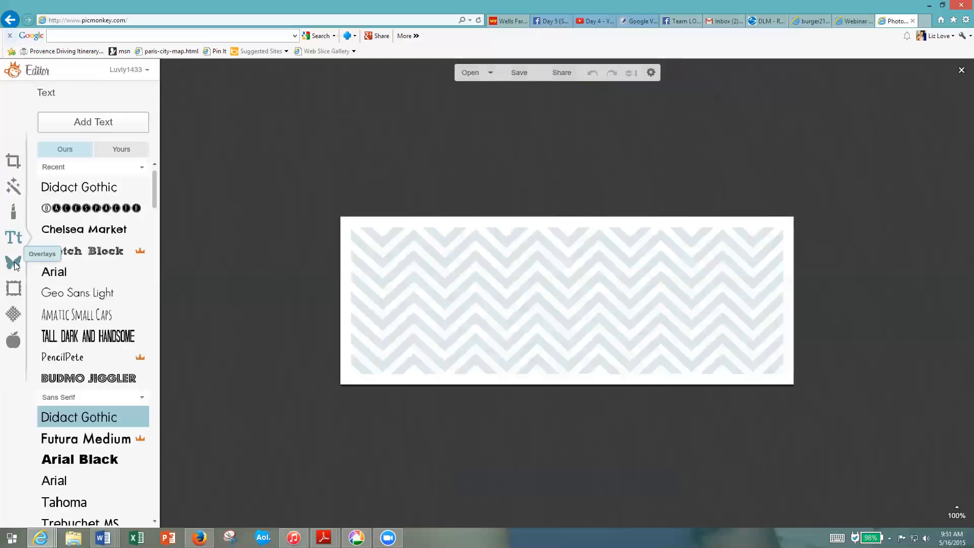
mouse_move(79, 134)
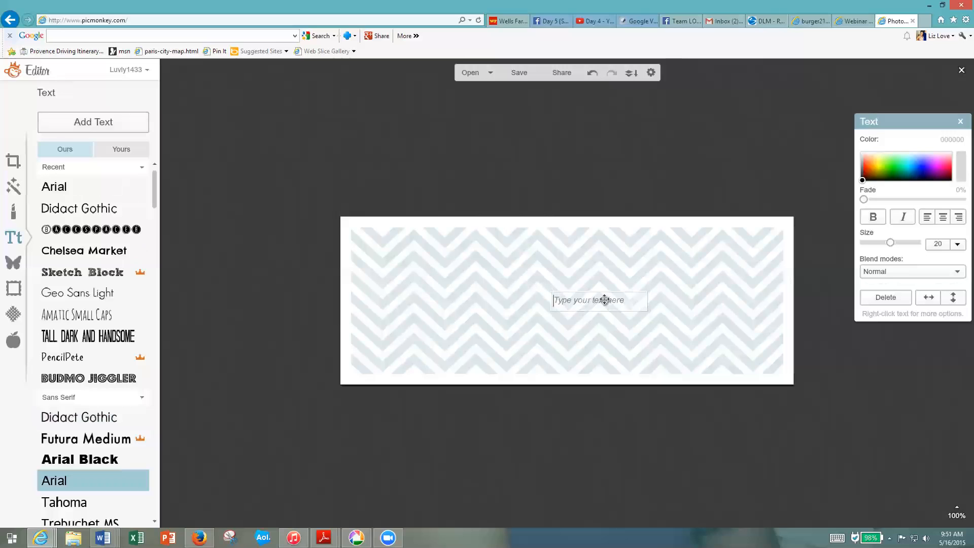
type("TEAM")
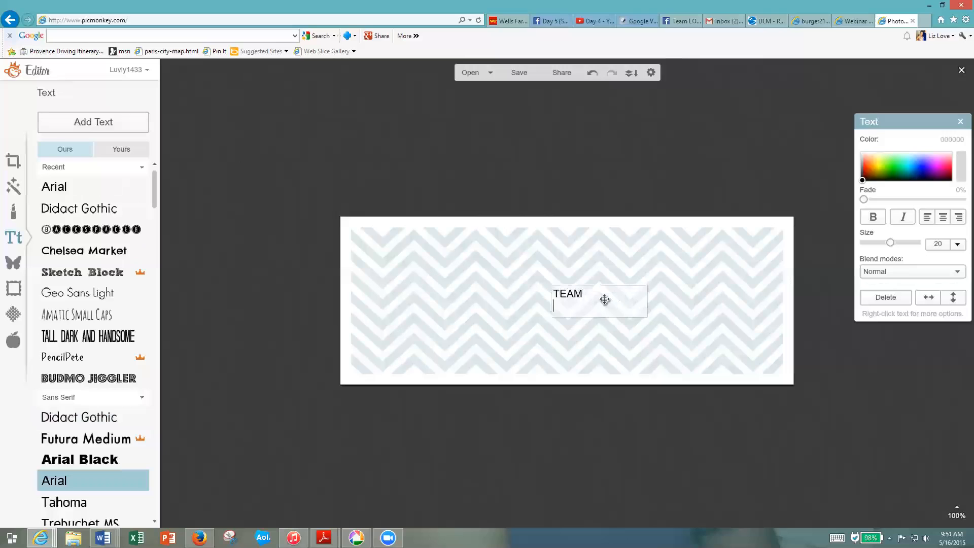
type("LOVE to be FIT")
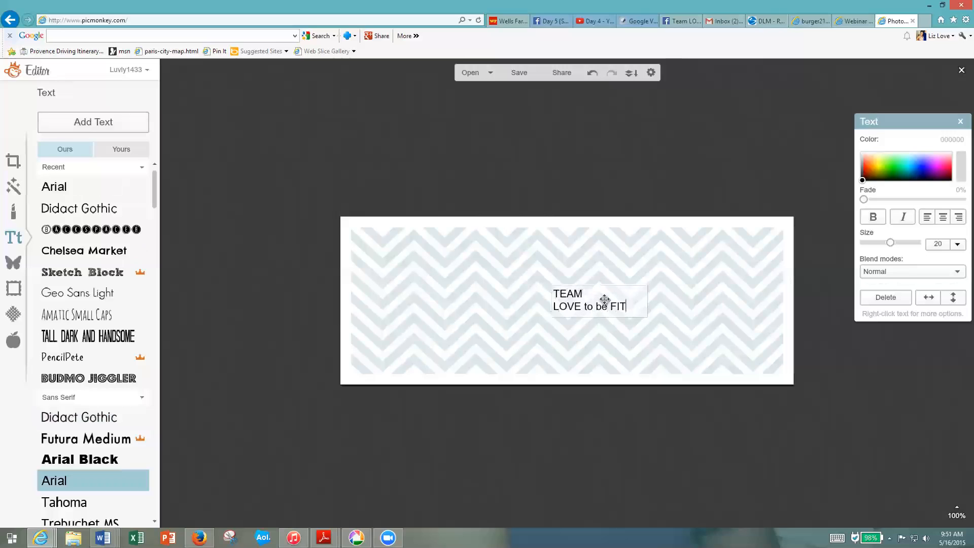
double_click(615, 307)
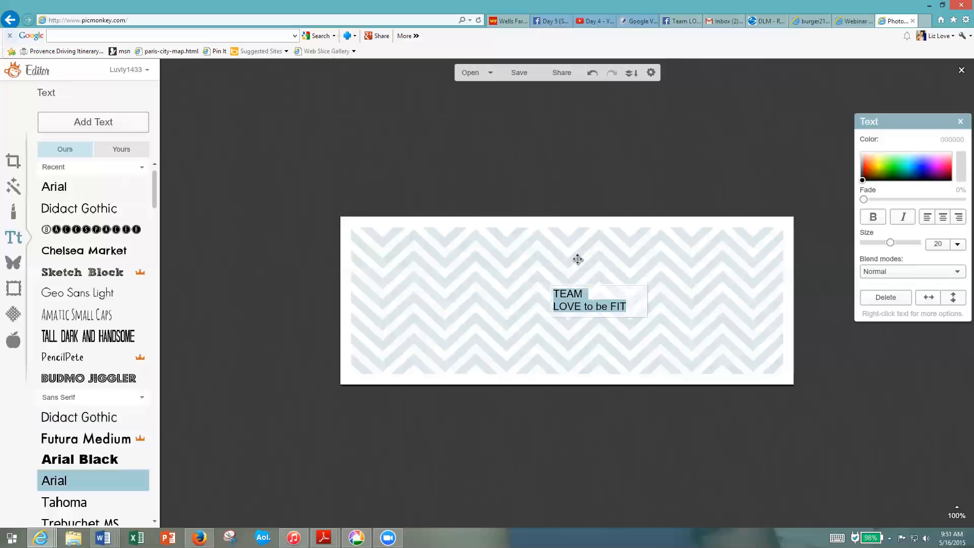
mouse_move(588, 257)
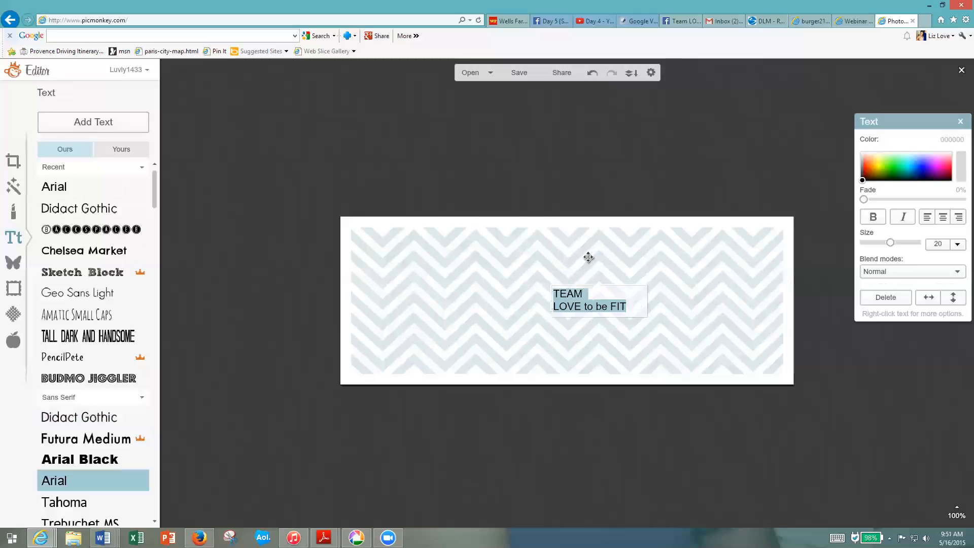
mouse_move(651, 280)
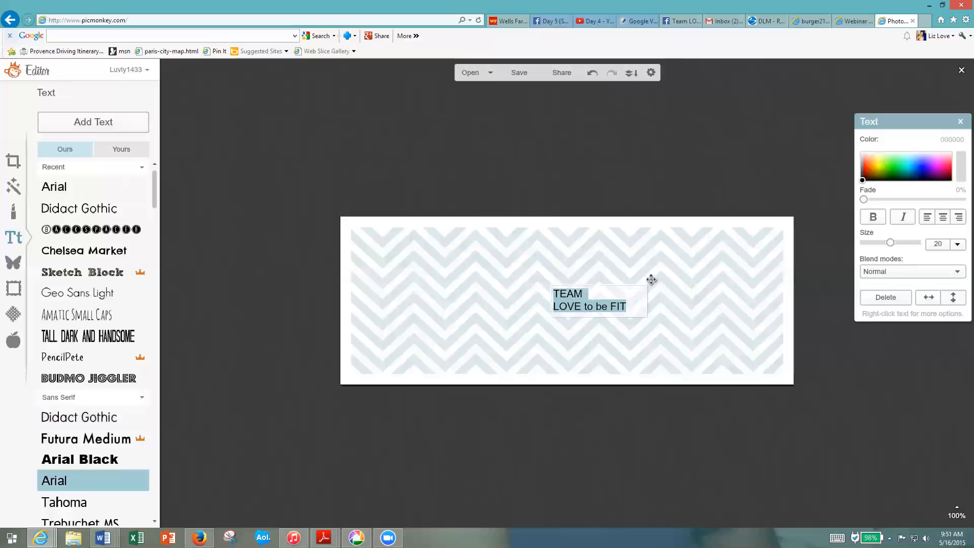
mouse_move(926, 189)
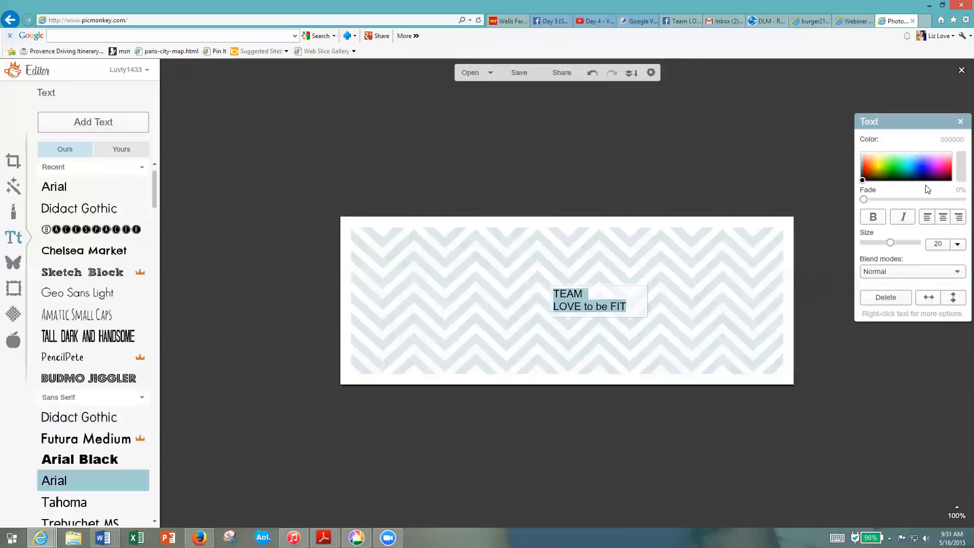
Move the Text palette beside the caption and center-align both lines.
left_click_drag(914, 121, 871, 136)
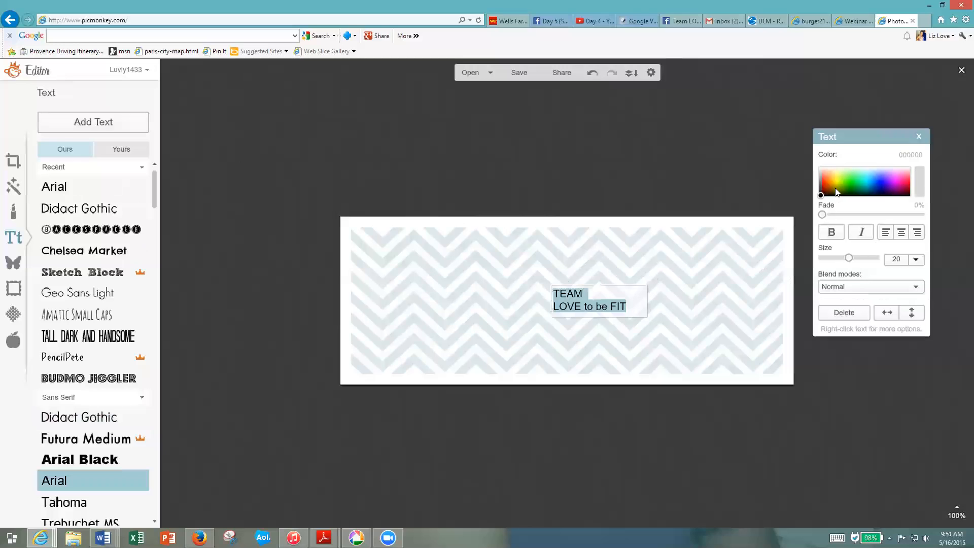
left_click_drag(870, 136, 770, 138)
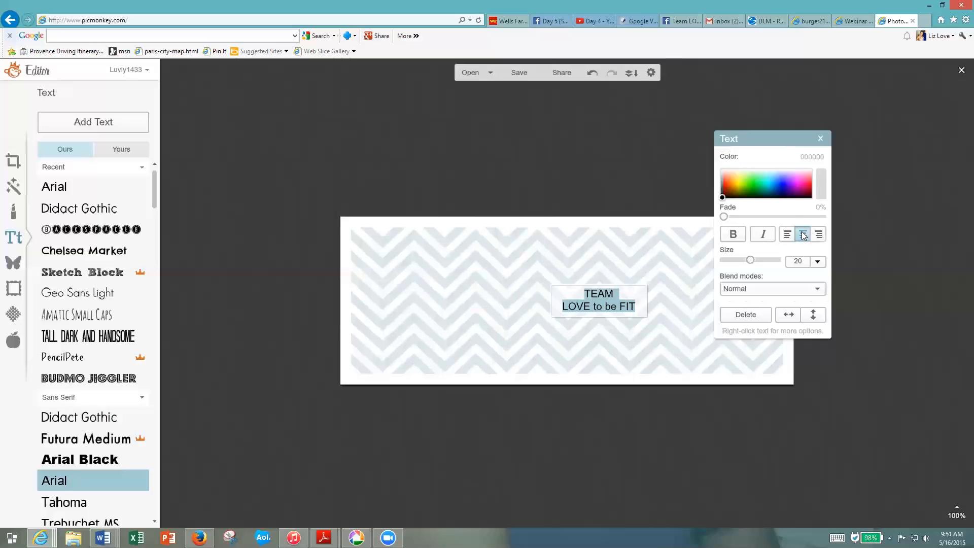
left_click(818, 261)
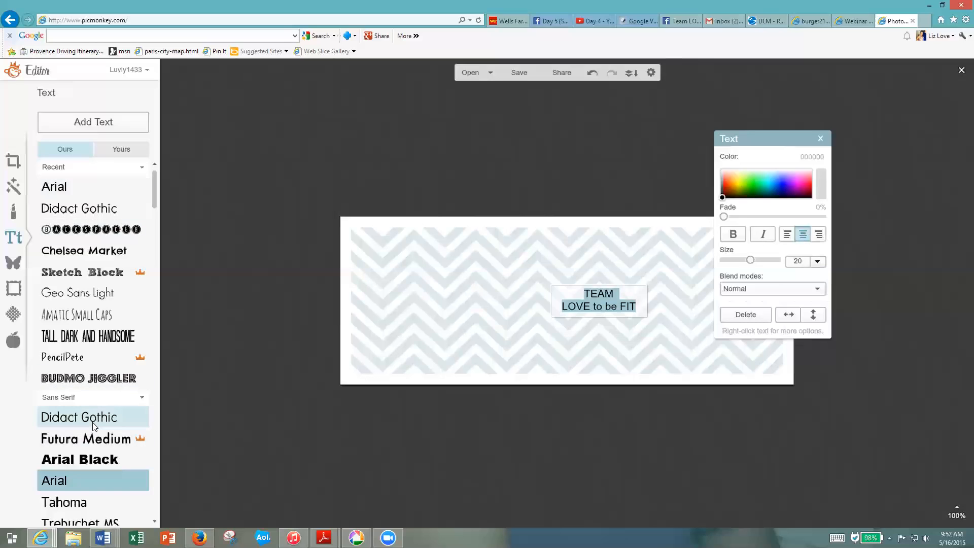
mouse_move(589, 353)
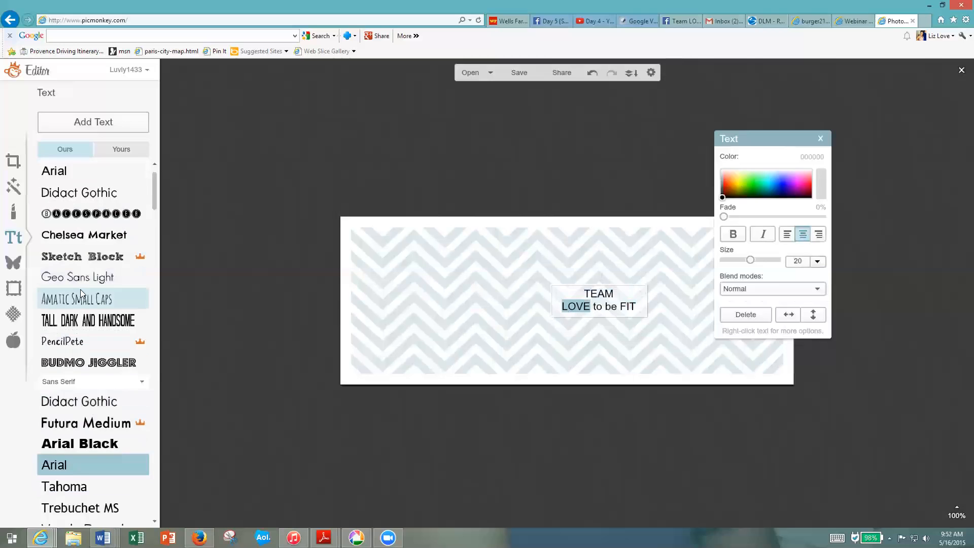
Make LOVE and FIT bold and colour FIT teal.
scroll("down", 3)
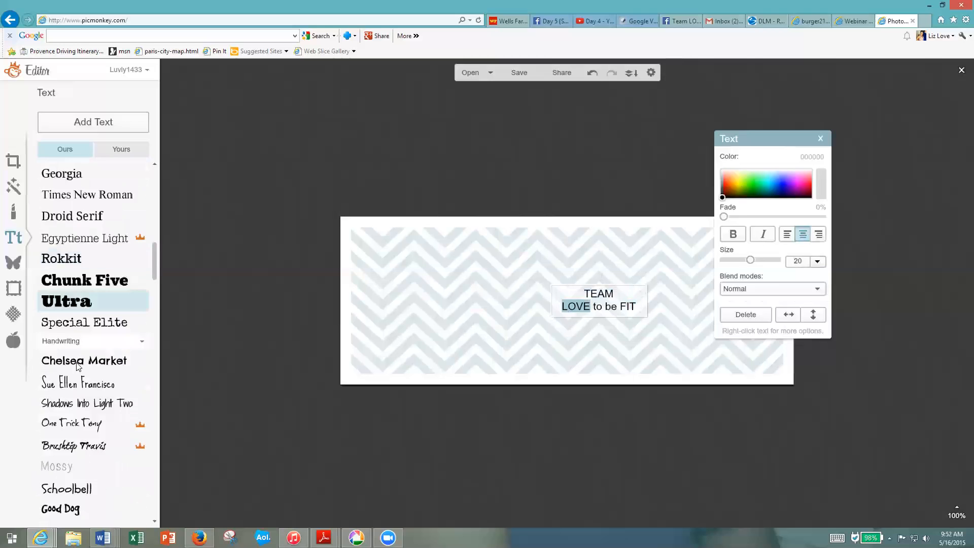
left_click(84, 360)
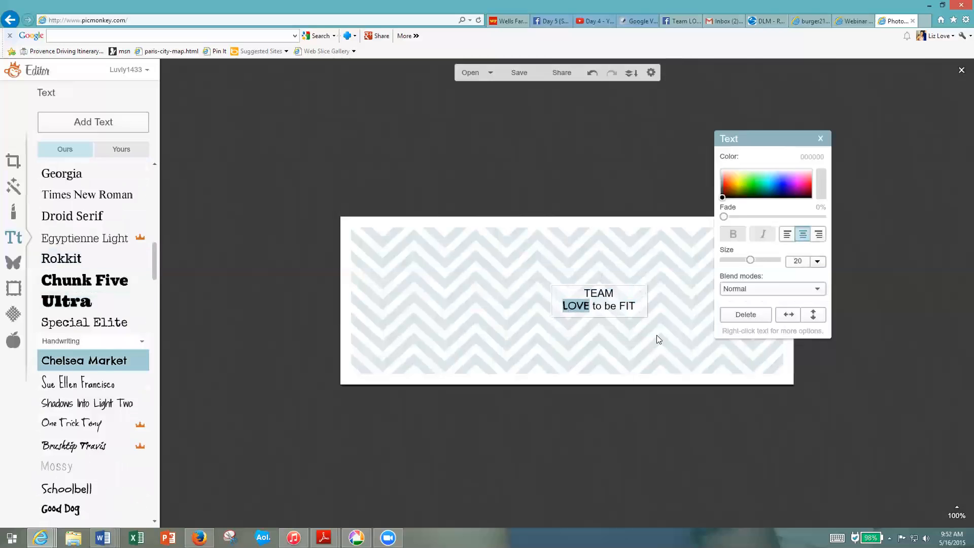
double_click(628, 306)
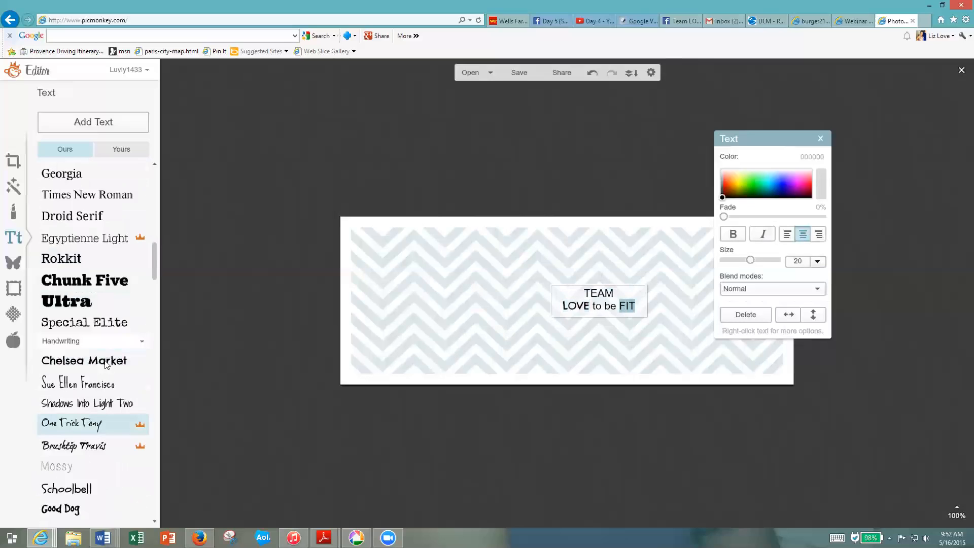
left_click(83, 360)
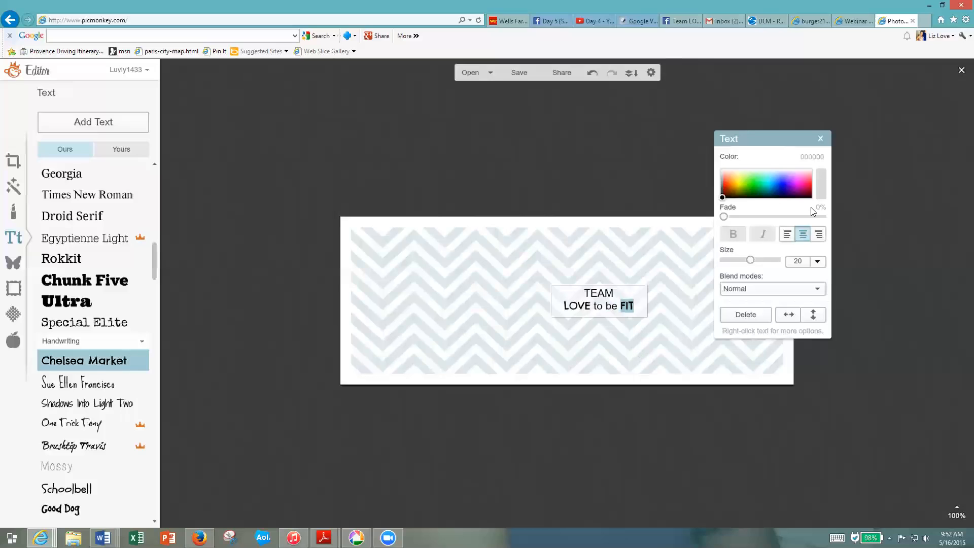
left_click(802, 189)
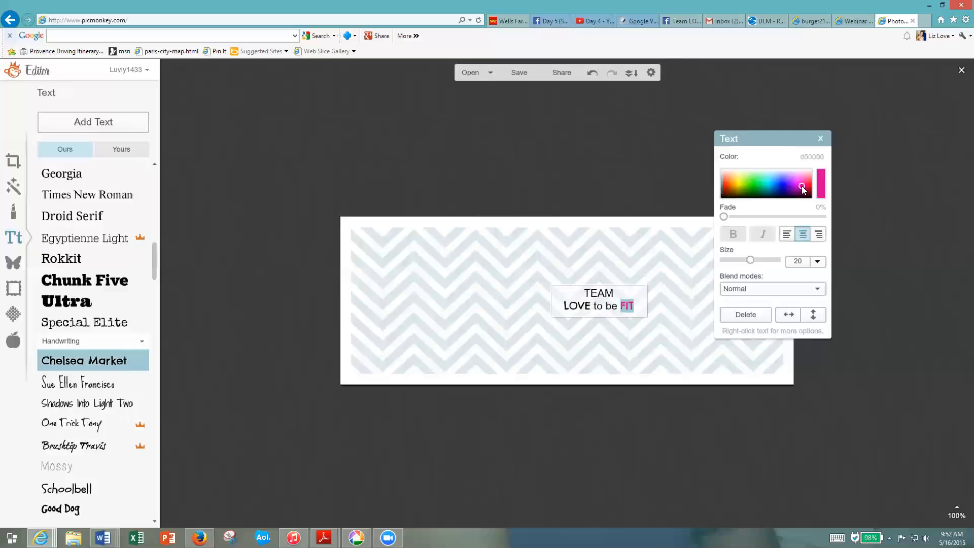
left_click(802, 188)
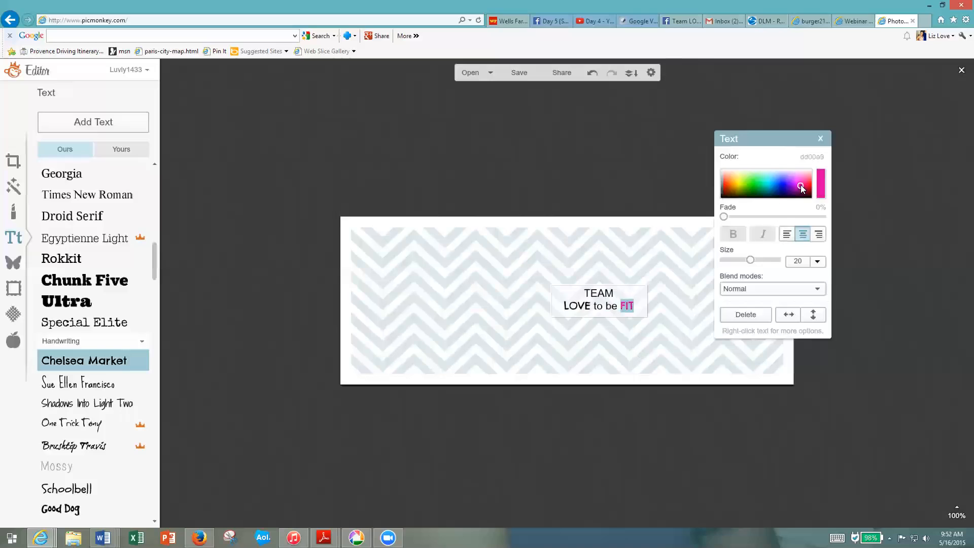
left_click(801, 185)
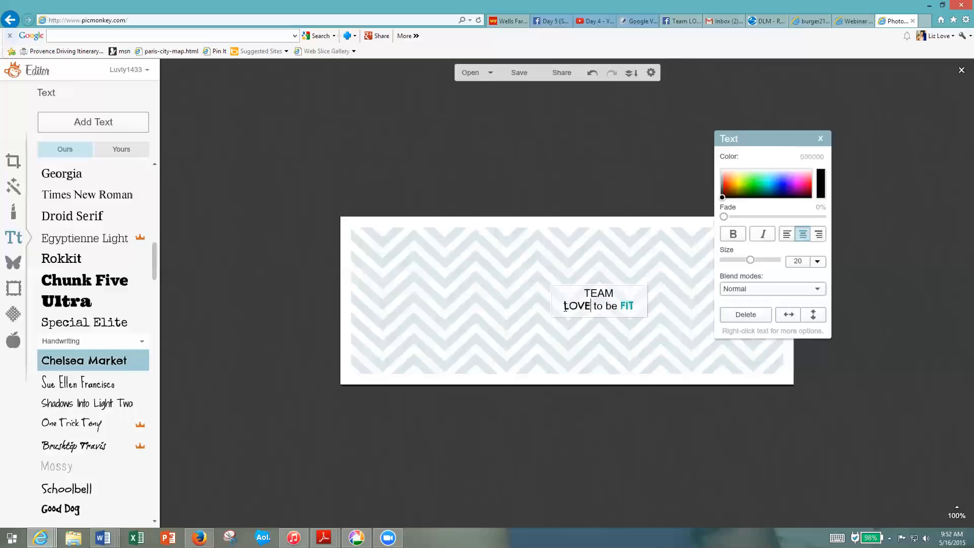
Colour LOVE bright pink, then select the whole caption.
left_click(801, 184)
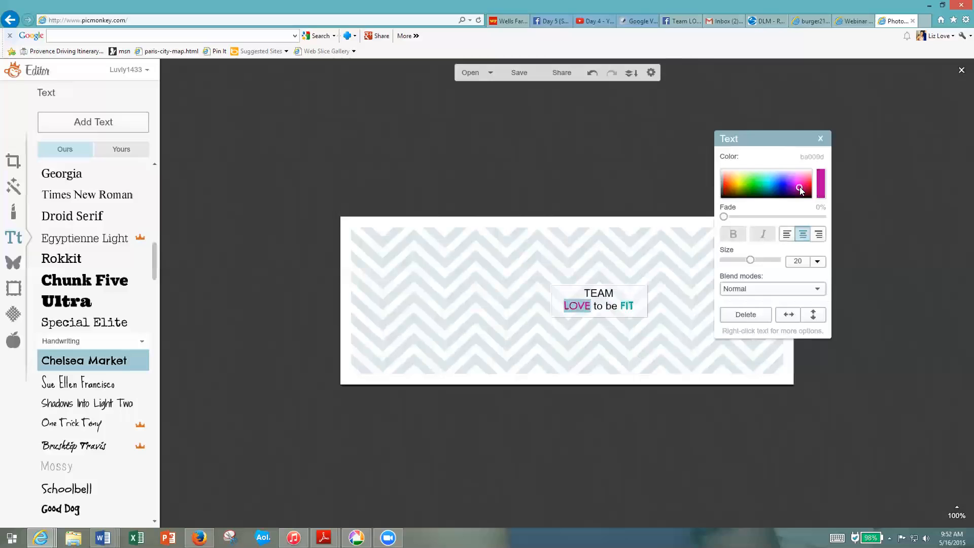
left_click(800, 185)
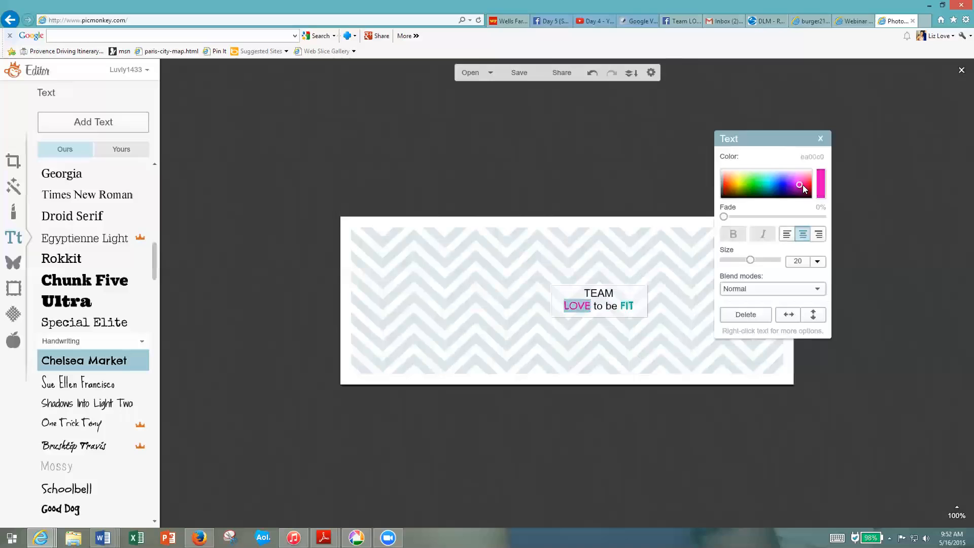
left_click(800, 184)
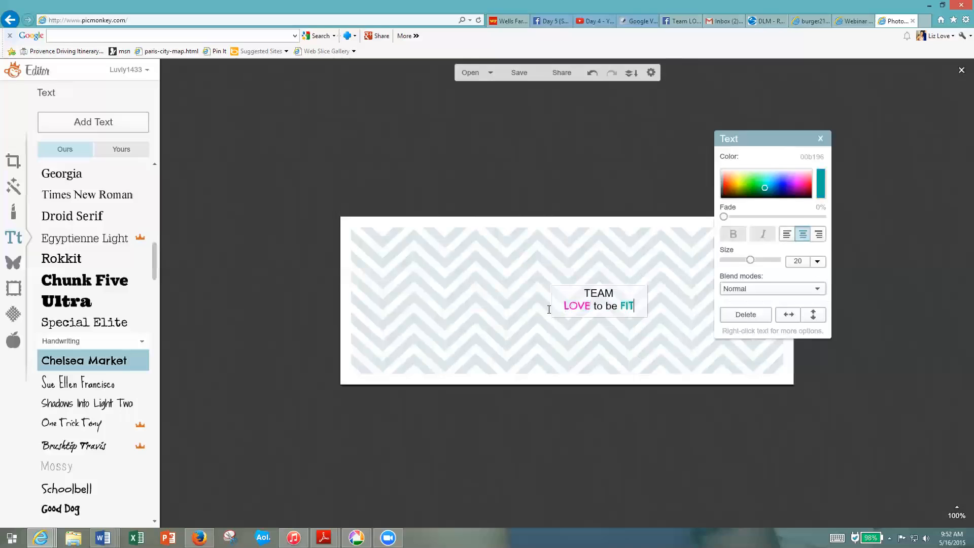
left_click(722, 196)
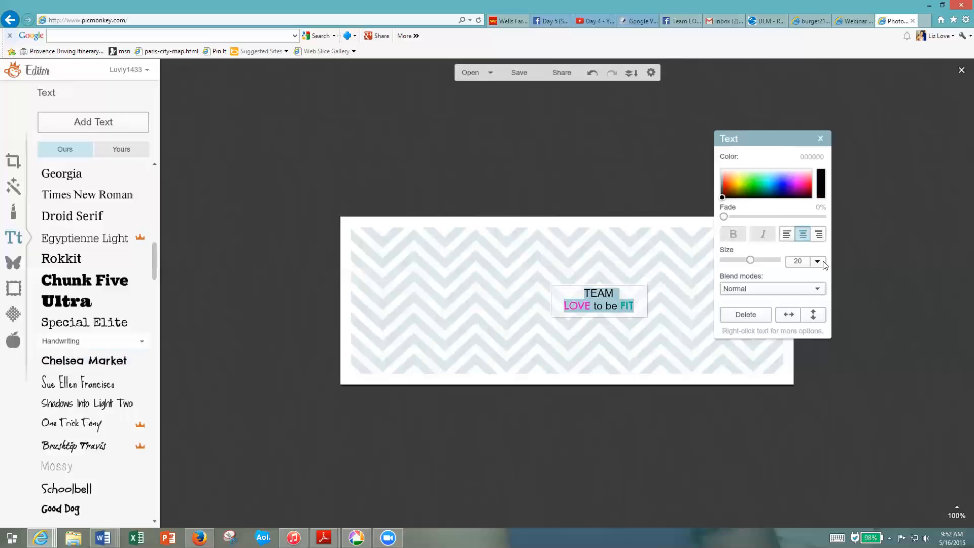
Set the whole caption to text size 72.
left_click(817, 261)
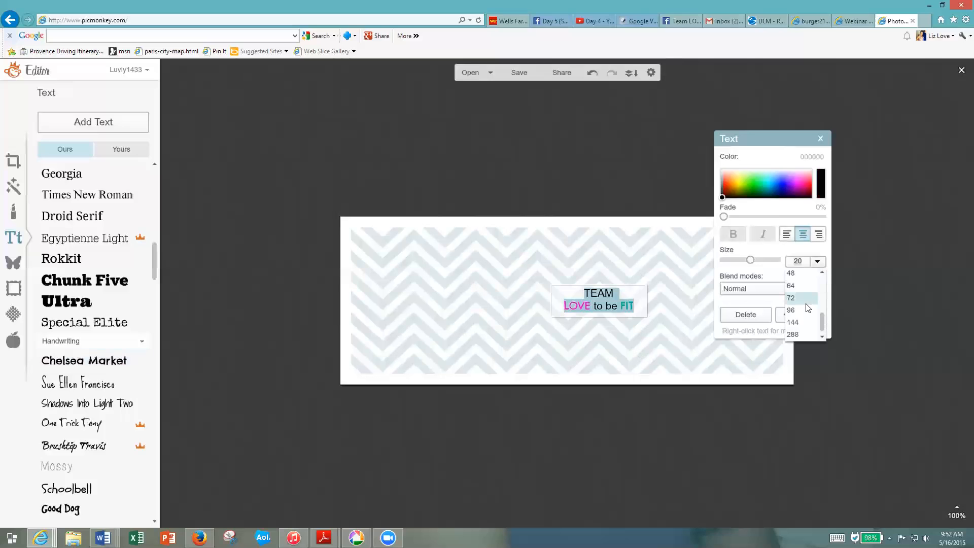
left_click(791, 298)
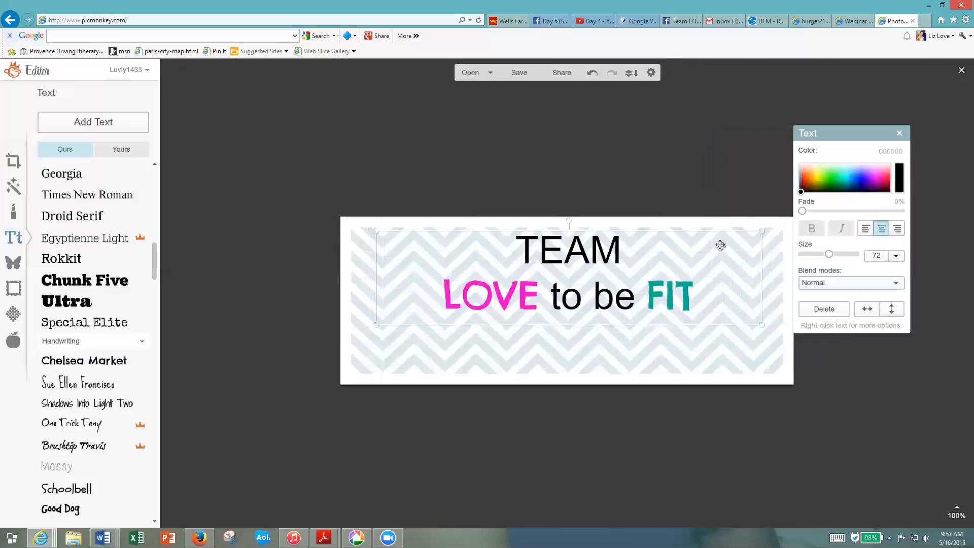
mouse_move(711, 174)
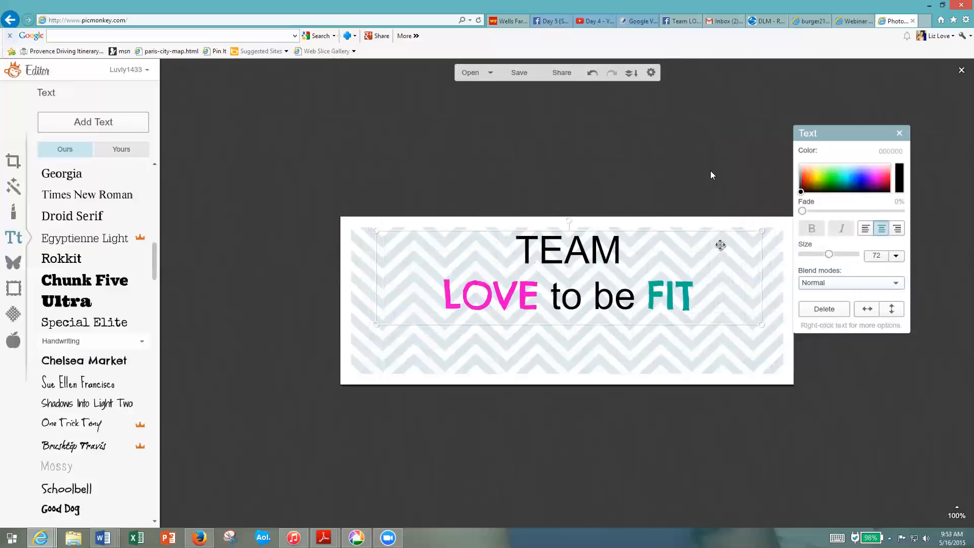
mouse_move(879, 74)
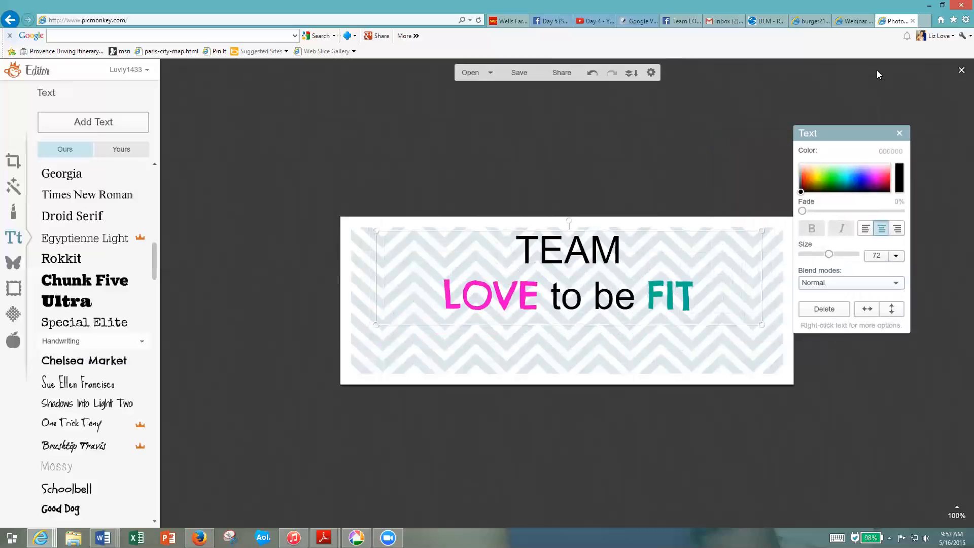
mouse_move(713, 80)
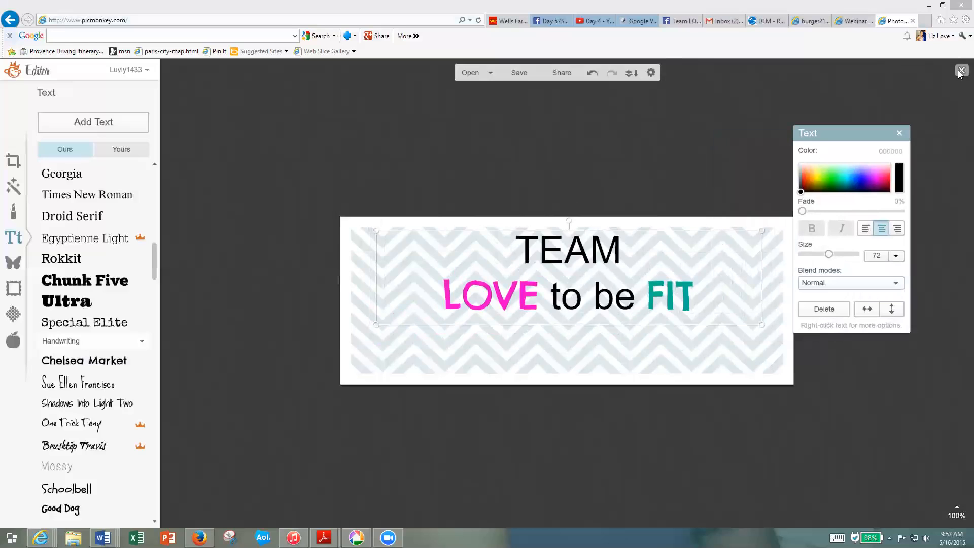
Close the editor without saving and start a new collage from the home page.
left_click(961, 70)
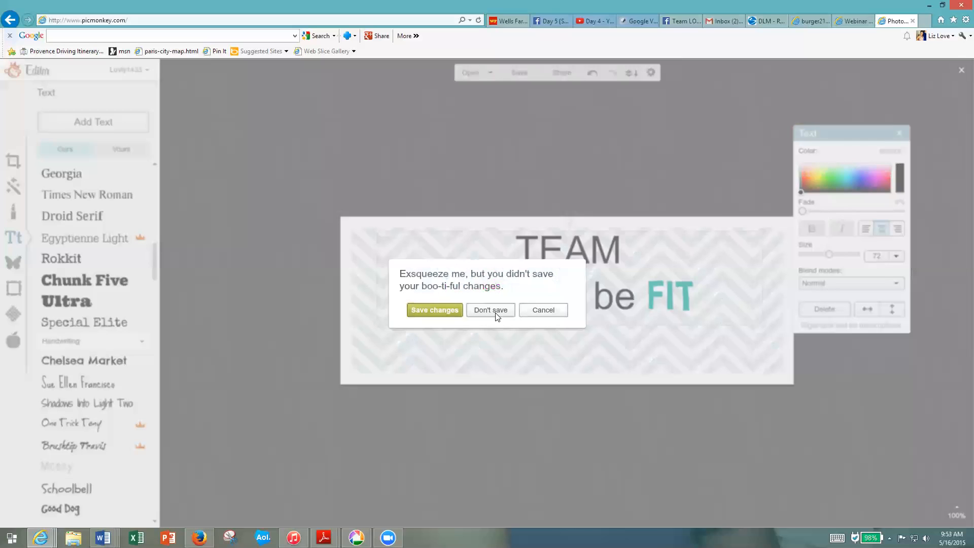
left_click(490, 309)
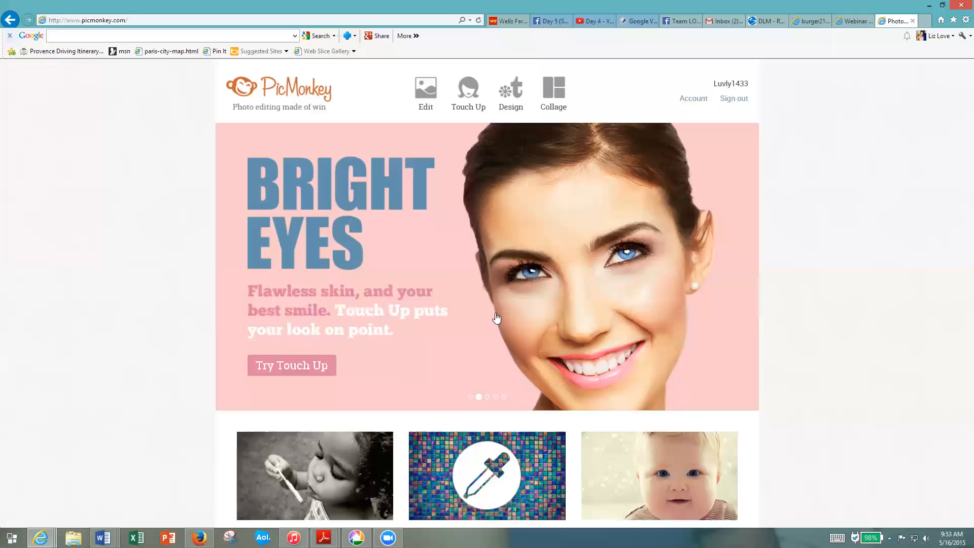
mouse_move(561, 110)
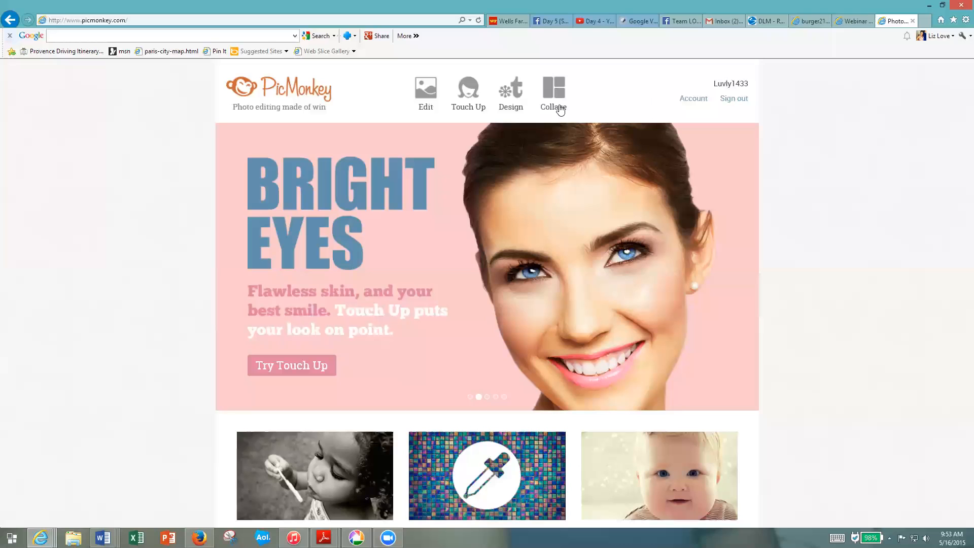
left_click(552, 90)
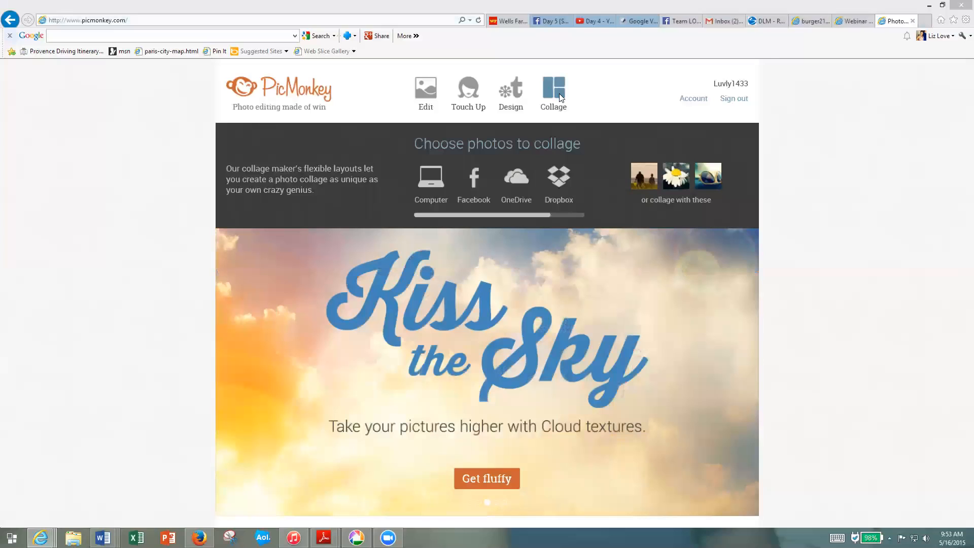
Upload the woman's portrait from Desktop > Coaching > New Pics of me 12-9.
left_click(431, 176)
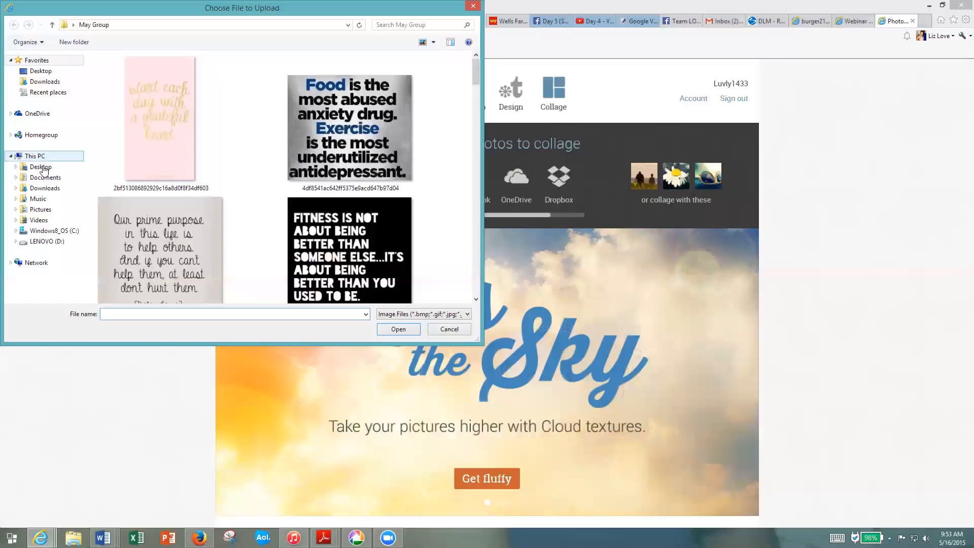
left_click(41, 71)
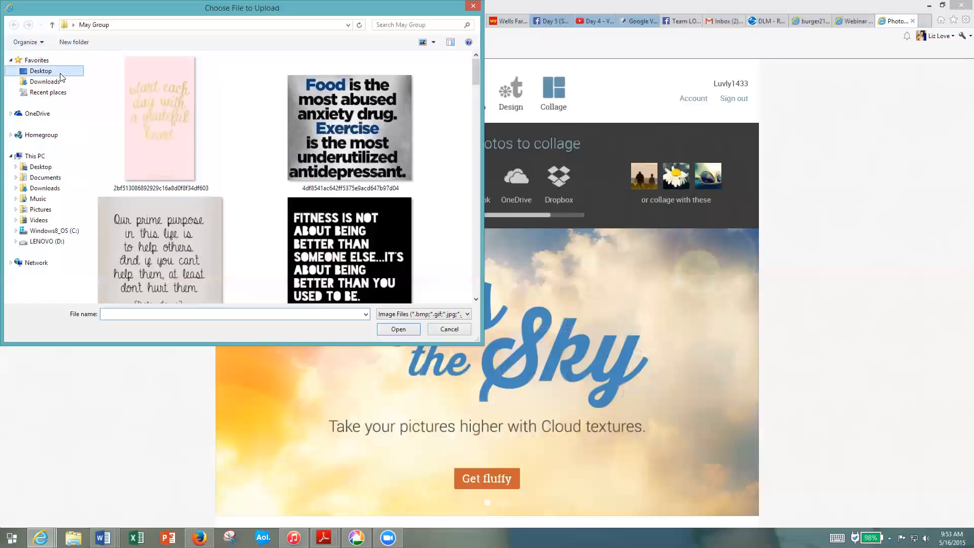
left_click(41, 70)
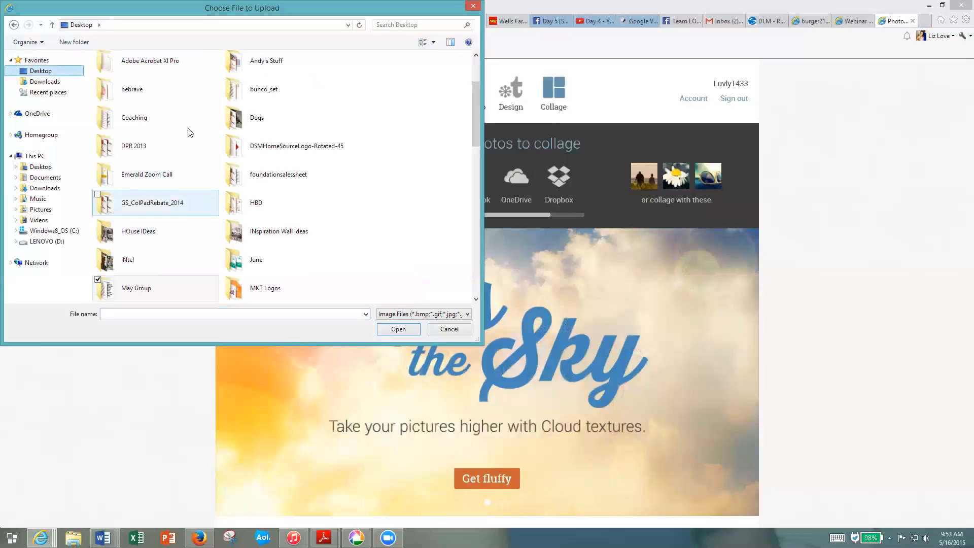
double_click(134, 118)
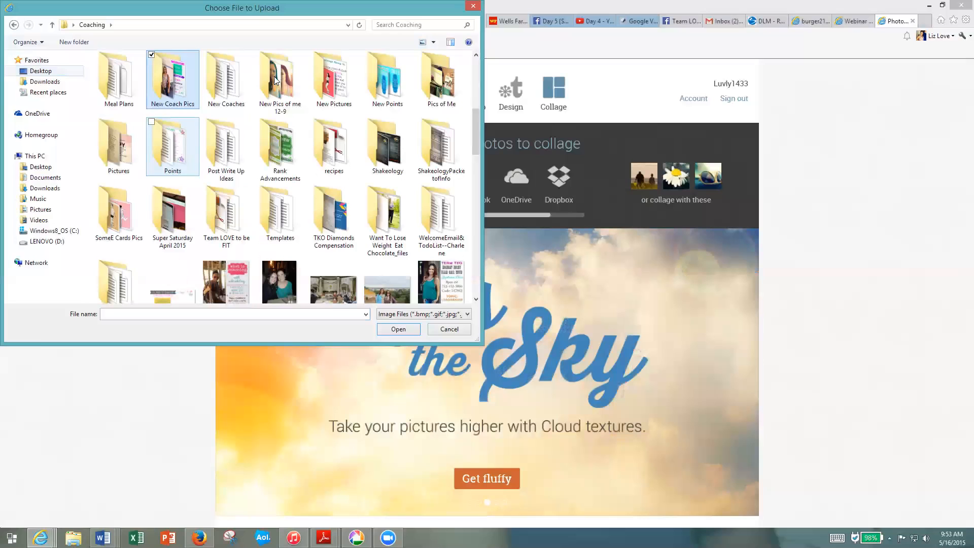
double_click(280, 79)
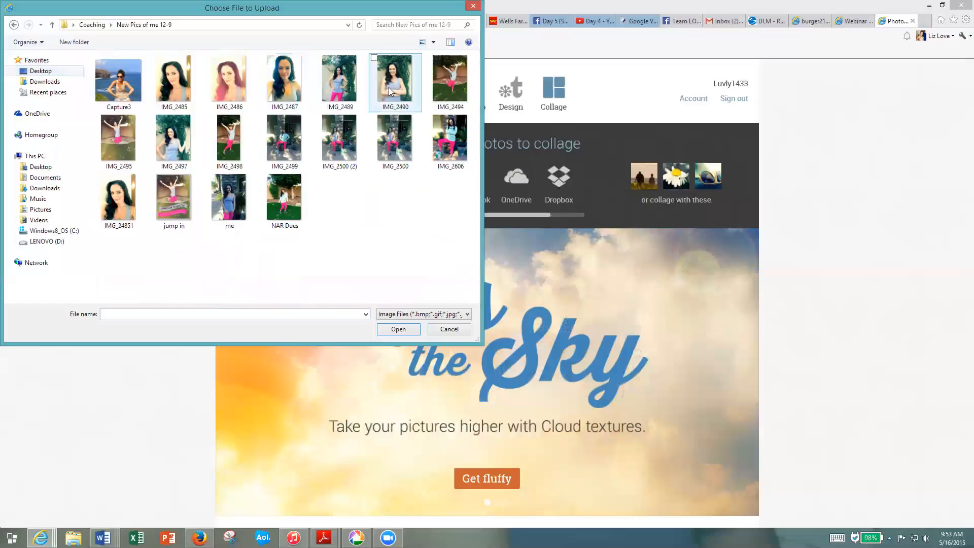
left_click(448, 329)
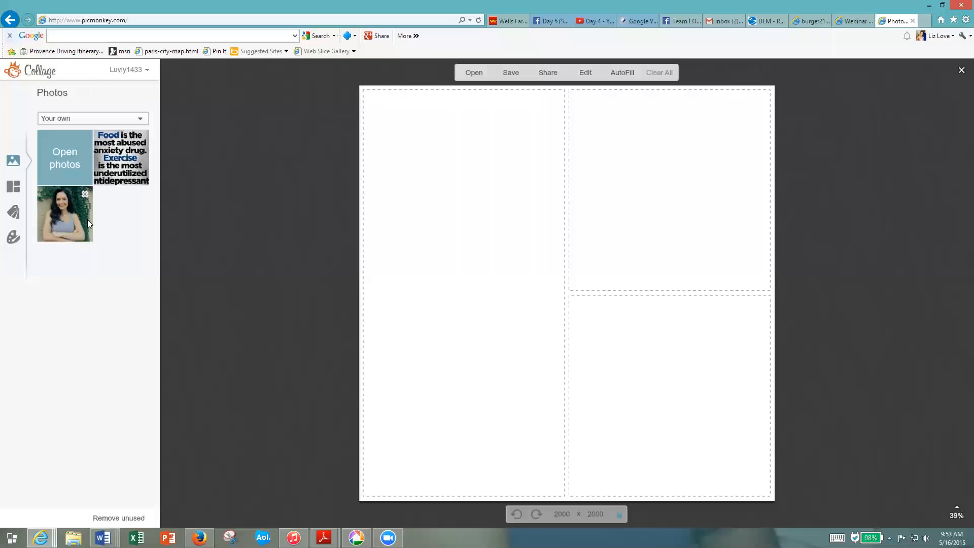
Drop the woman's photo into the tall left collage cell and send the collage to the Editor.
left_click_drag(65, 214, 463, 295)
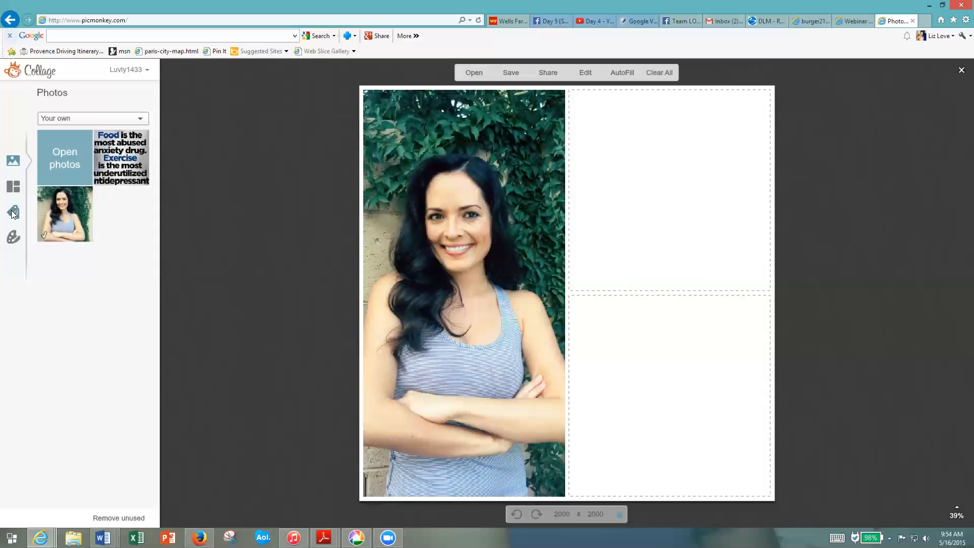
left_click(13, 212)
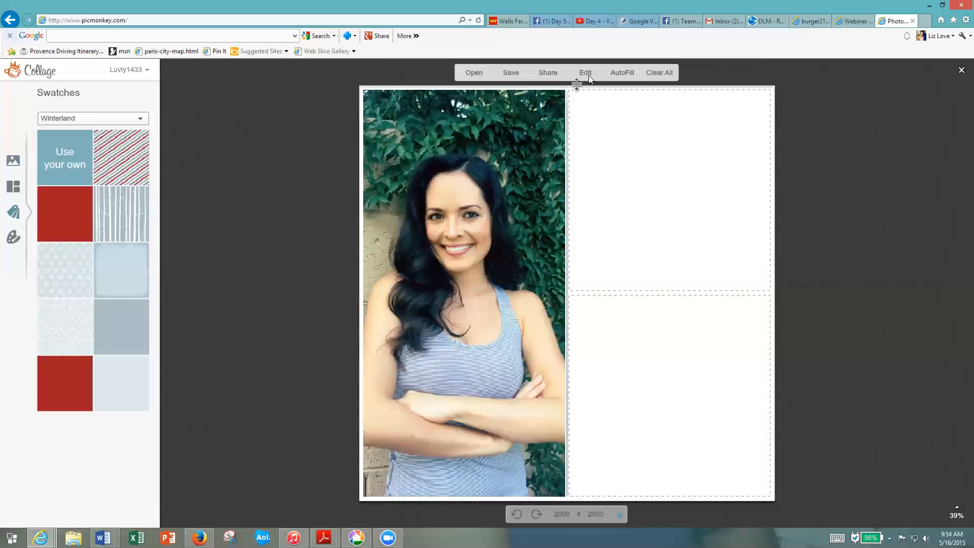
left_click(585, 72)
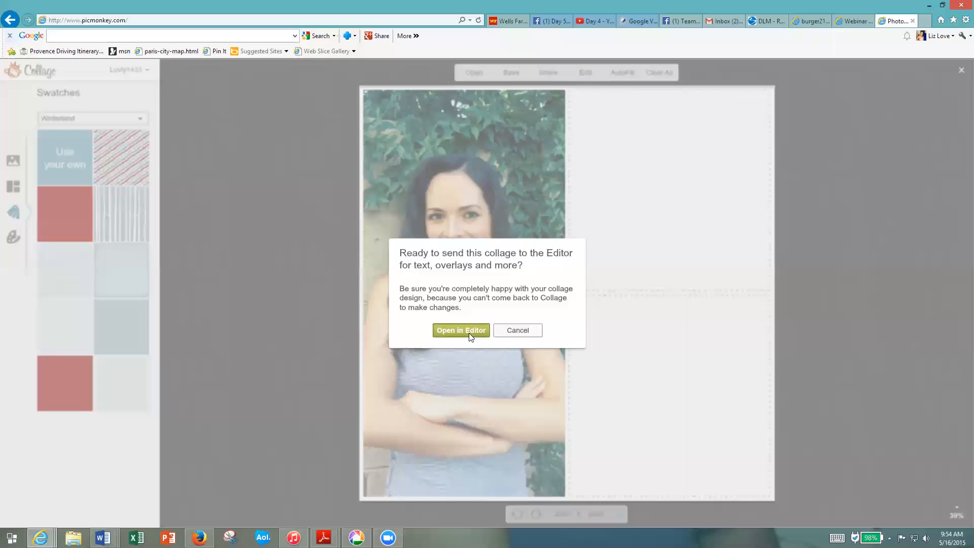
Open the collage in the Editor and bring up the Labels overlay shapes.
left_click(461, 330)
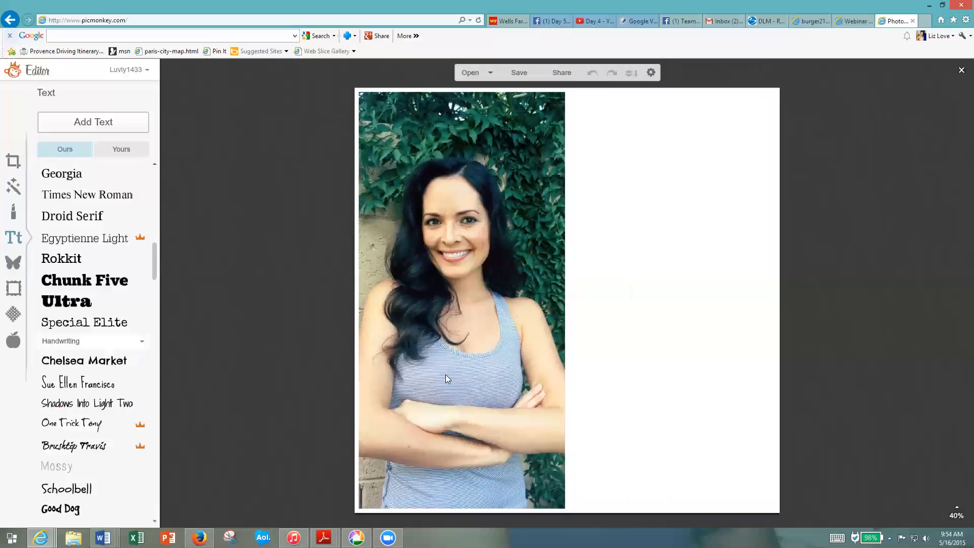
mouse_move(650, 429)
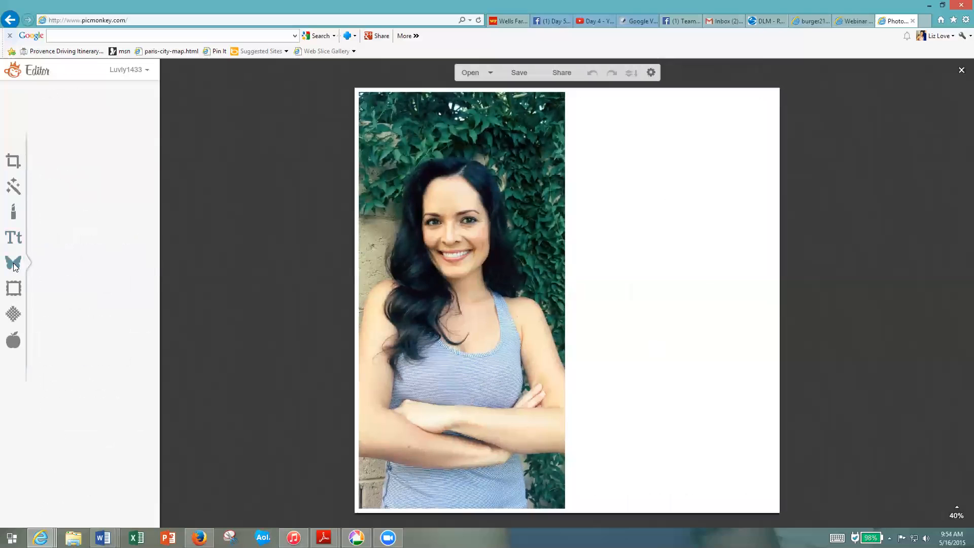
left_click(13, 263)
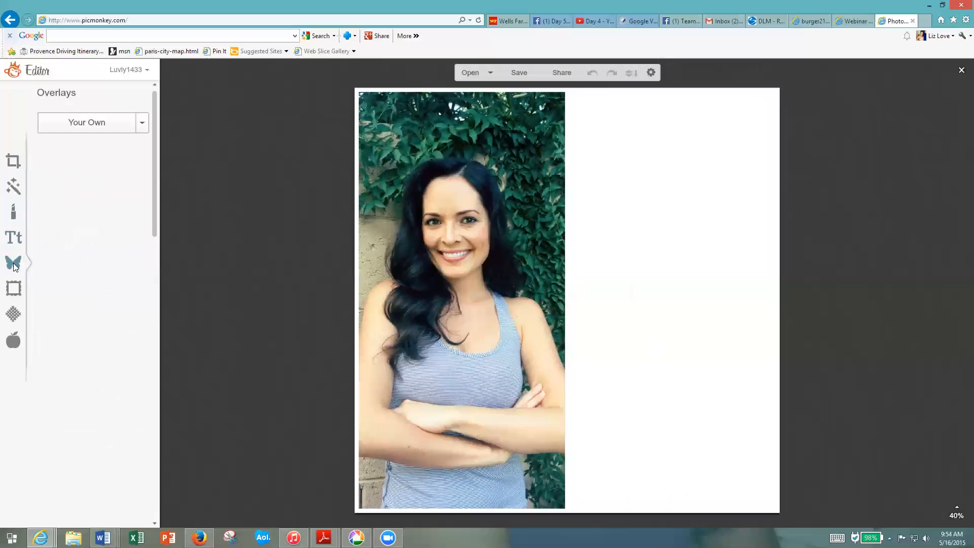
left_click(13, 262)
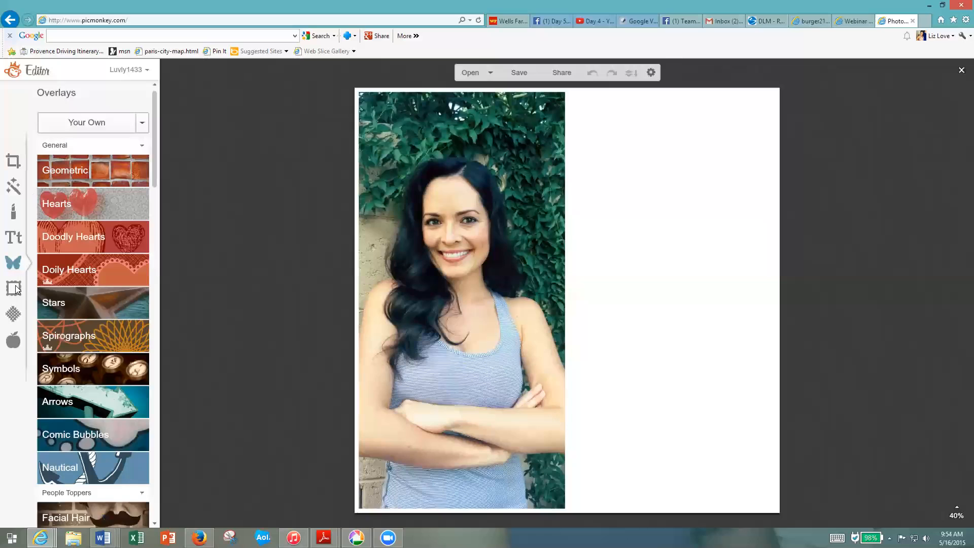
mouse_move(13, 261)
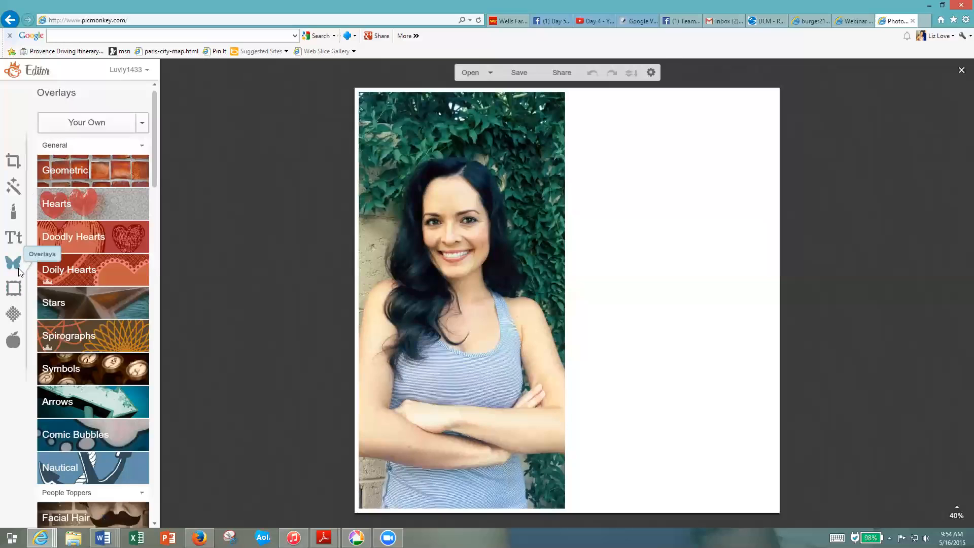
scroll("down", 3)
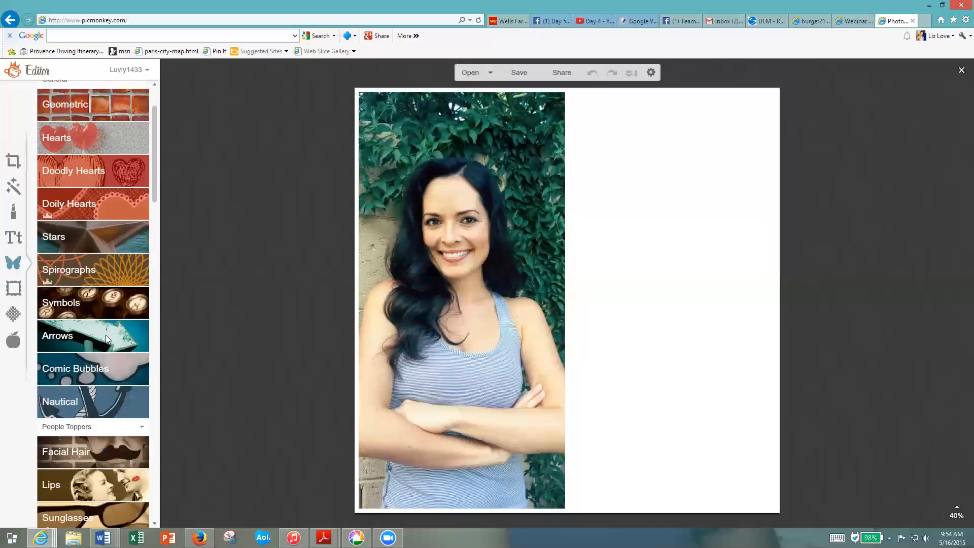
scroll("down", 3)
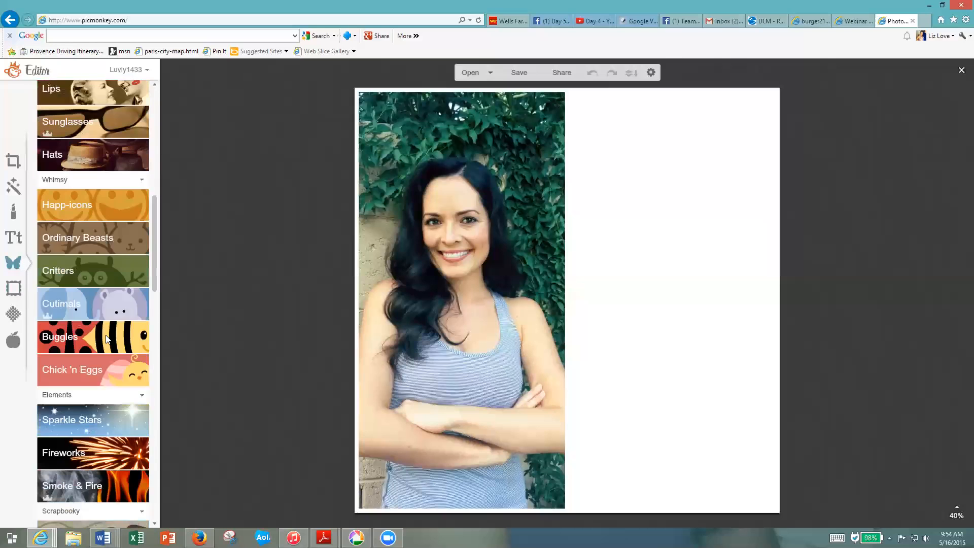
scroll("down", 3)
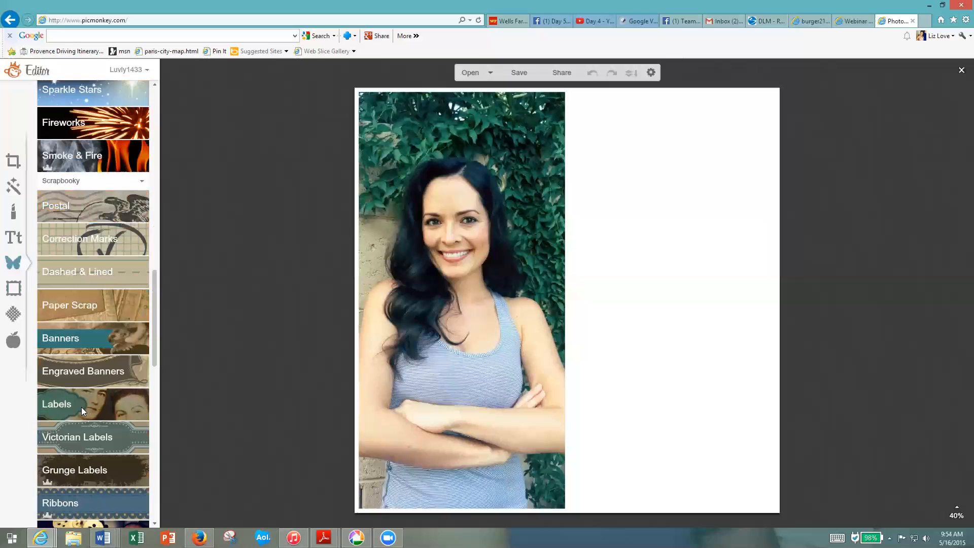
left_click(57, 404)
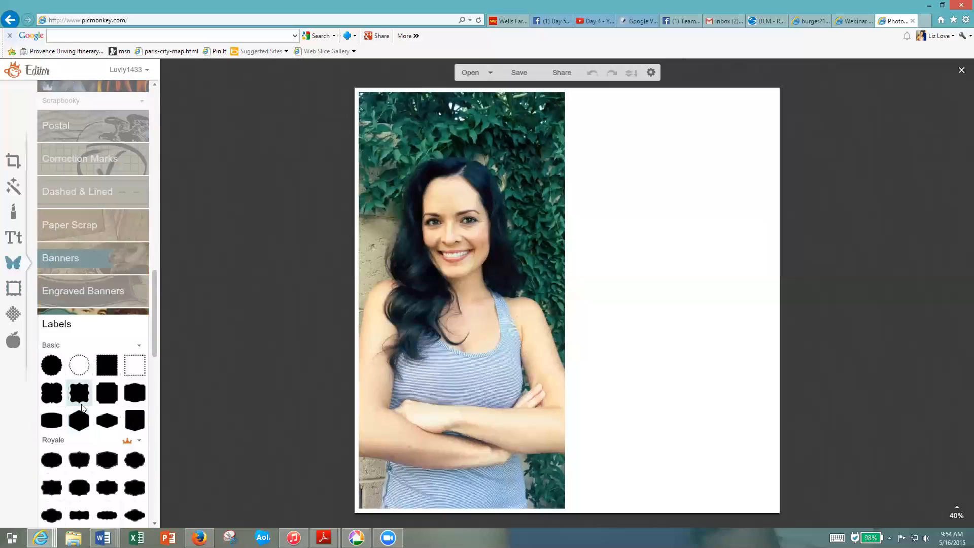
Add a dotted circle label, enlarge it over the right white area, and colour it pink.
scroll("down", 3)
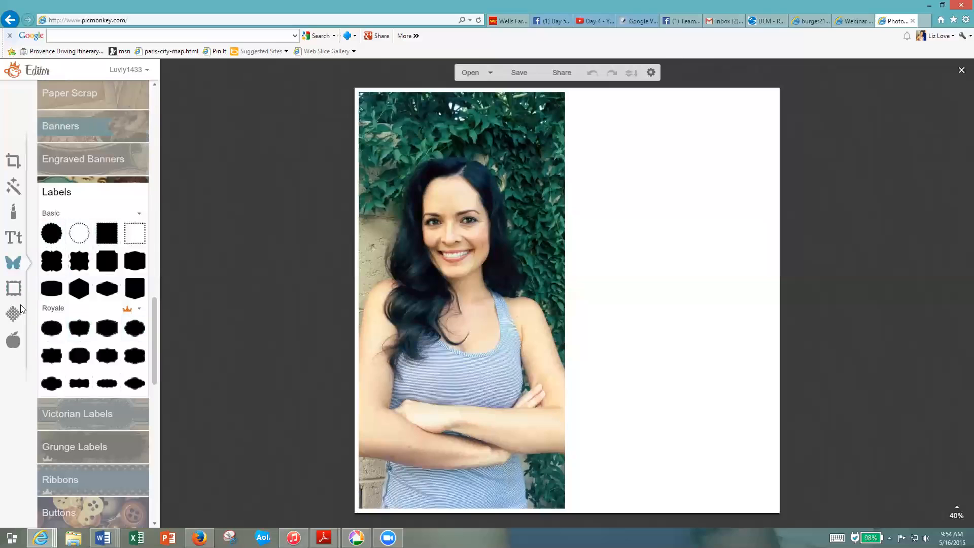
left_click(79, 233)
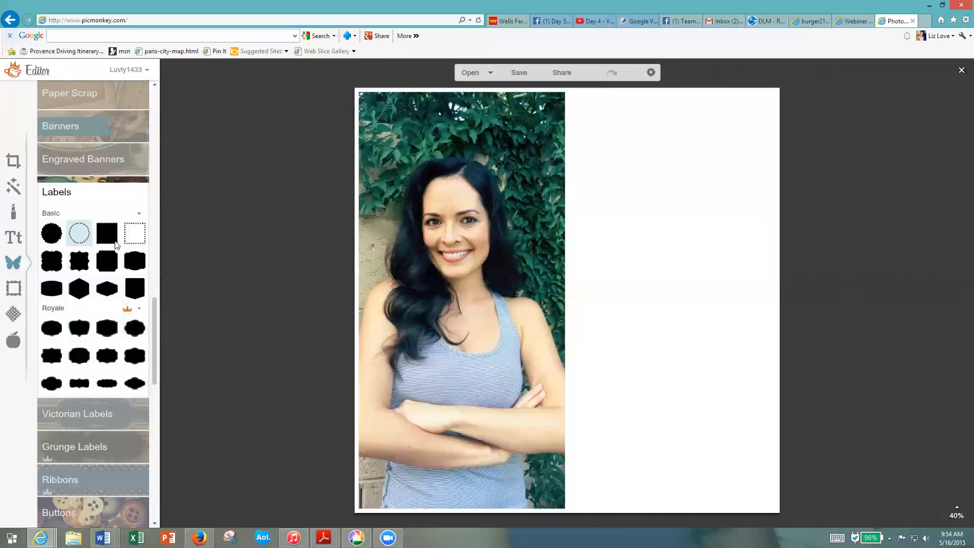
left_click(80, 234)
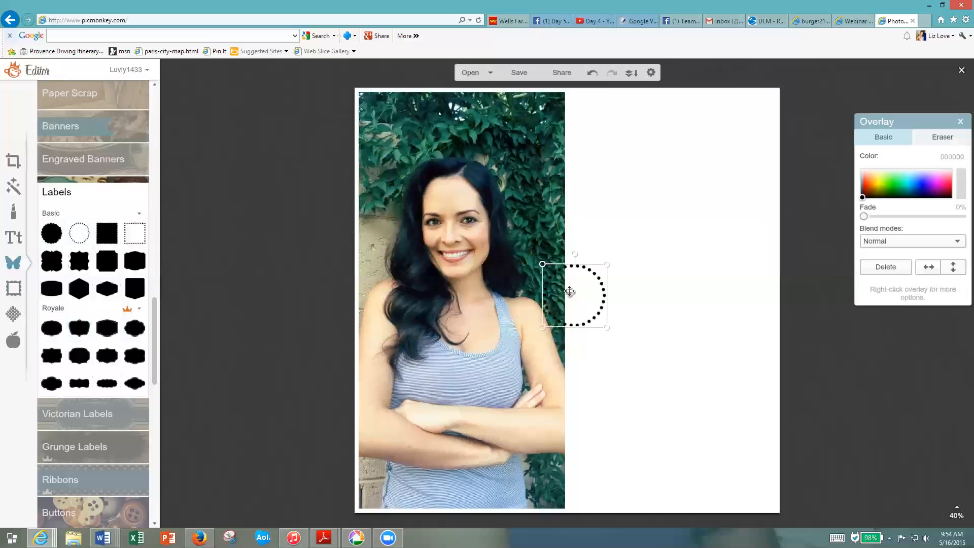
left_click_drag(569, 293, 644, 161)
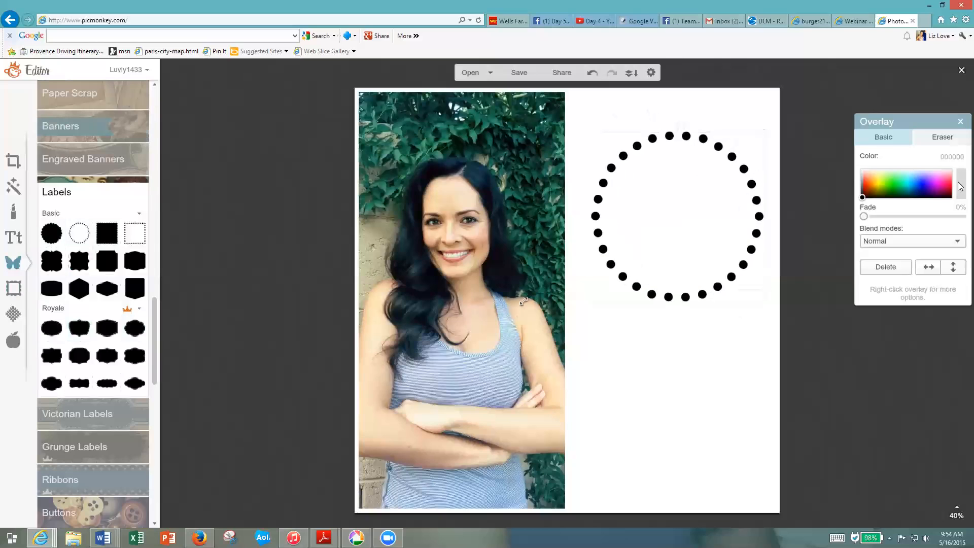
left_click(943, 190)
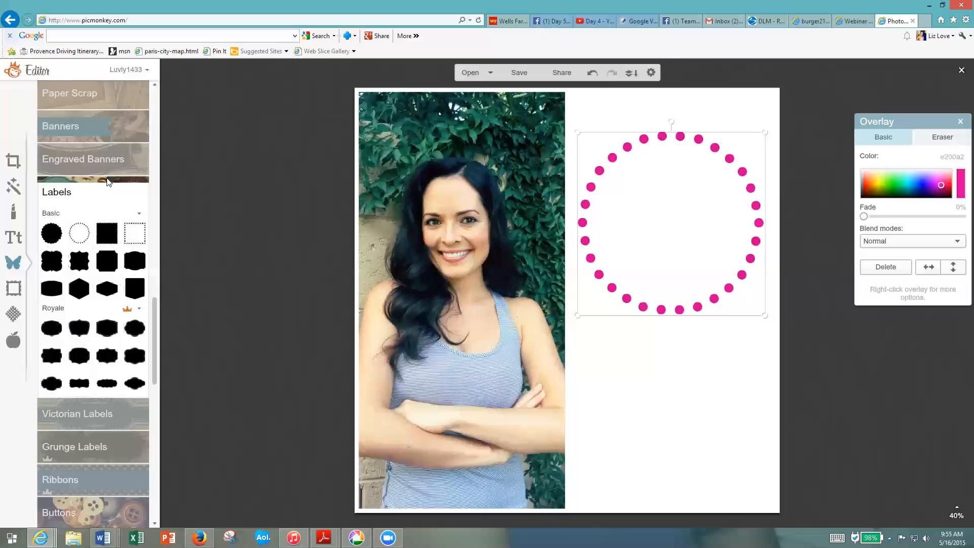
Add a 'Summer SLIM Down' text box in a typewriter-style font.
left_click(13, 238)
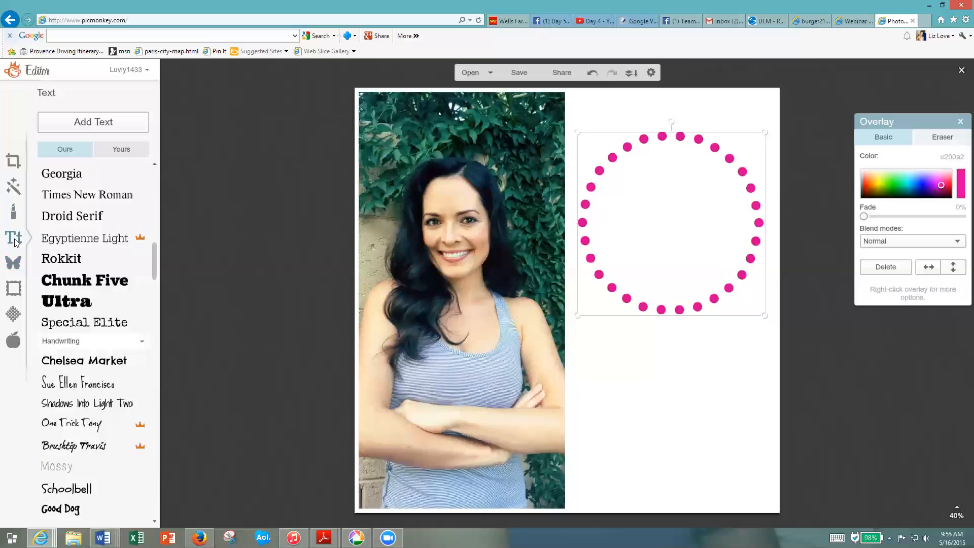
mouse_move(93, 121)
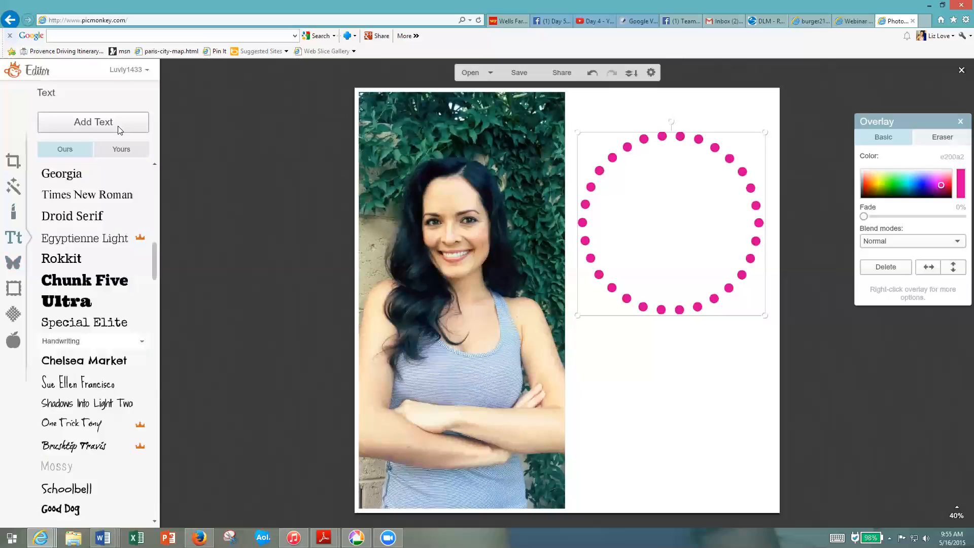
left_click(94, 122)
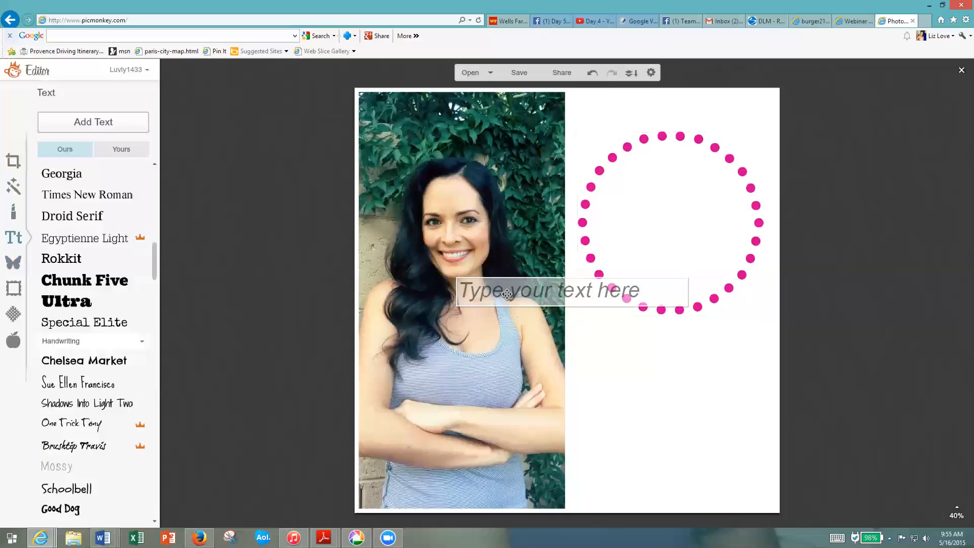
type("Summer SLIM D")
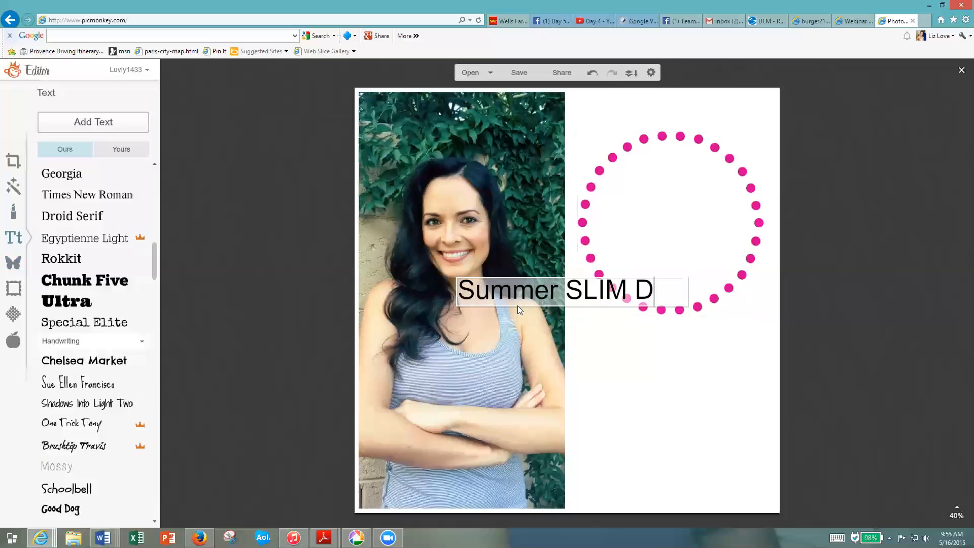
type("own")
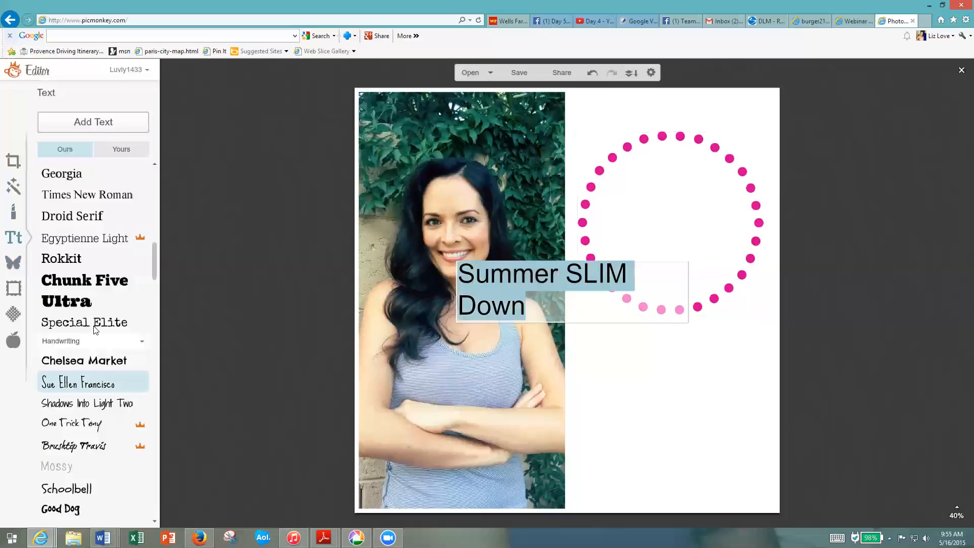
left_click(84, 321)
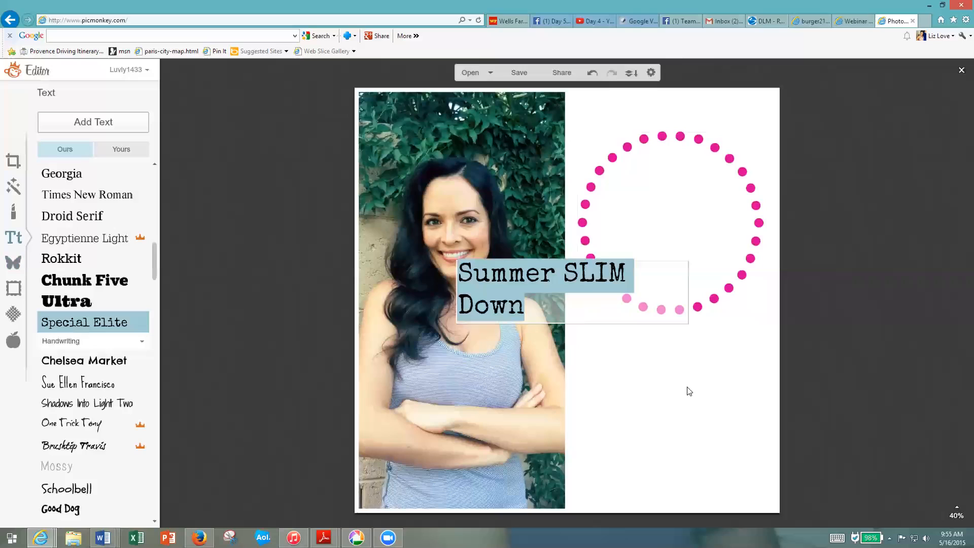
Move the title into the dotted circle and style it teal, centred, size 150.
left_click(689, 391)
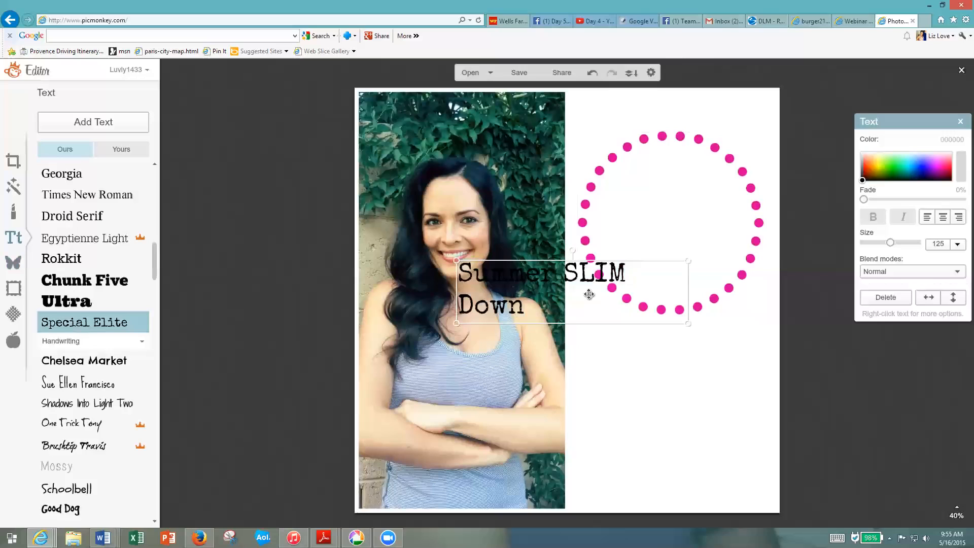
mouse_move(898, 122)
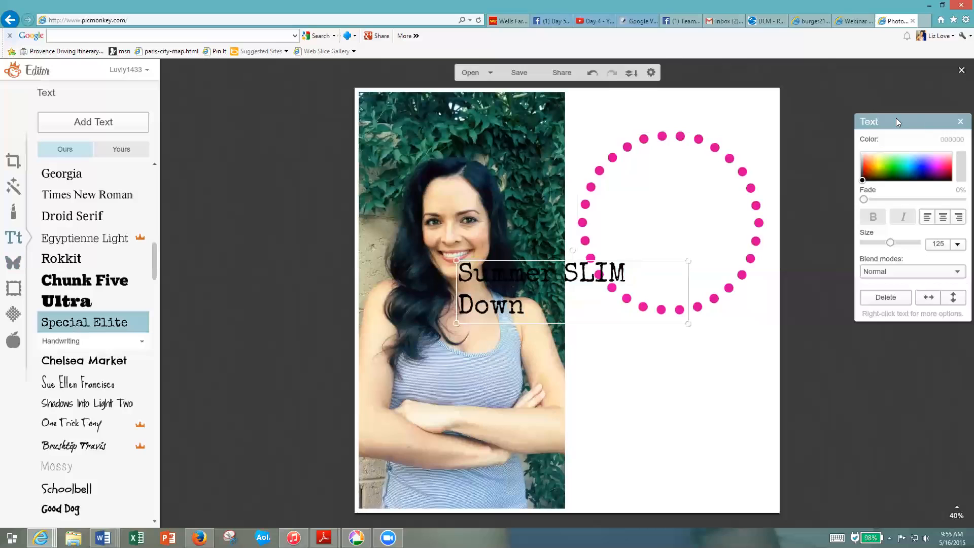
left_click_drag(898, 120, 850, 154)
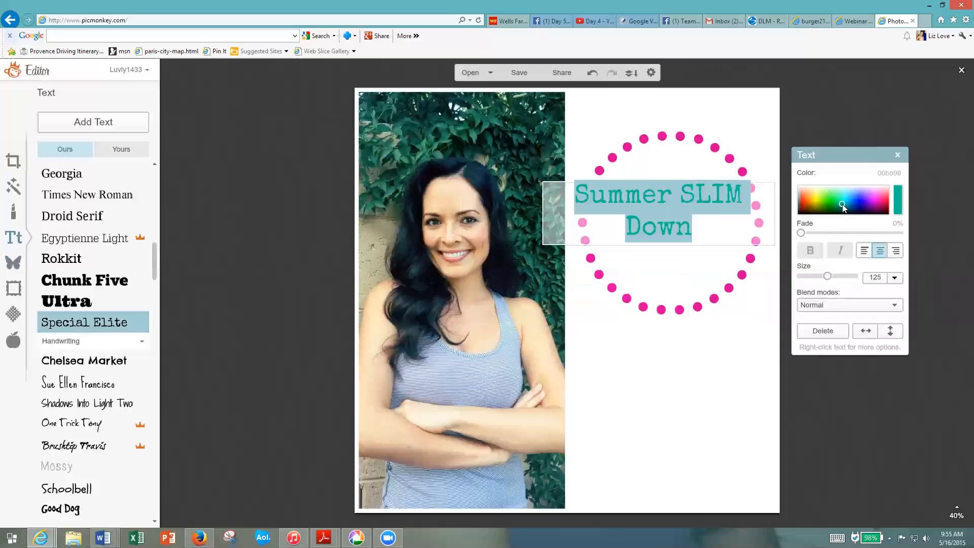
mouse_move(719, 237)
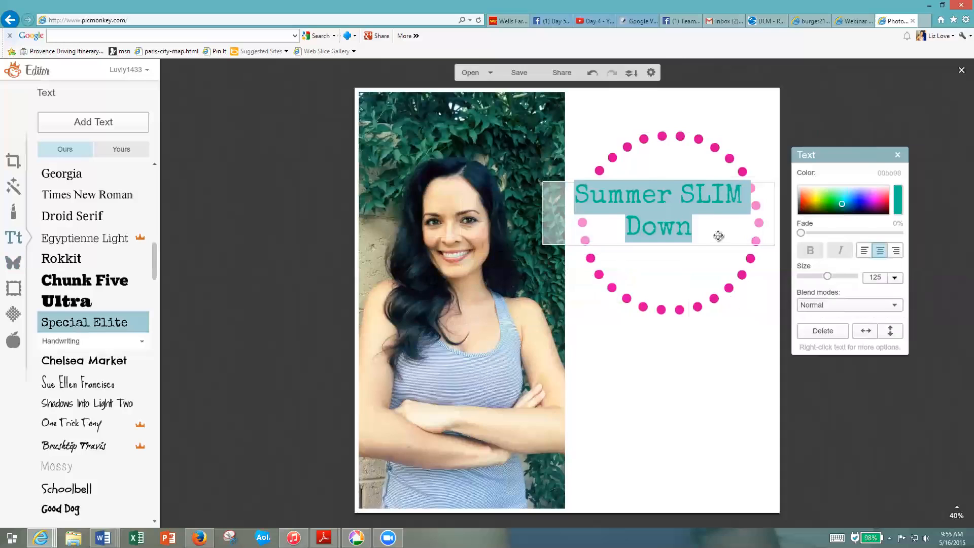
left_click(876, 277)
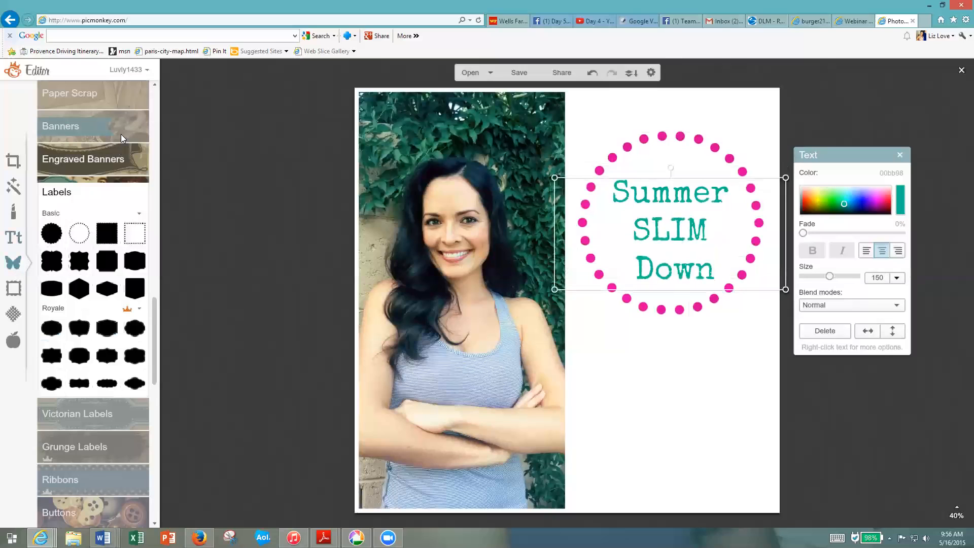
Add a pointed banner at the bottom right and recolour it yellow.
left_click(60, 126)
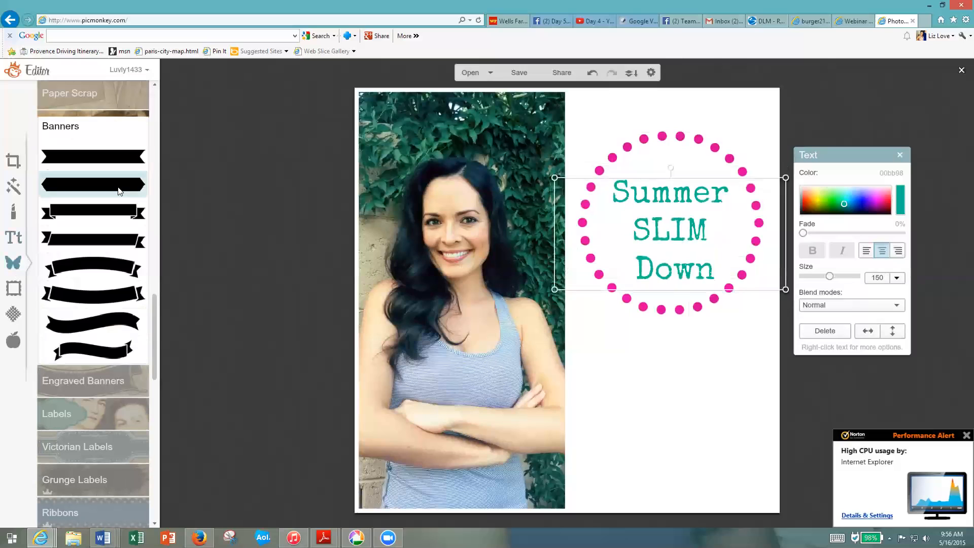
left_click(92, 185)
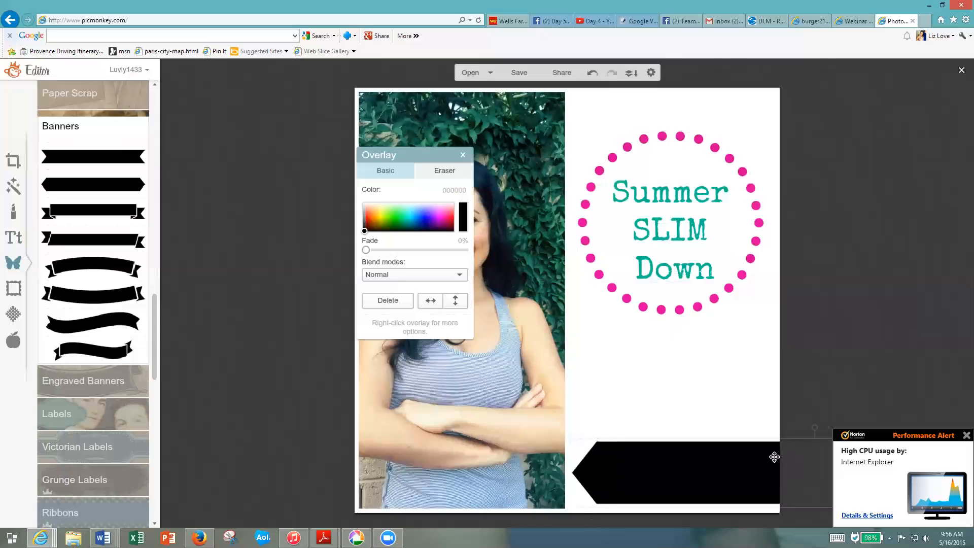
left_click(671, 475)
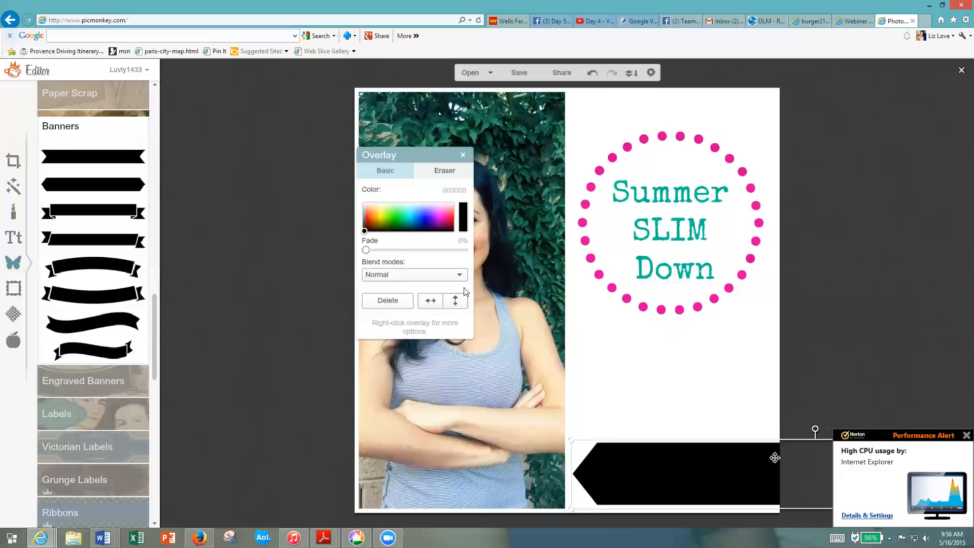
left_click(378, 219)
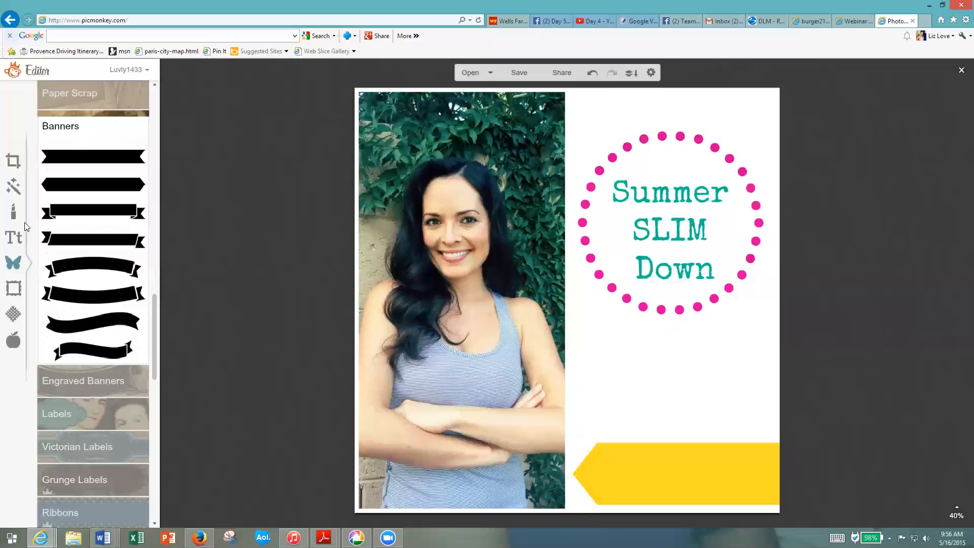
Add a text box reading 'Join me Starting May 4th!'.
left_click(14, 237)
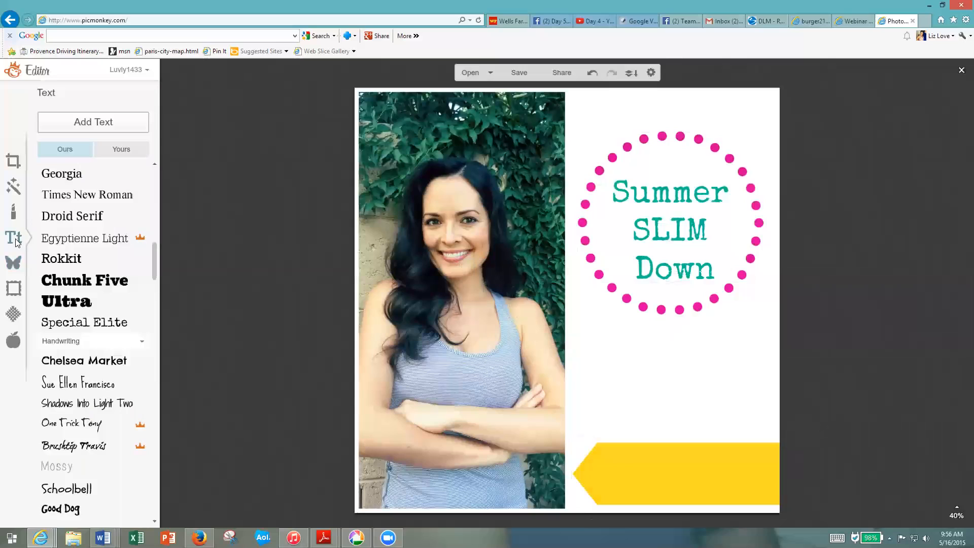
mouse_move(664, 468)
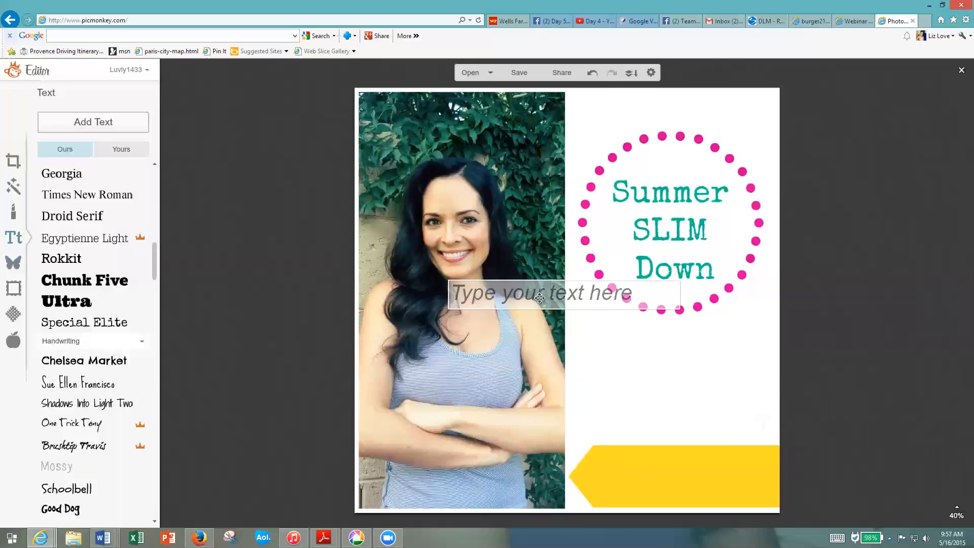
type("Join me")
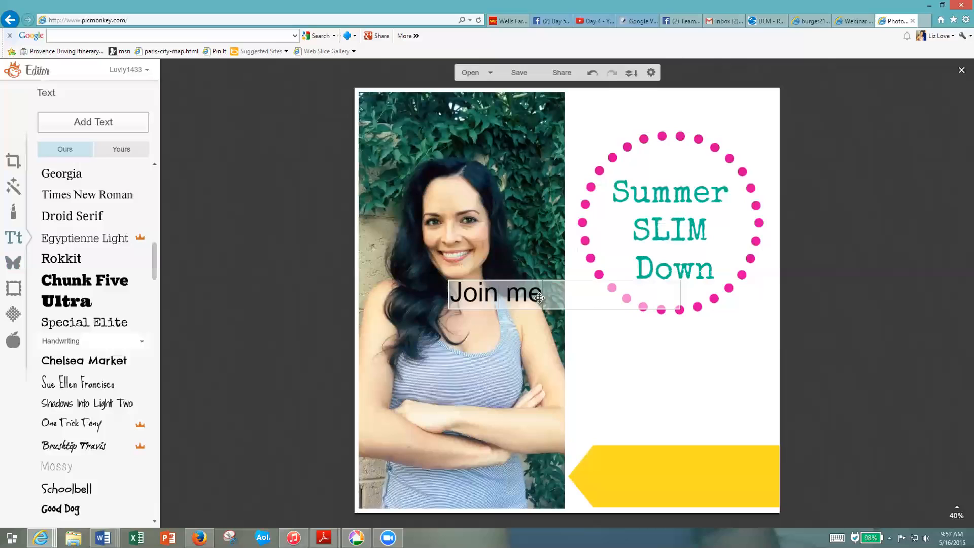
type("Starting")
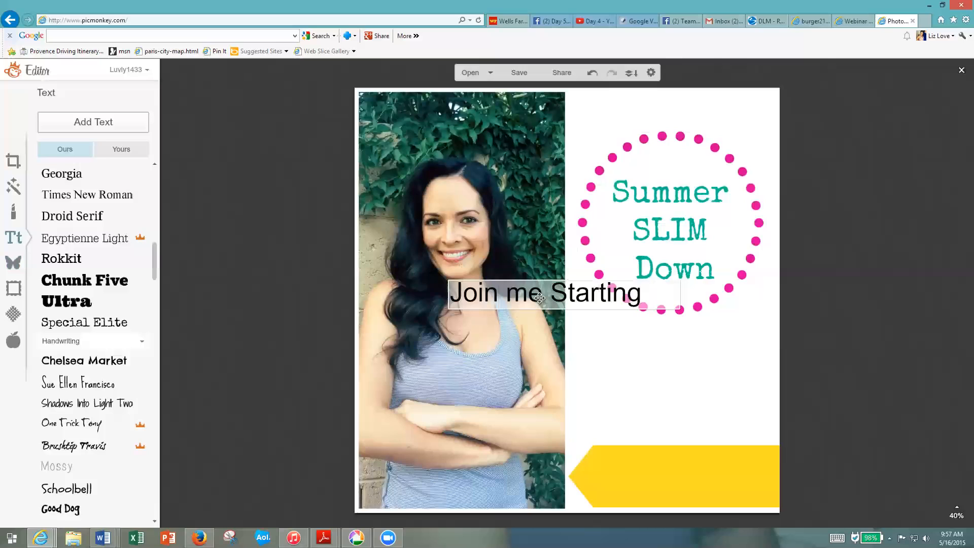
type("May 4th!")
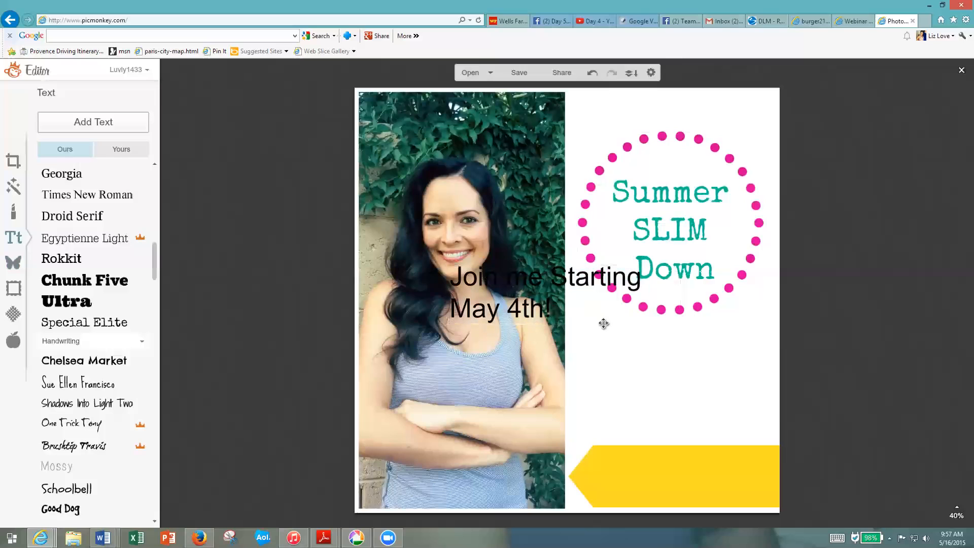
Right-align the caption and set it in white Shadows Into Light Two on the banner.
left_click(546, 293)
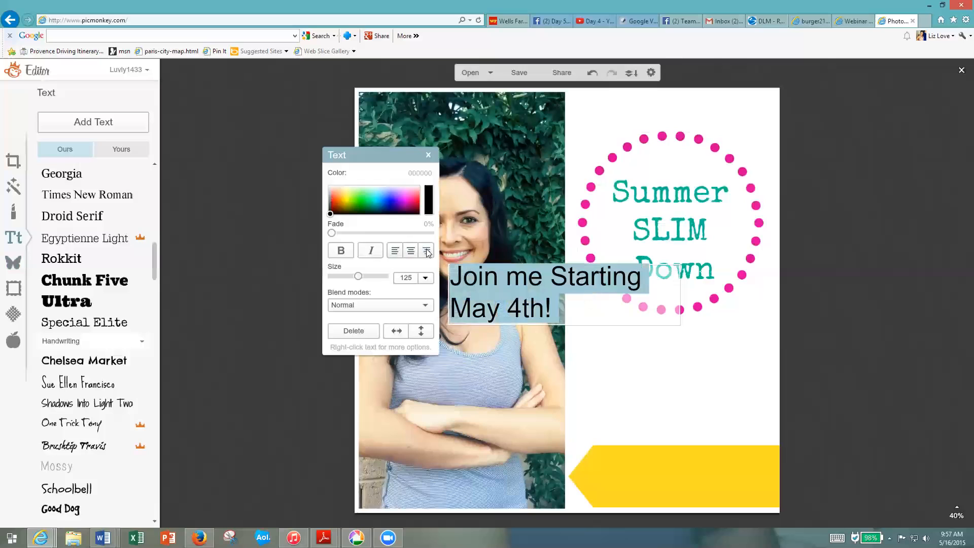
left_click(427, 250)
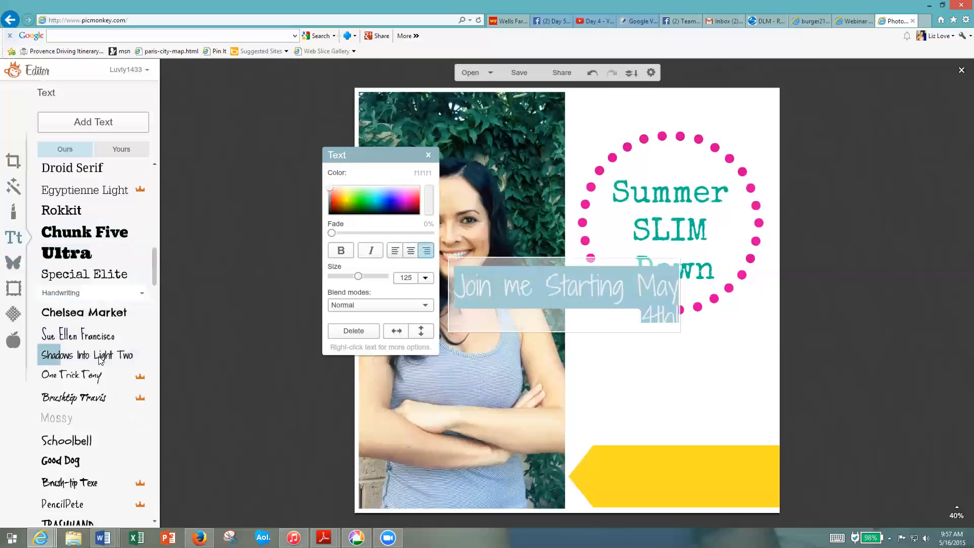
left_click(89, 356)
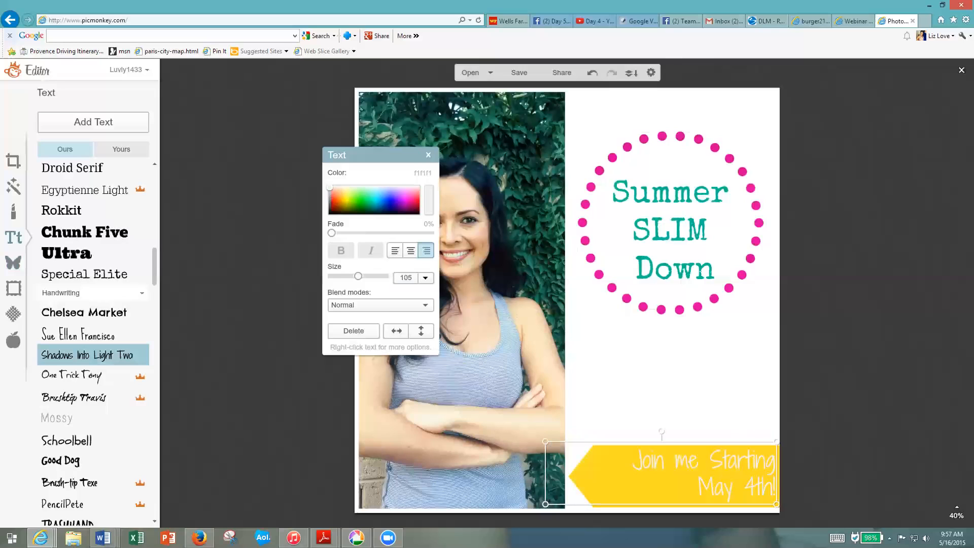
mouse_move(741, 480)
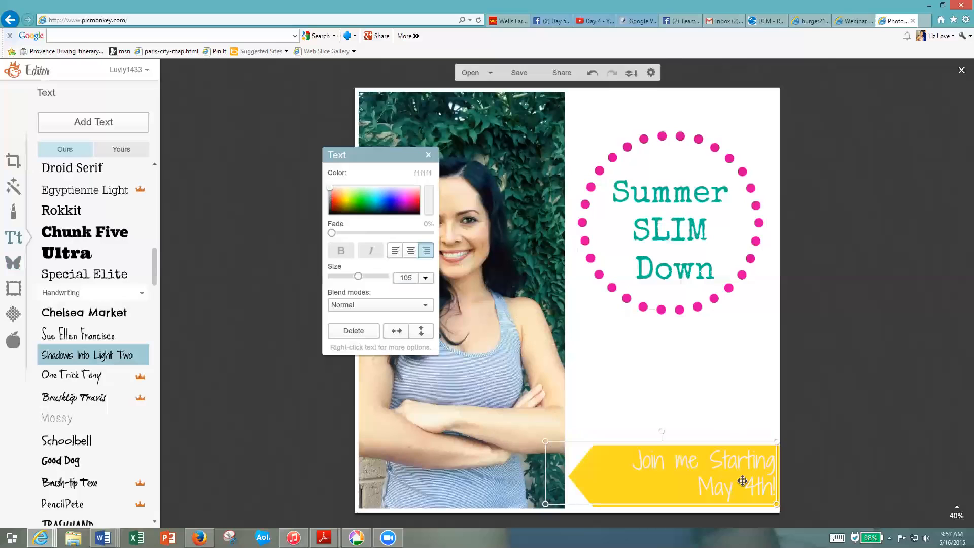
mouse_move(752, 382)
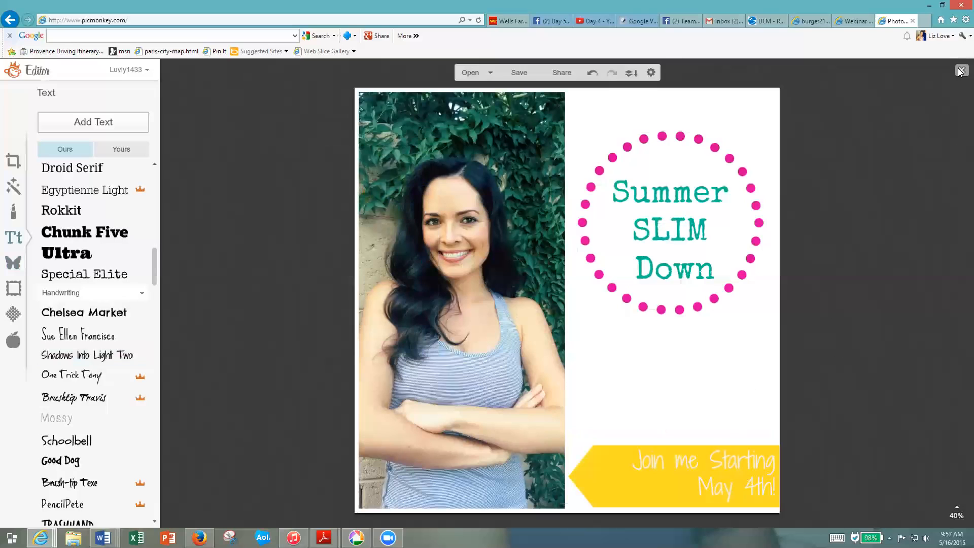
Close the design without saving and start picking a new photo from the computer.
left_click(962, 70)
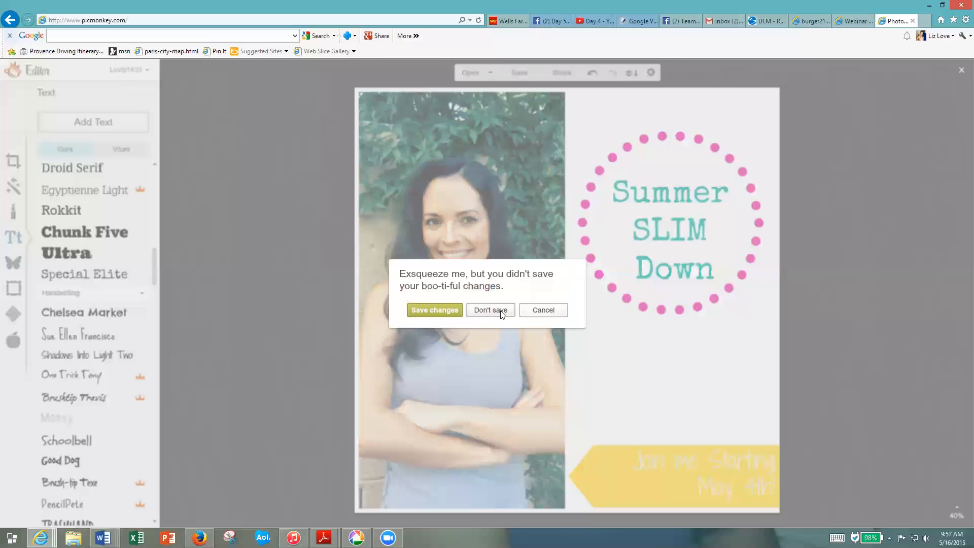
left_click(491, 310)
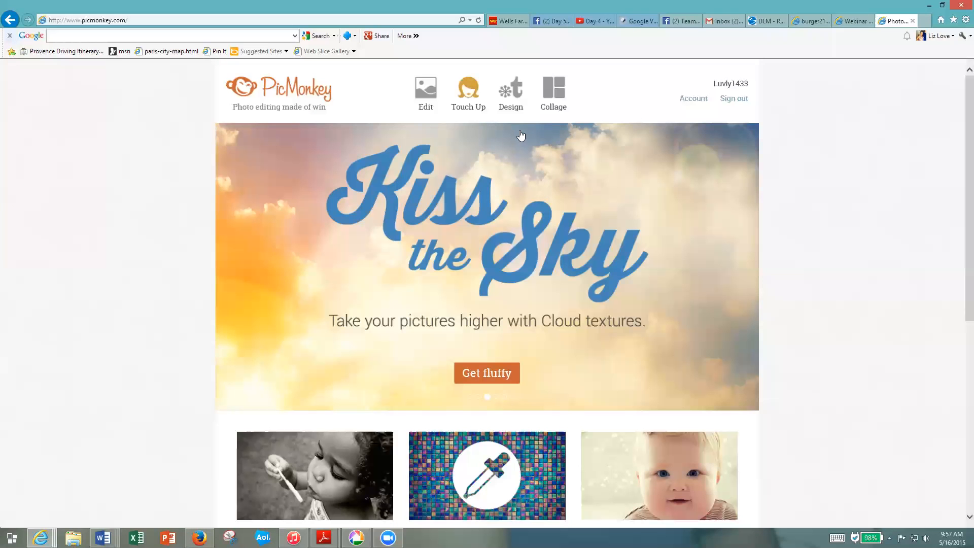
mouse_move(428, 96)
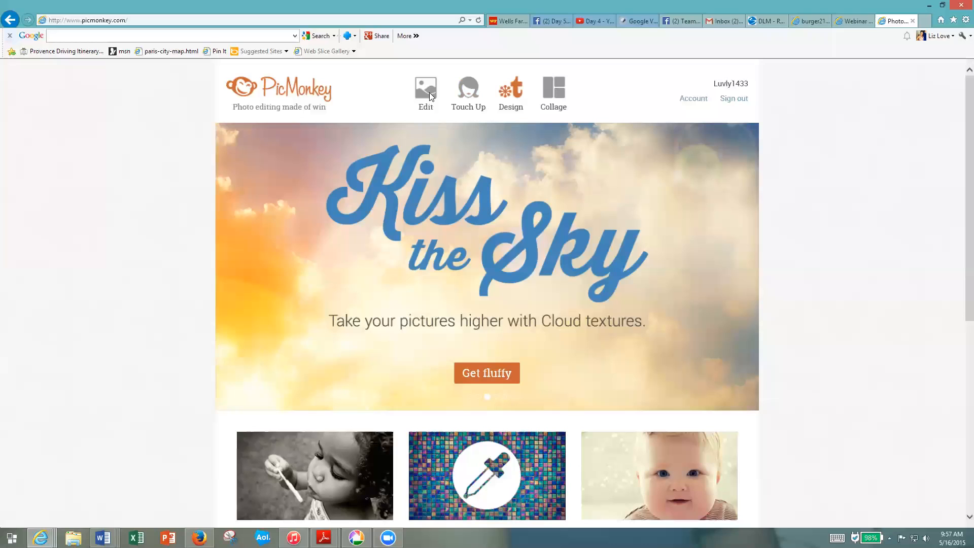
left_click(425, 90)
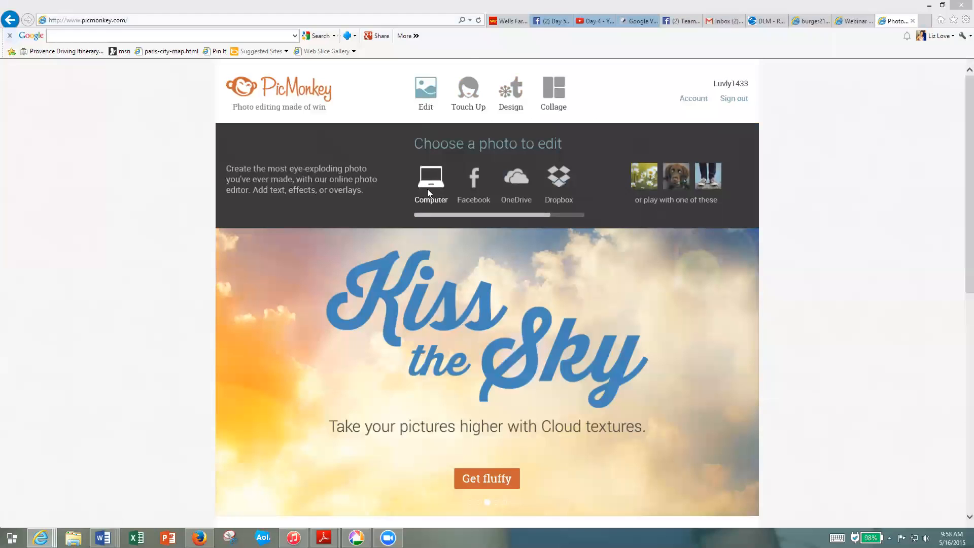
left_click(430, 180)
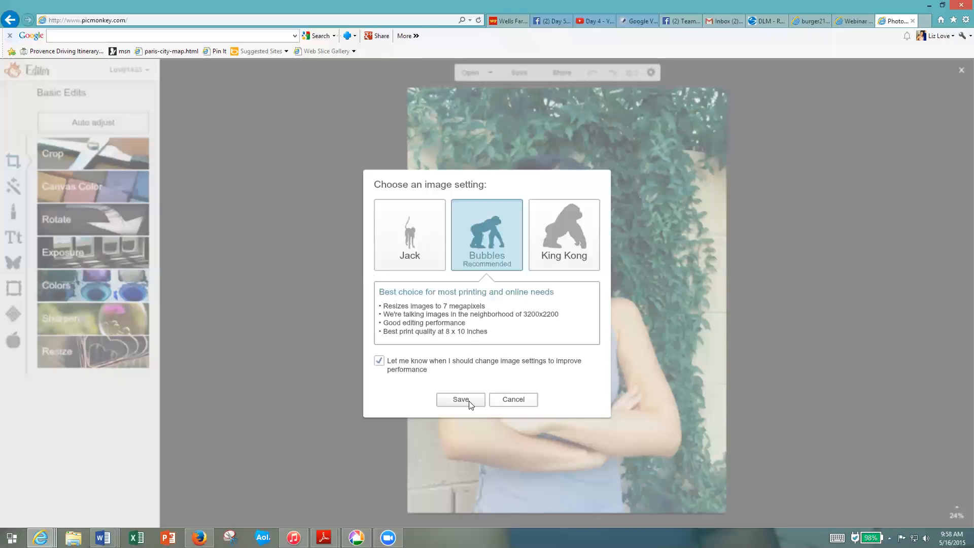
Accept the recommended image size and bring up the text tools on the new portrait.
left_click(459, 399)
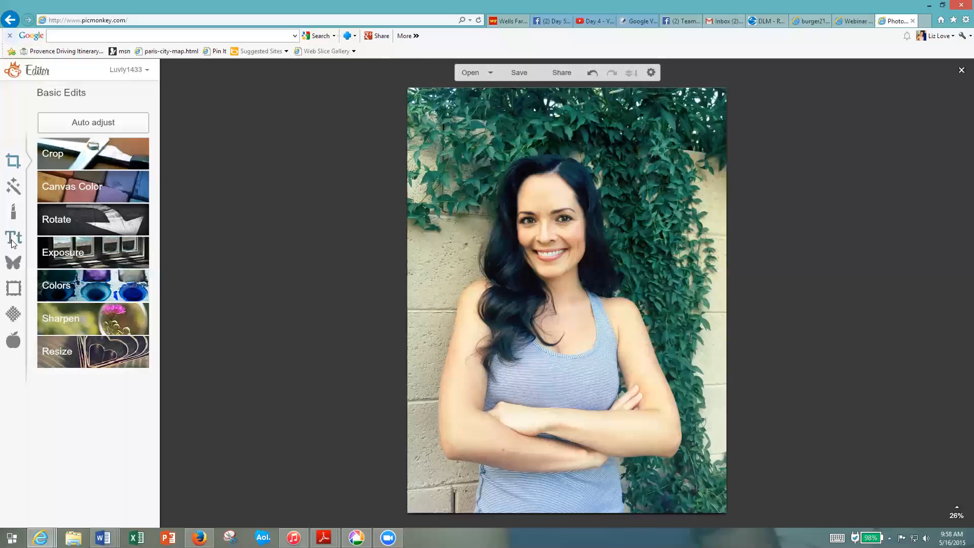
left_click(14, 237)
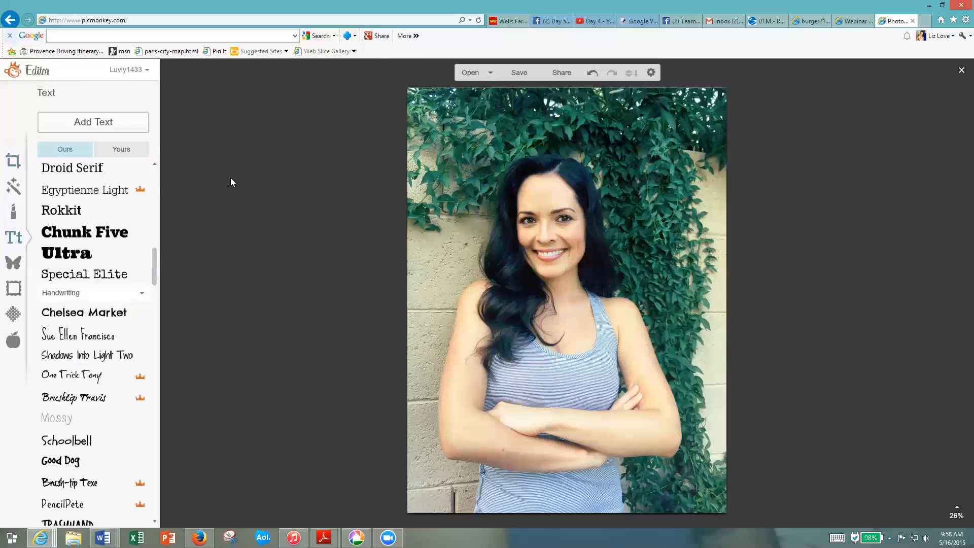
mouse_move(125, 129)
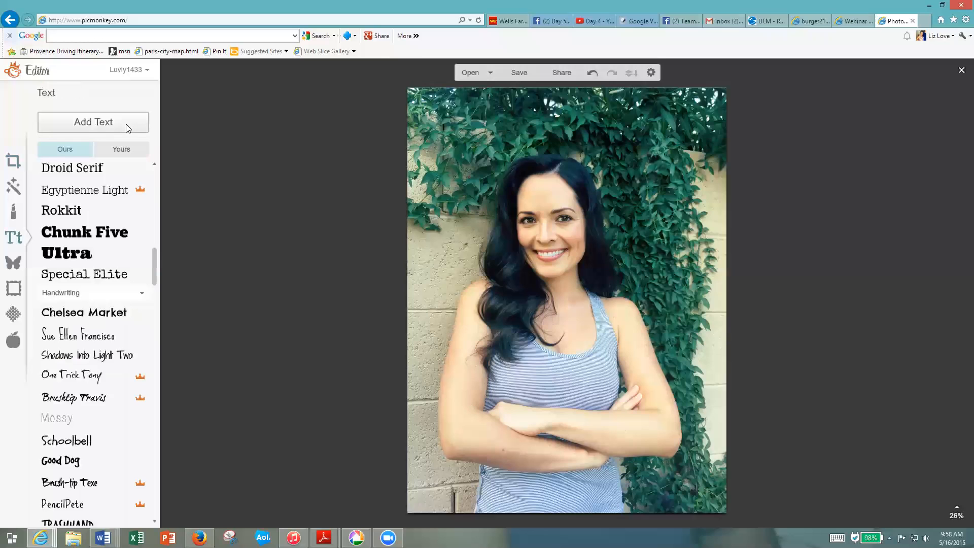
Add a text box reading 'Join me for my May Group, starts May 4th!!'.
left_click(92, 122)
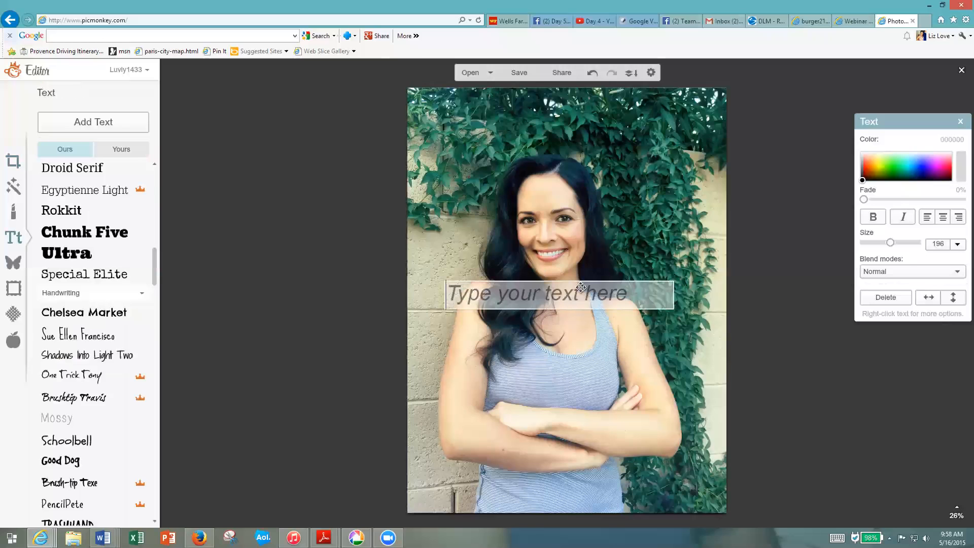
left_click(557, 293)
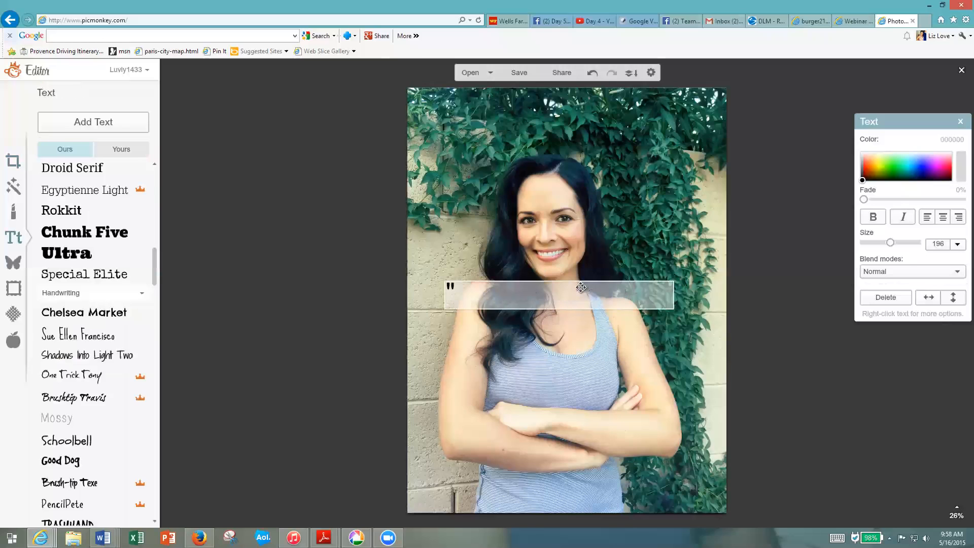
type("Join")
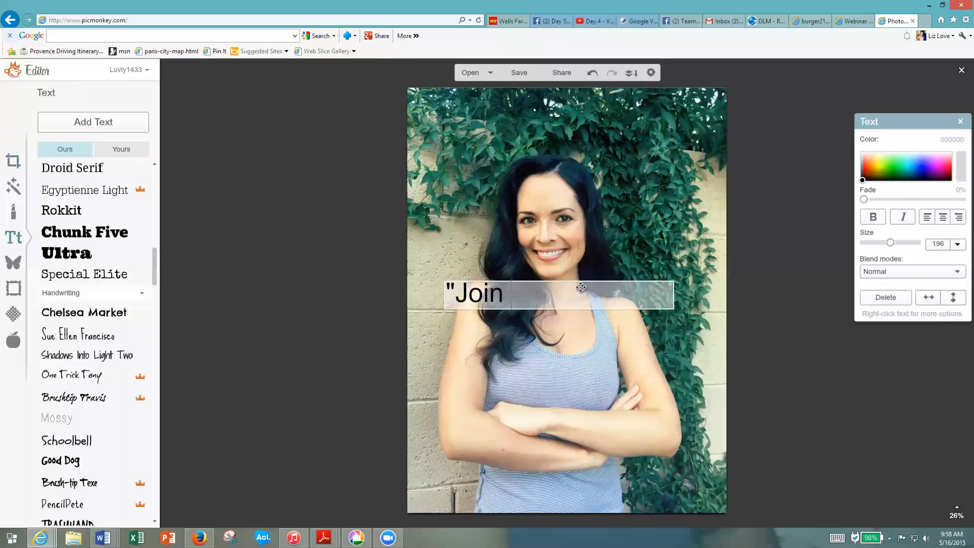
type("me for my M")
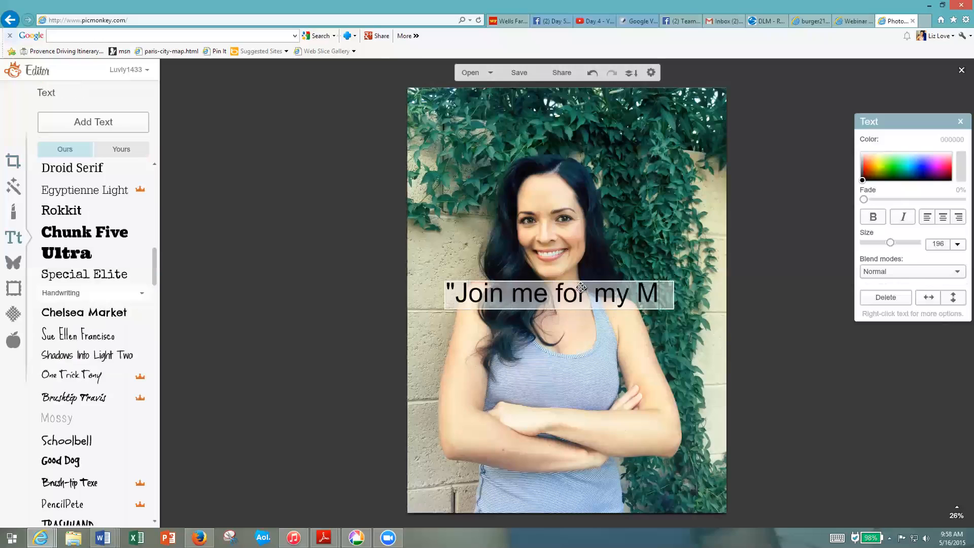
type("ay Group,")
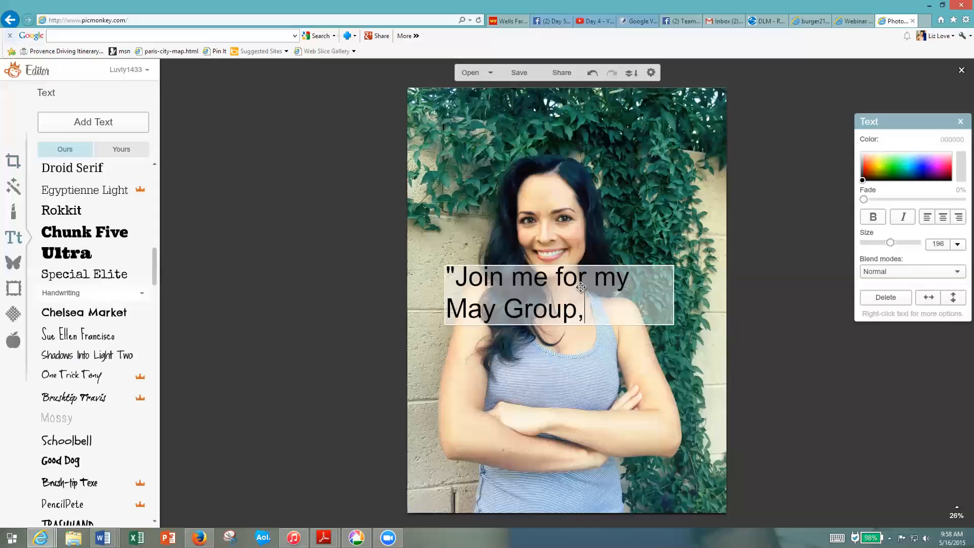
type("starts")
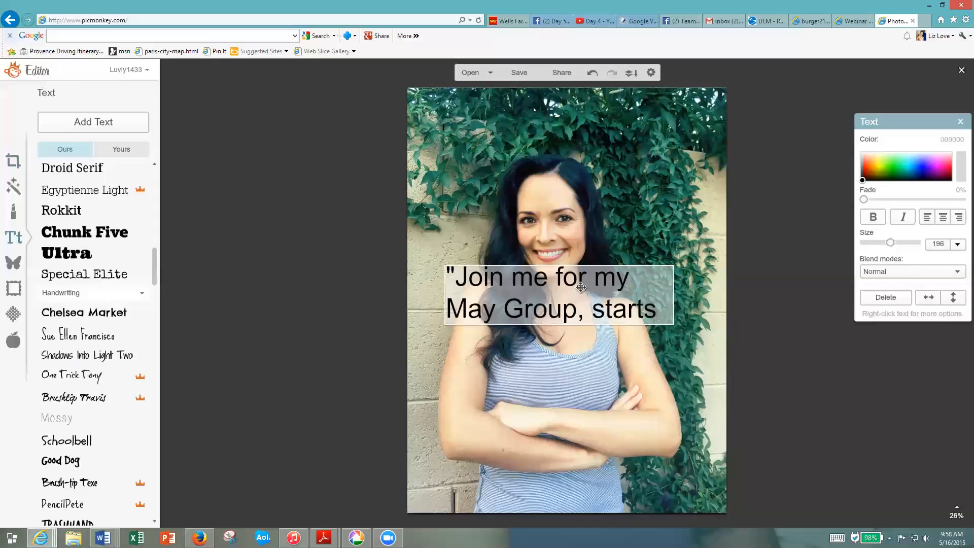
type("May 4th")
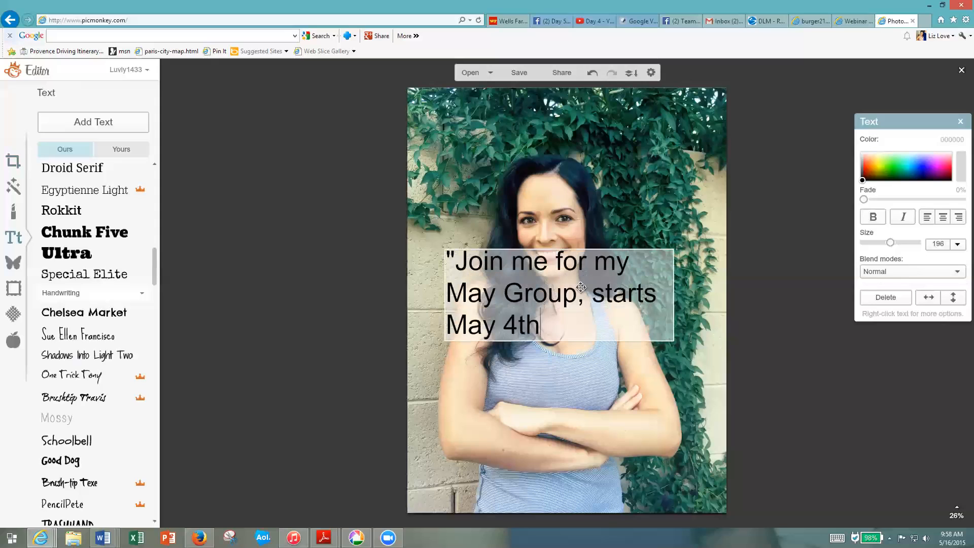
type("!!\"")
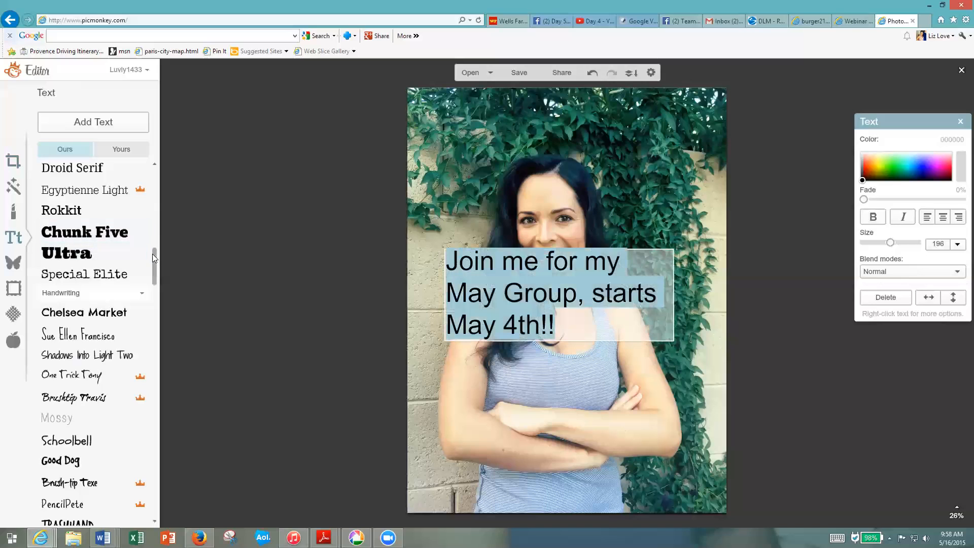
Set the caption in Sketch Block, widen and centre it across the top, size 170.
scroll("down", 3)
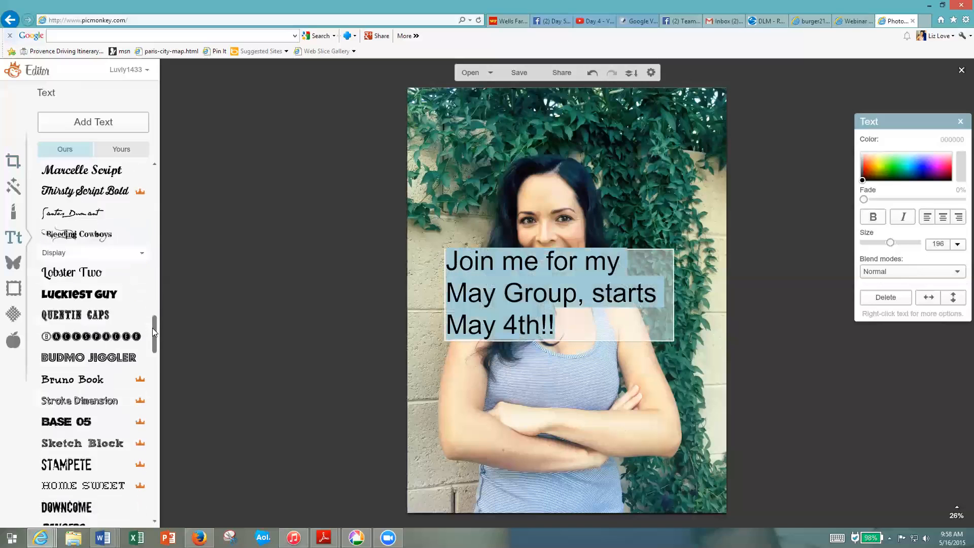
scroll("down", 3)
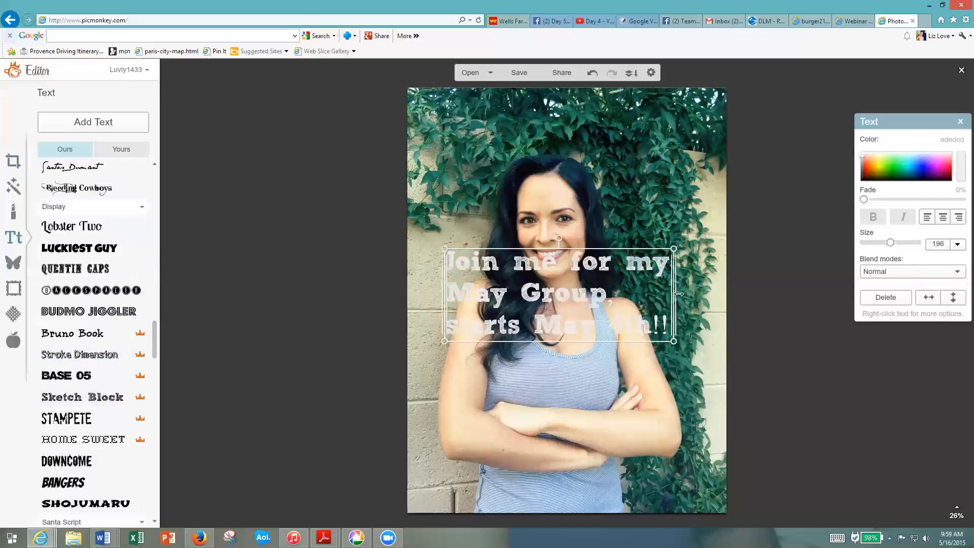
left_click_drag(674, 295, 715, 294)
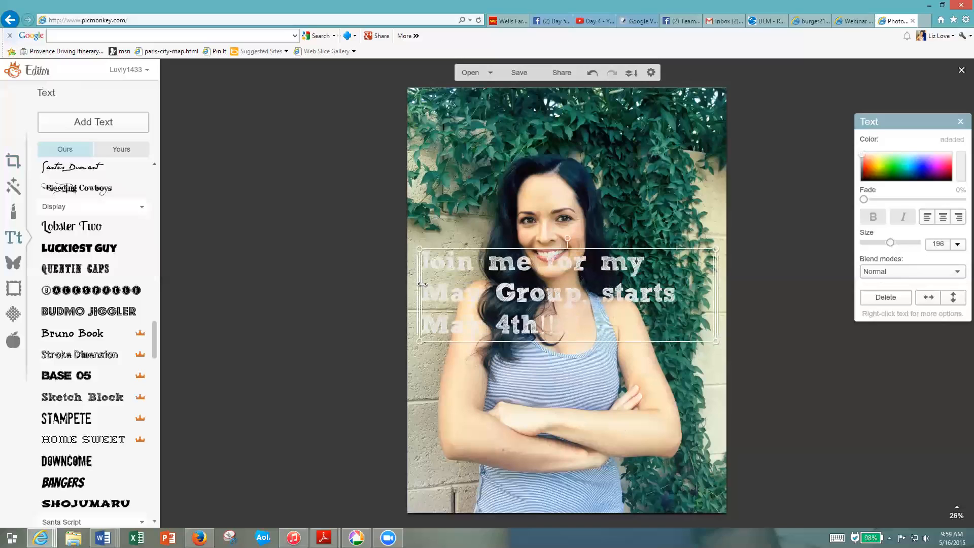
left_click(943, 217)
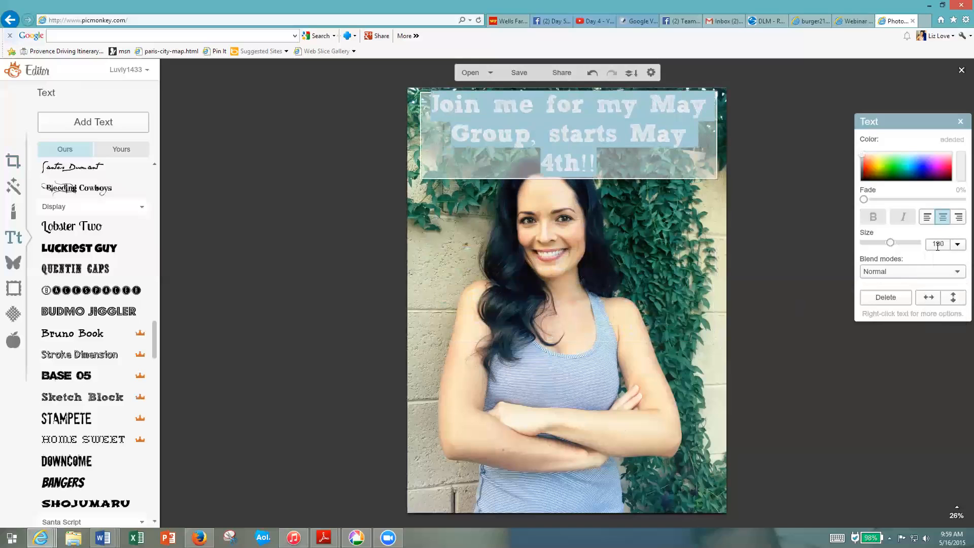
left_click(958, 244)
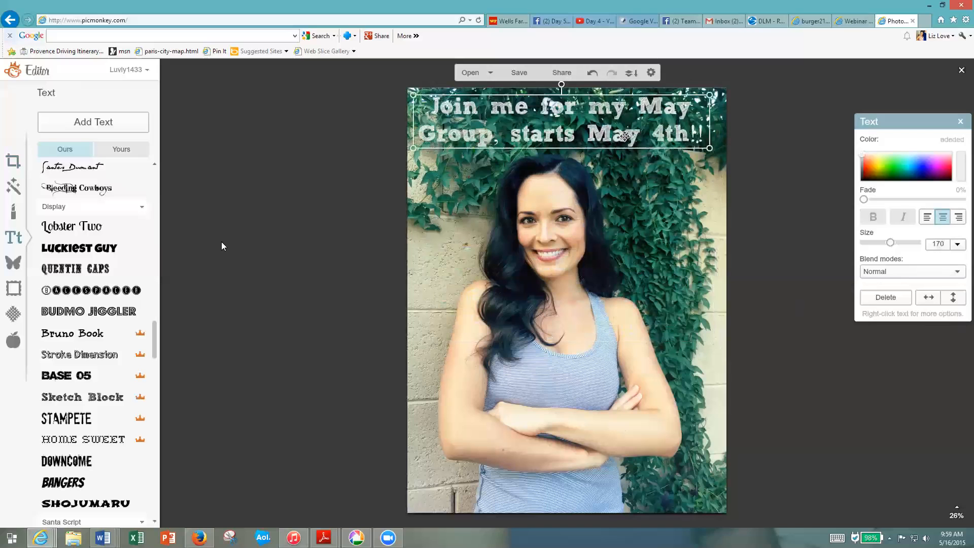
left_click(14, 264)
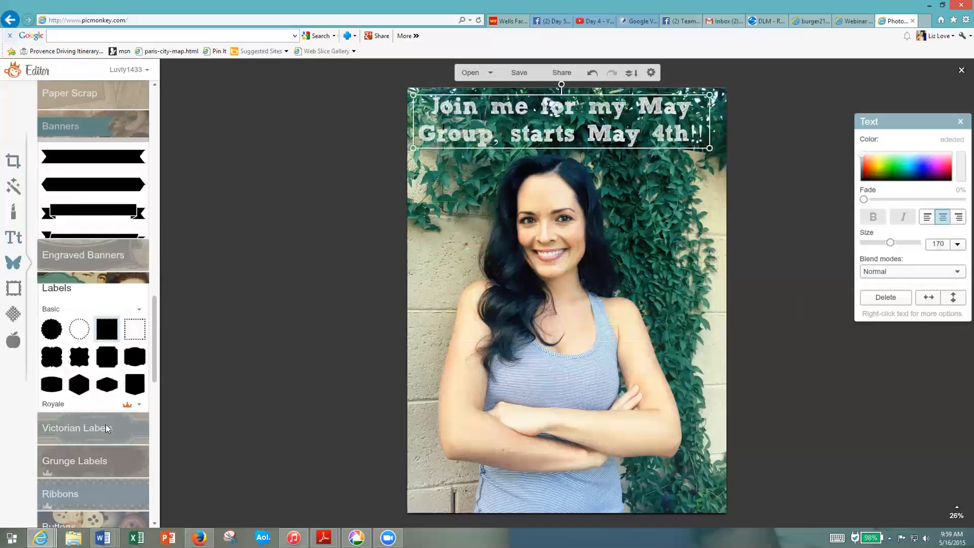
Add a Royale label and enlarge it beside the woman's face.
scroll("down", 3)
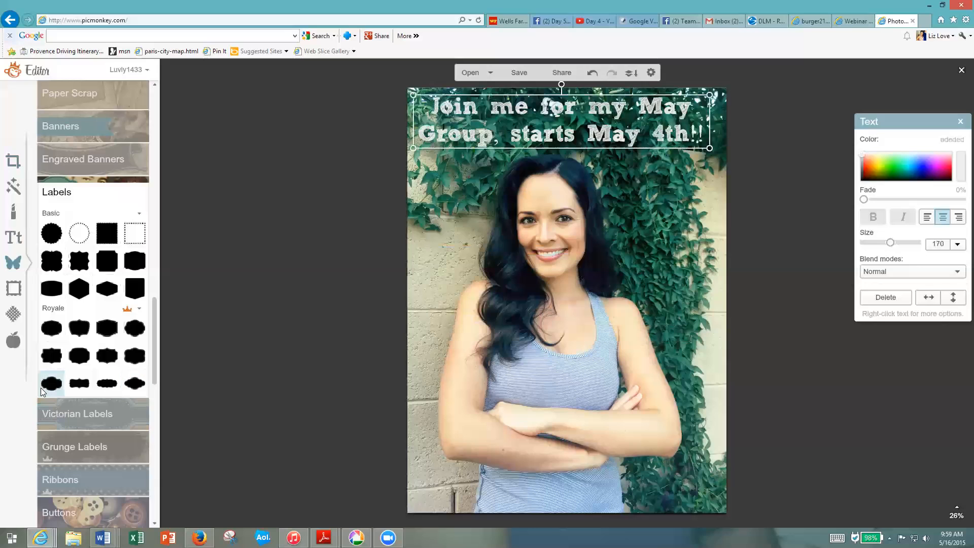
left_click(52, 384)
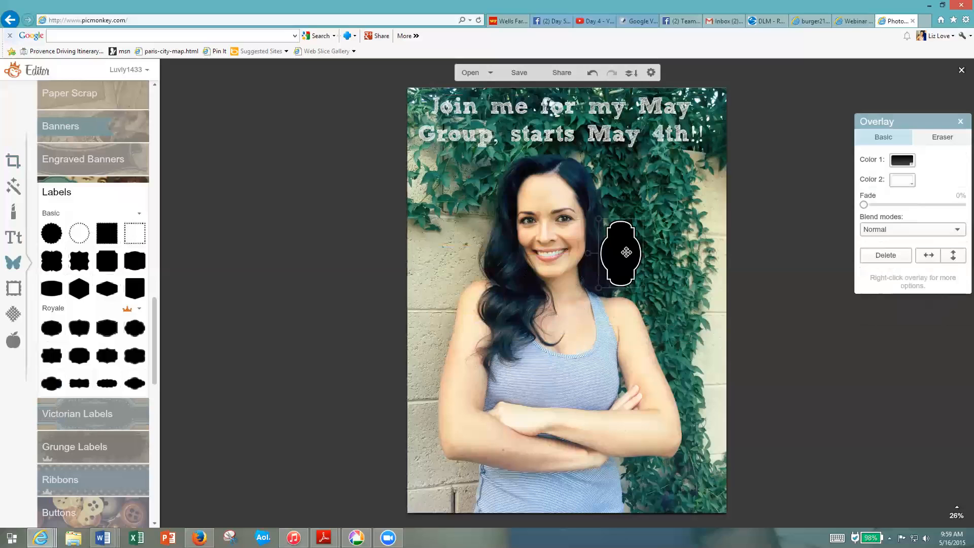
left_click_drag(626, 253, 693, 185)
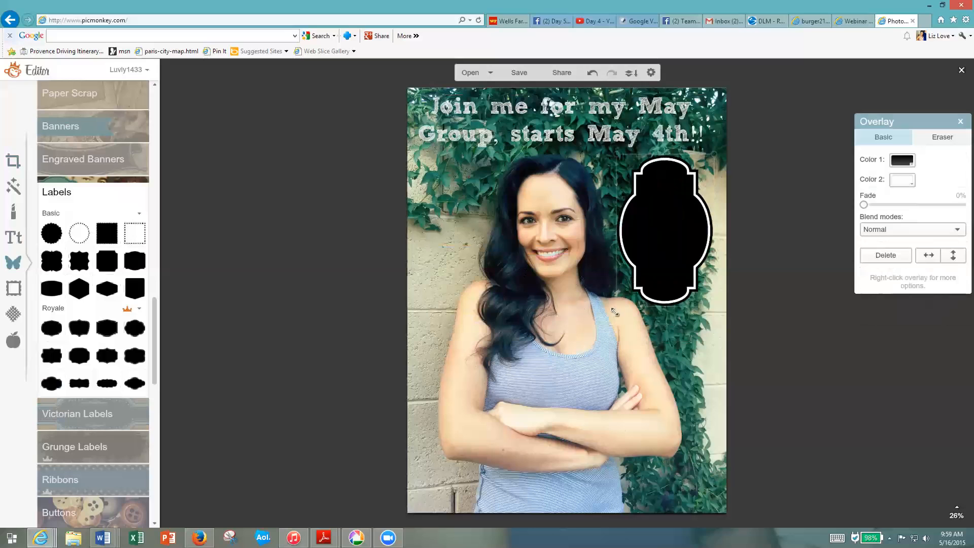
Recolour the label hot pink after trying dark green.
left_click(665, 233)
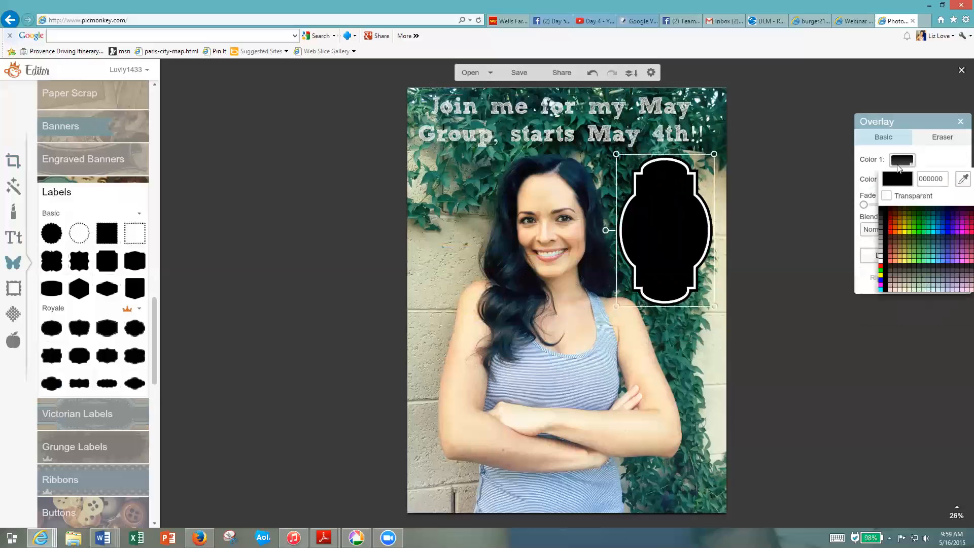
left_click(920, 212)
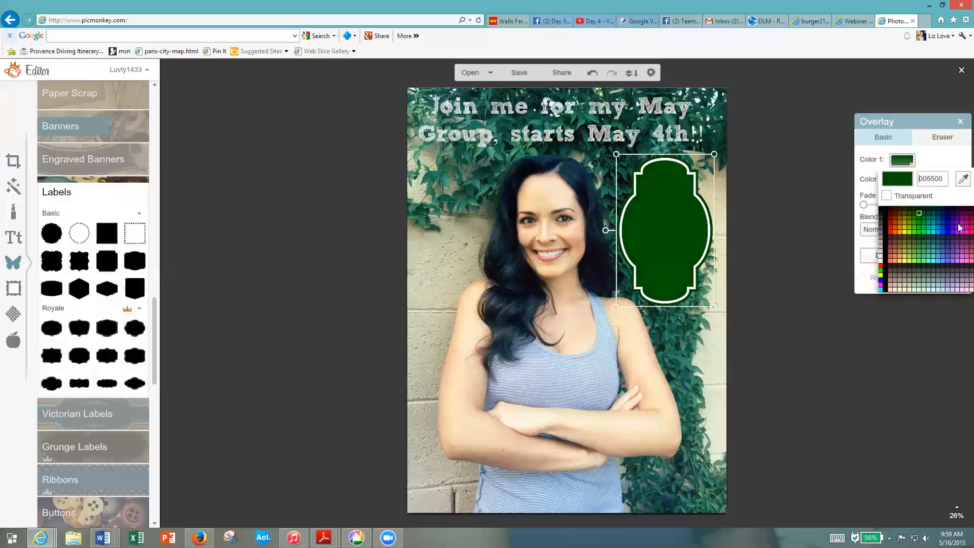
left_click(960, 225)
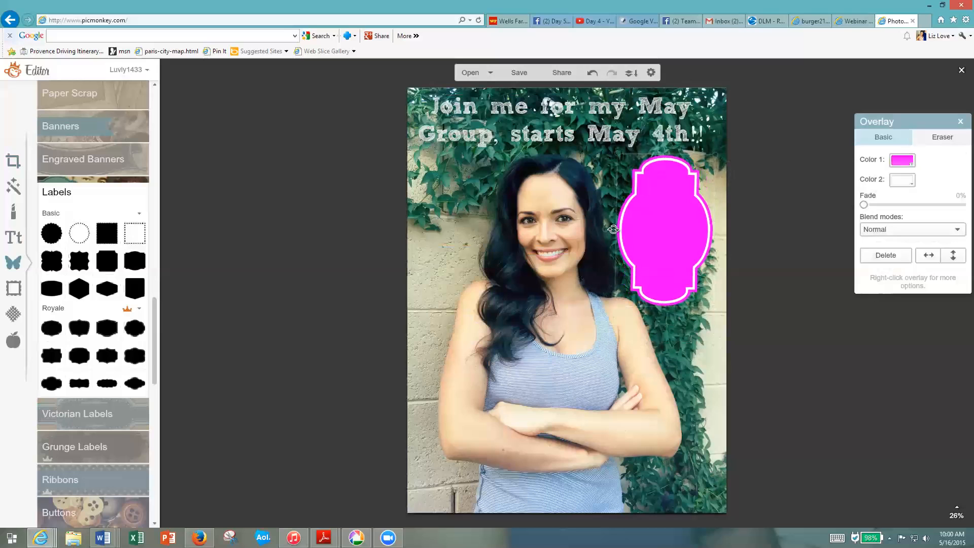
left_click(664, 230)
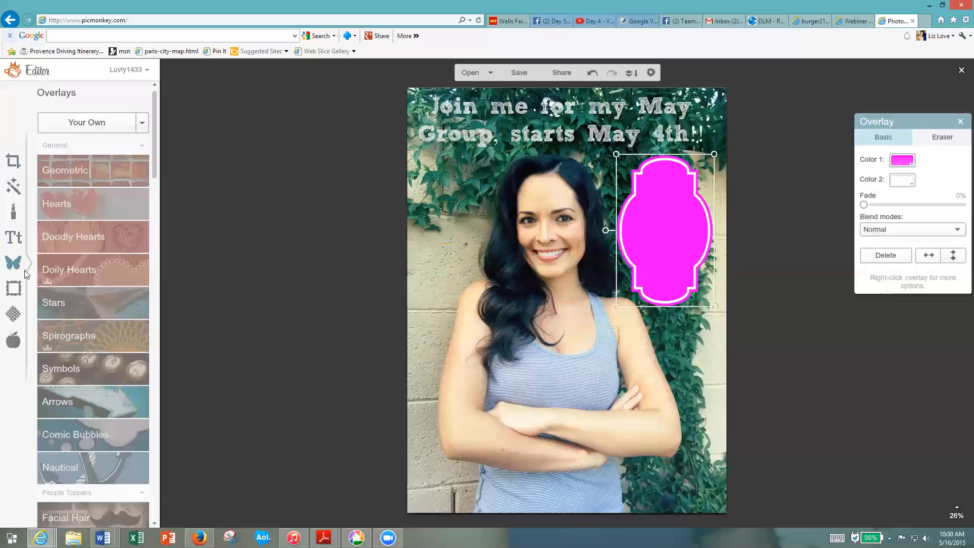
mouse_move(108, 130)
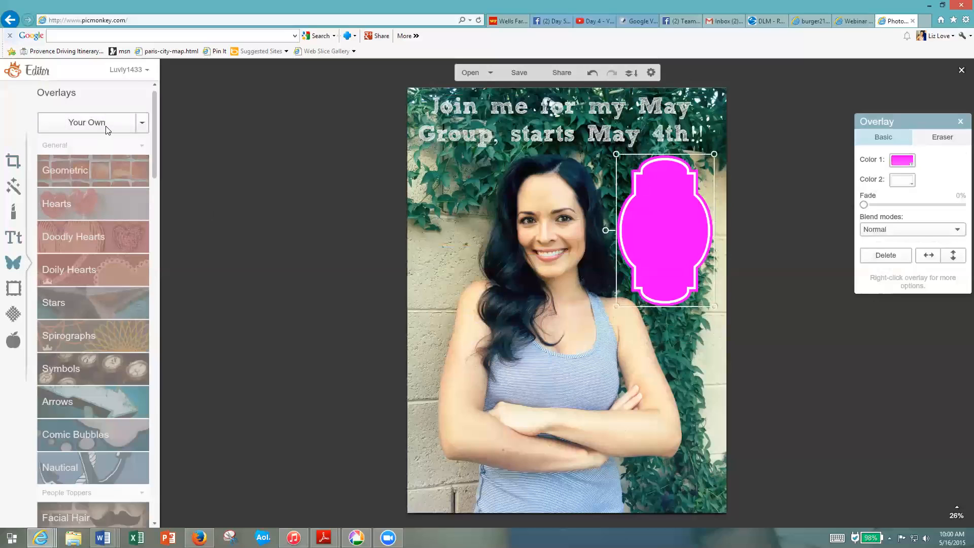
left_click(86, 123)
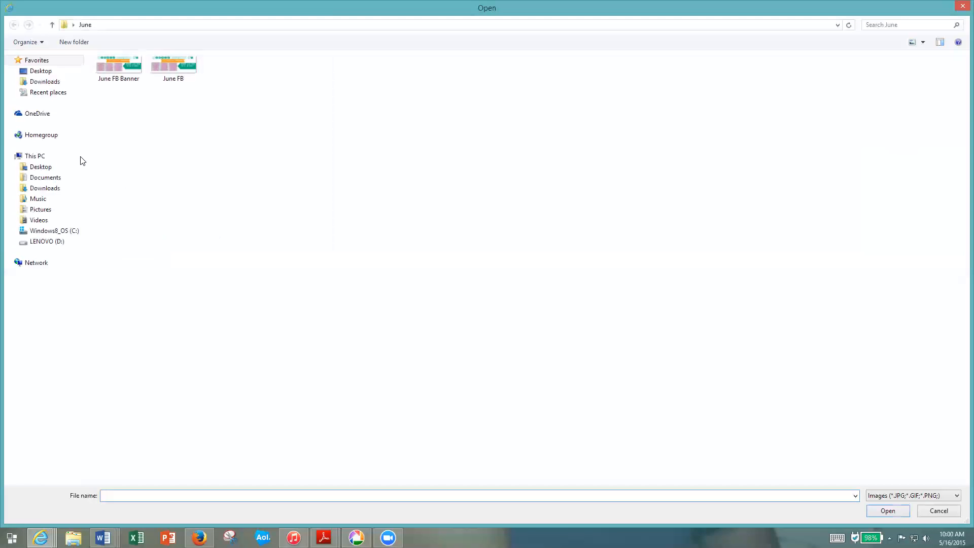
left_click(40, 71)
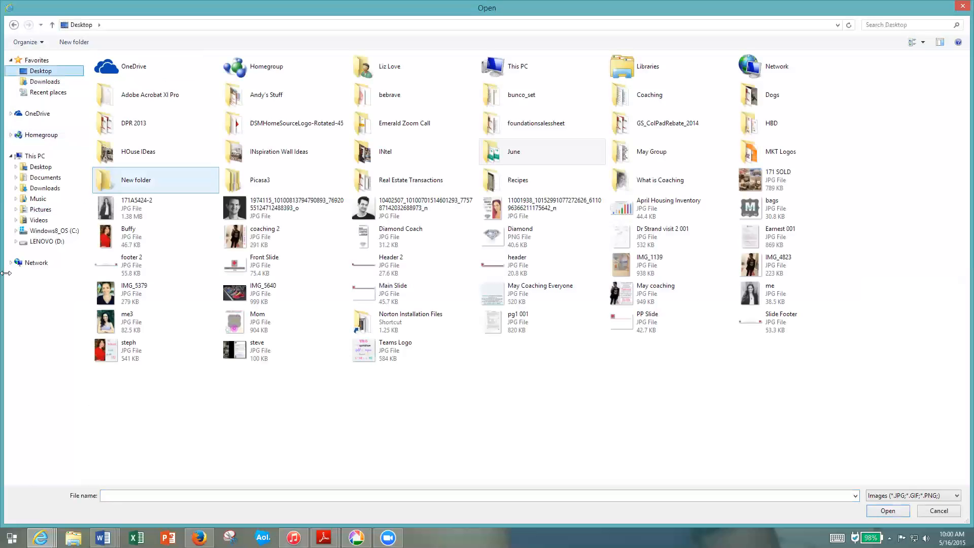
left_click(776, 293)
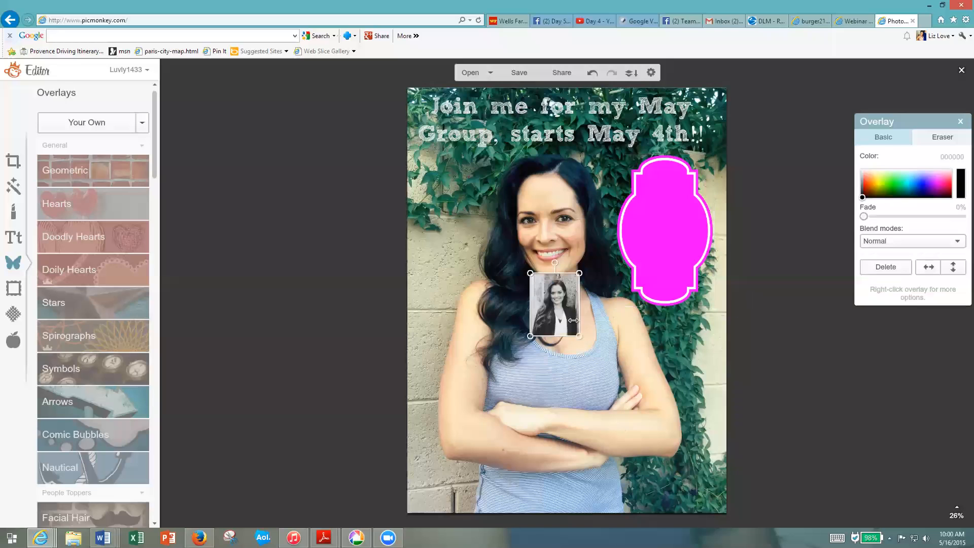
left_click_drag(554, 304, 665, 217)
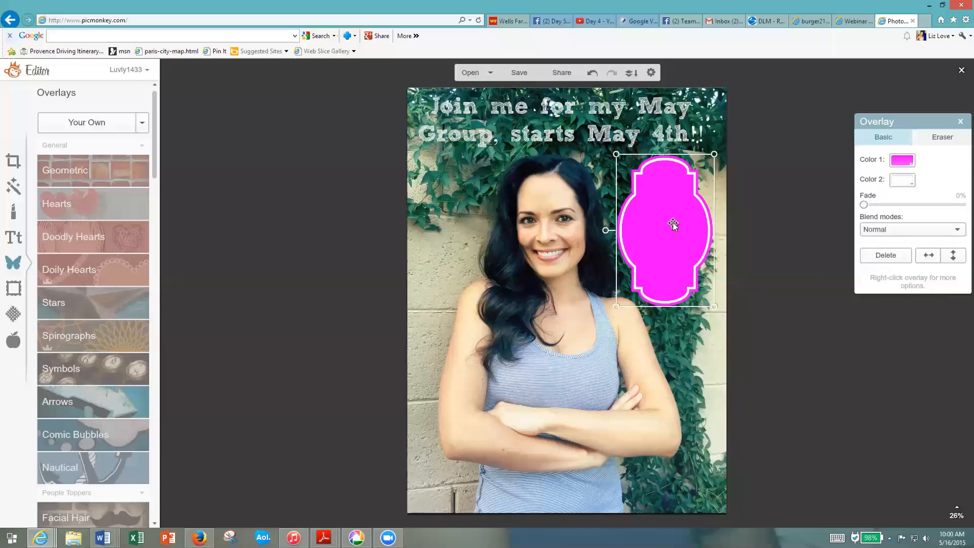
Delete the pink label overlay, leaving only the portrait and top caption.
left_click(885, 255)
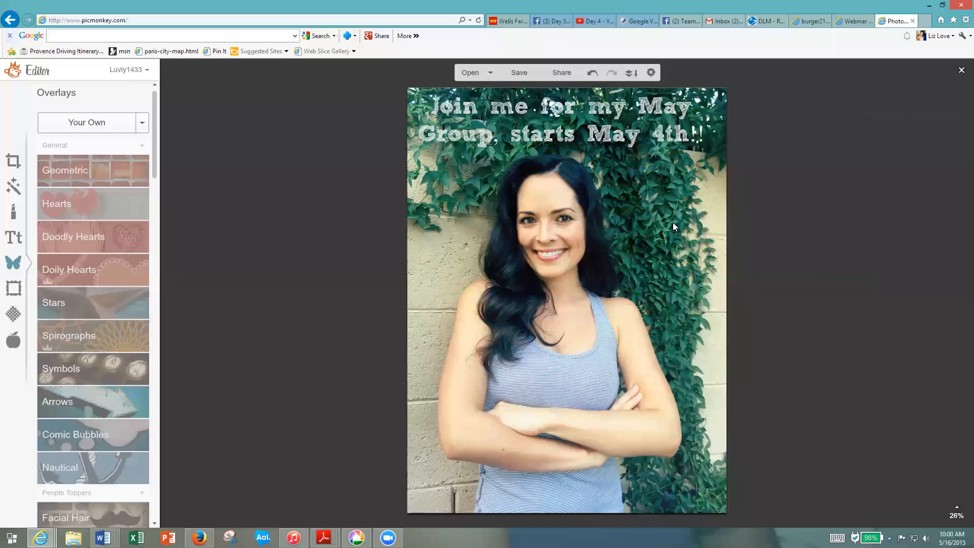
mouse_move(619, 141)
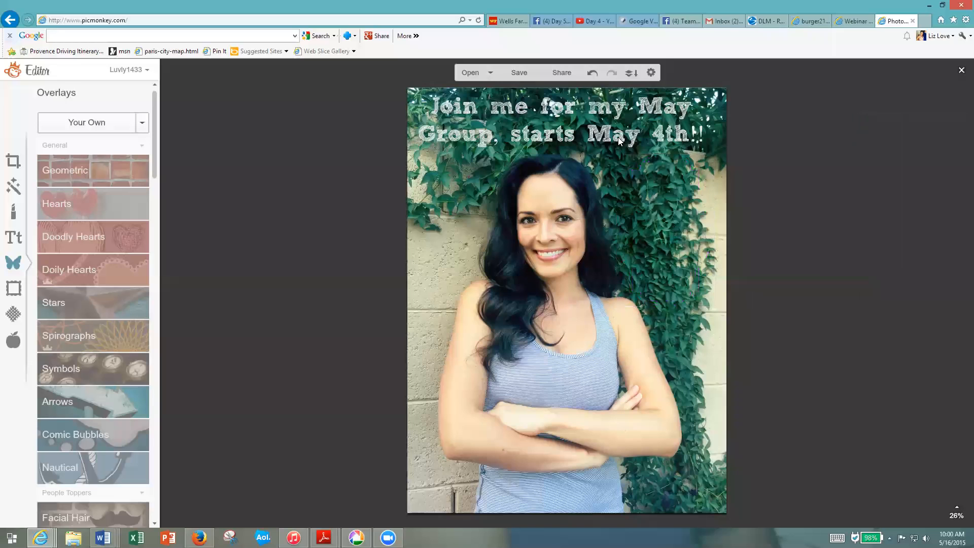
mouse_move(381, 142)
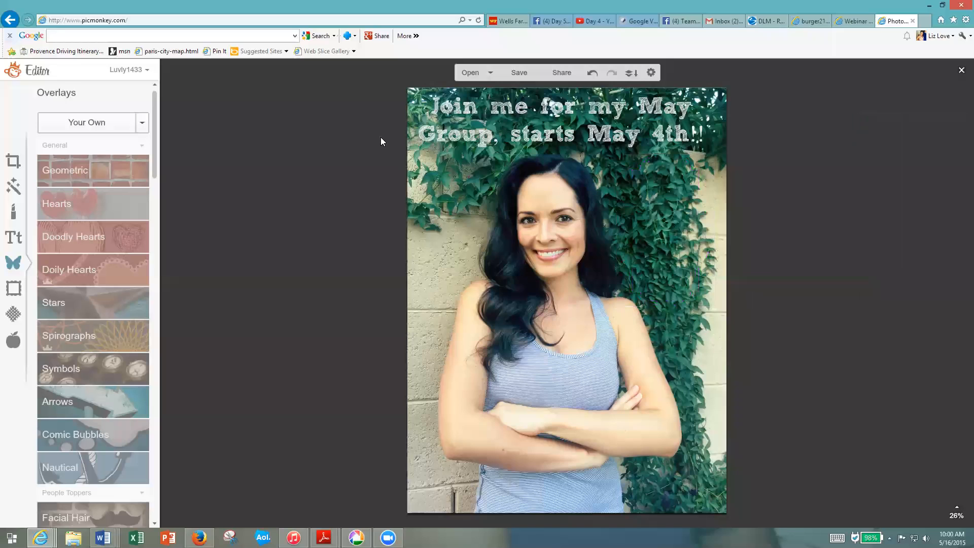
mouse_move(398, 81)
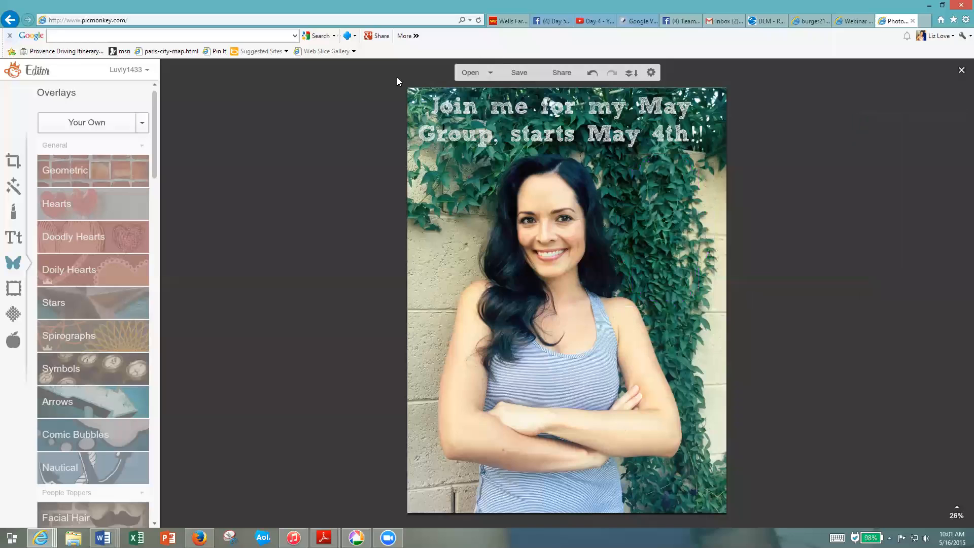
mouse_move(527, 43)
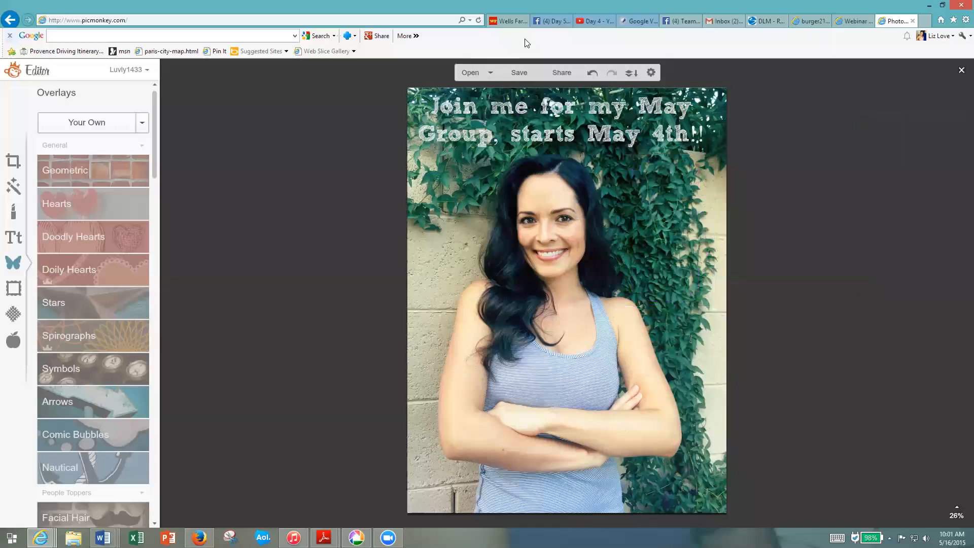